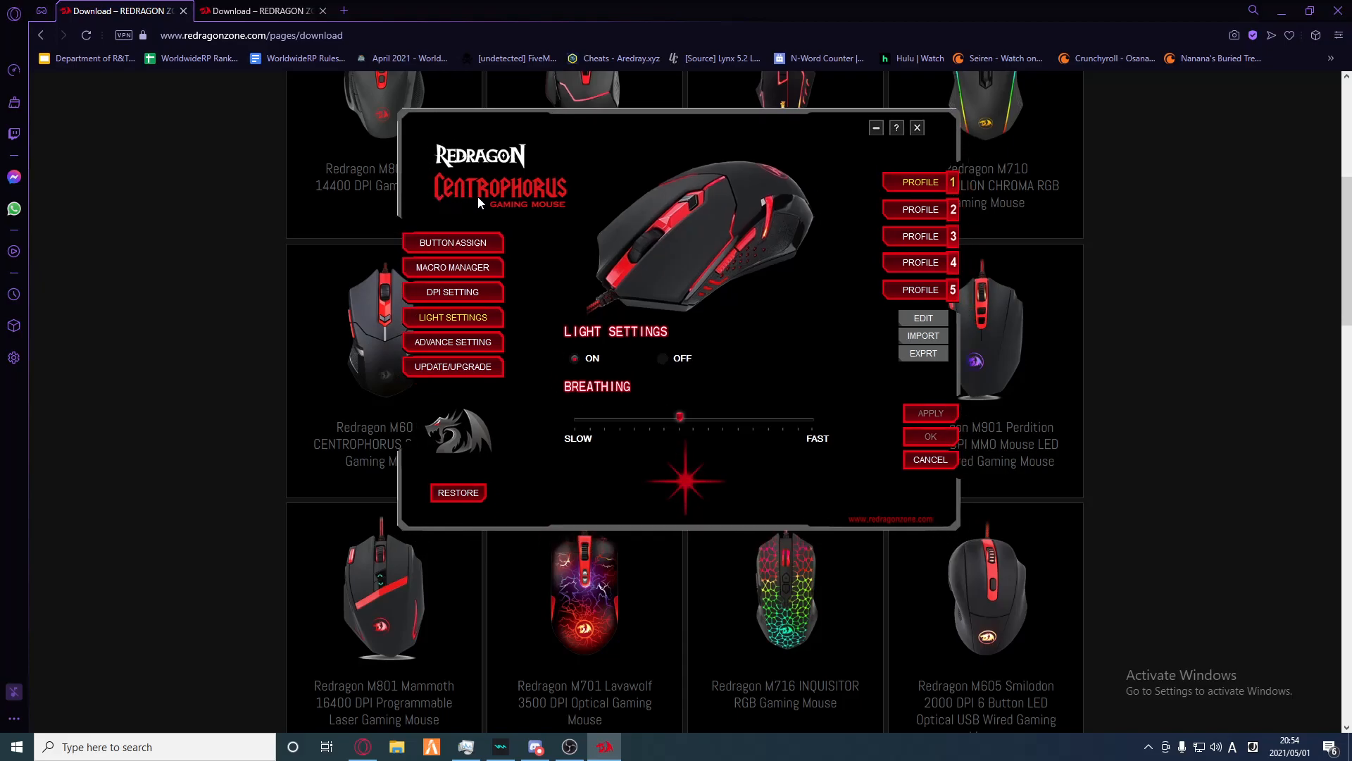
pyautogui.moveTo(723, 268)
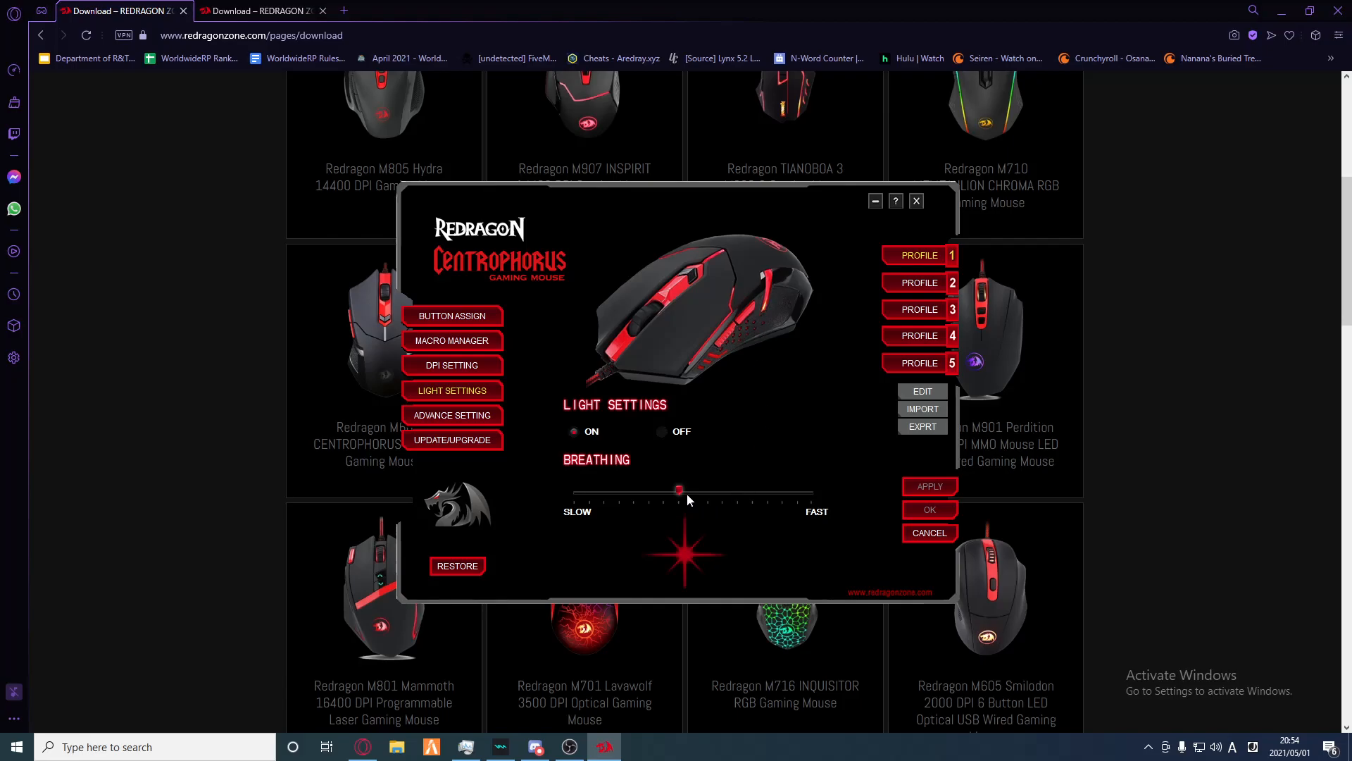
# Step: Drag the Breathing slider from slowest to fastest and back, leaving it near the middle
pyautogui.moveTo(679, 491); pyautogui.dragTo(783, 491)
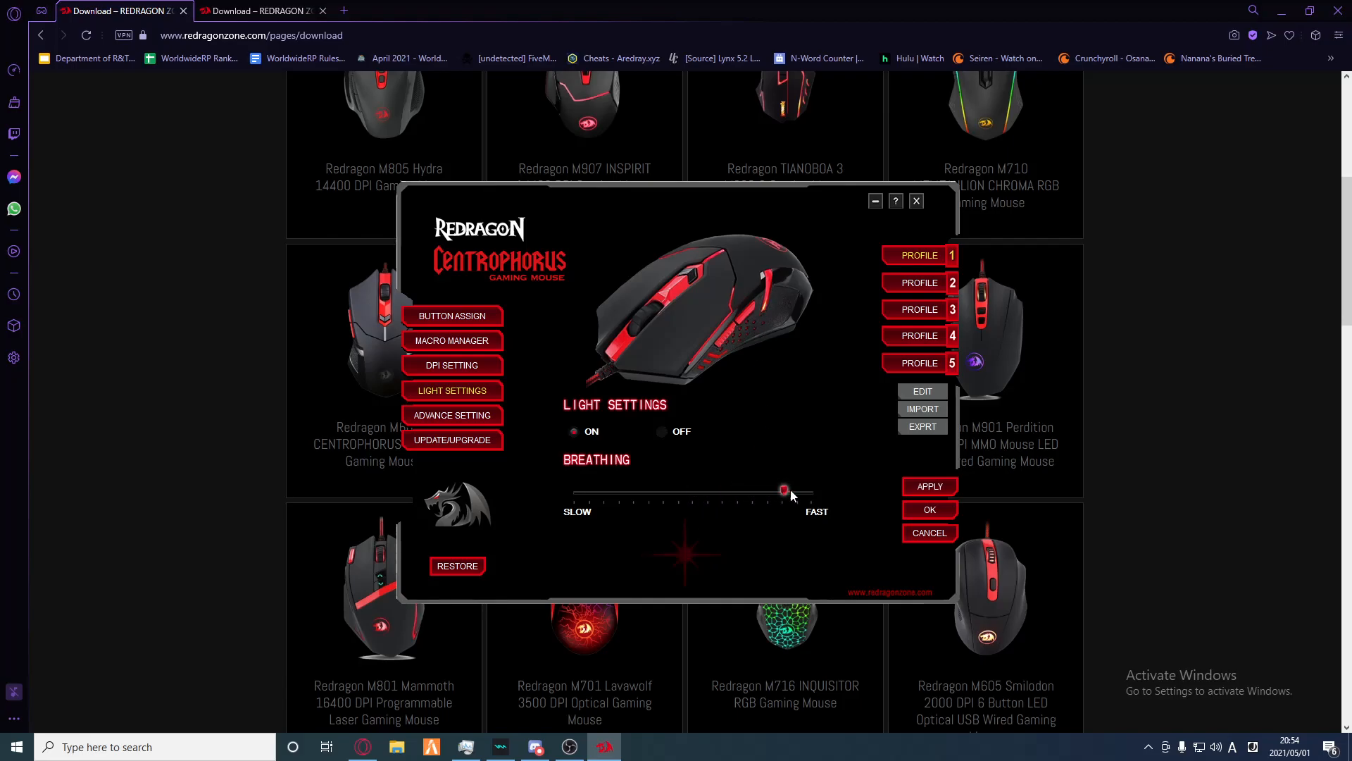
pyautogui.moveTo(783, 490); pyautogui.dragTo(797, 490)
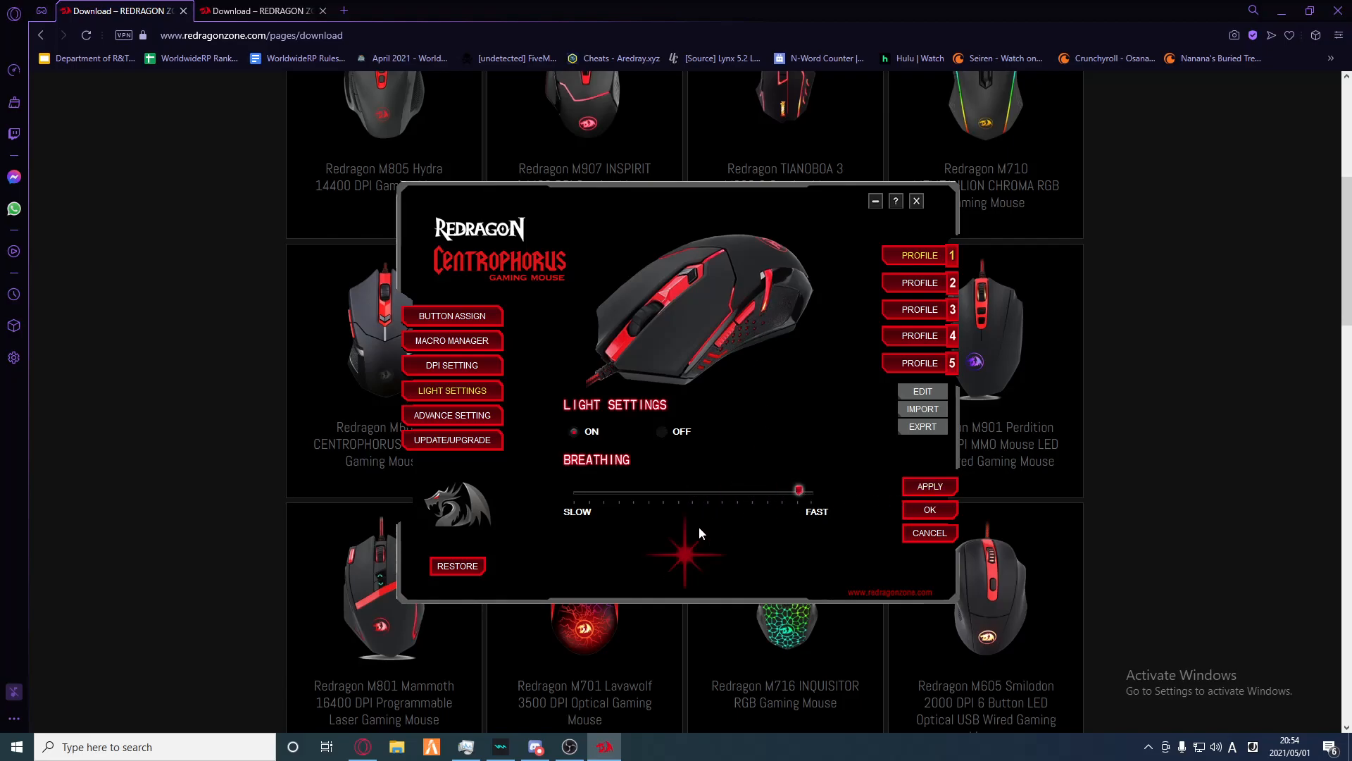
pyautogui.moveTo(796, 491); pyautogui.dragTo(589, 491)
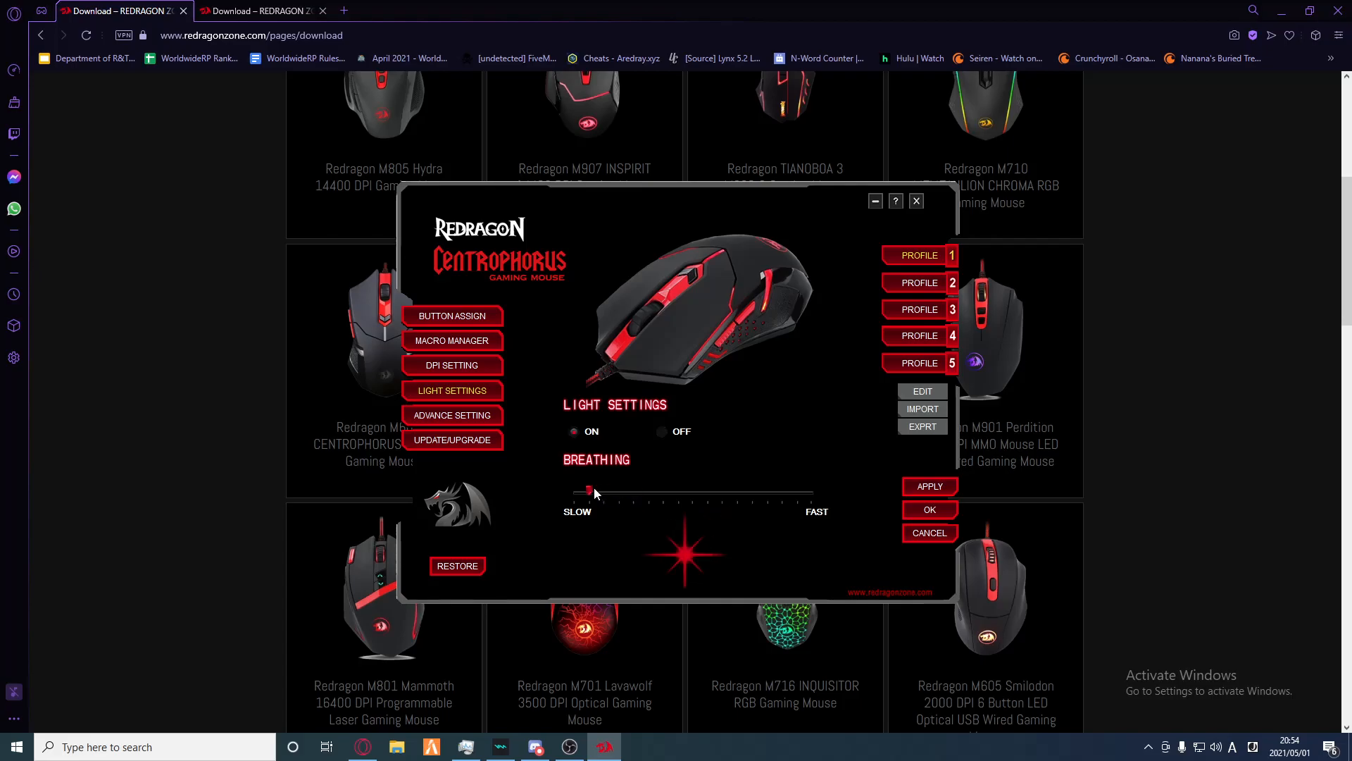
pyautogui.moveTo(588, 492); pyautogui.dragTo(797, 492)
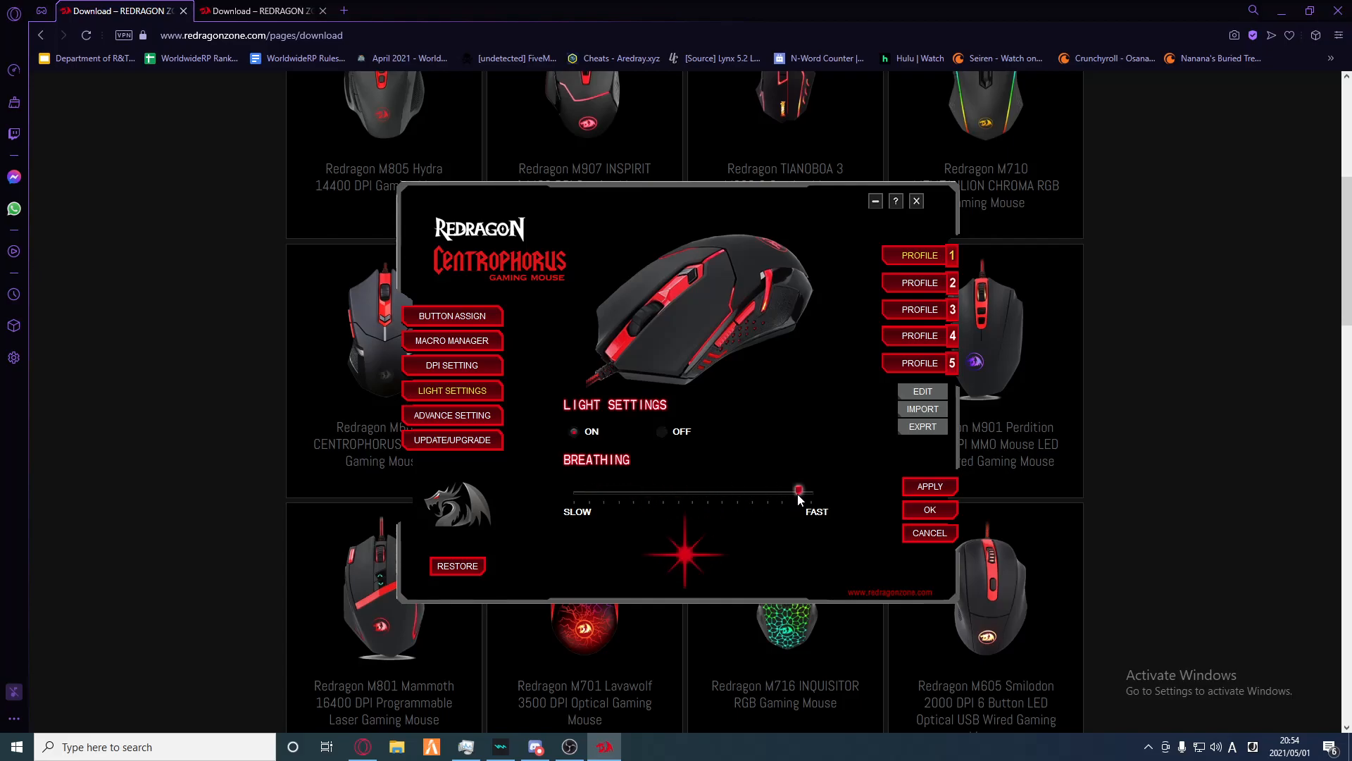
pyautogui.moveTo(797, 490); pyautogui.dragTo(813, 490)
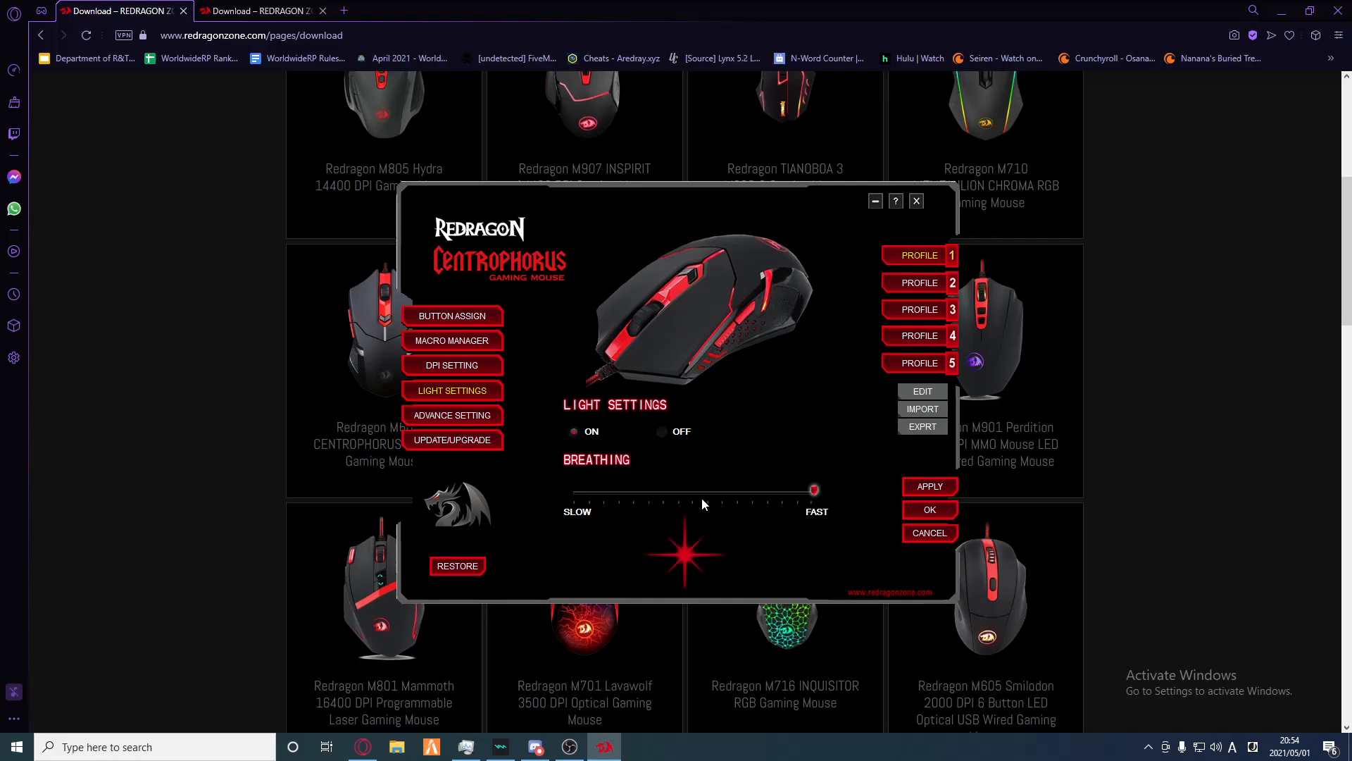
pyautogui.moveTo(813, 490); pyautogui.dragTo(694, 490)
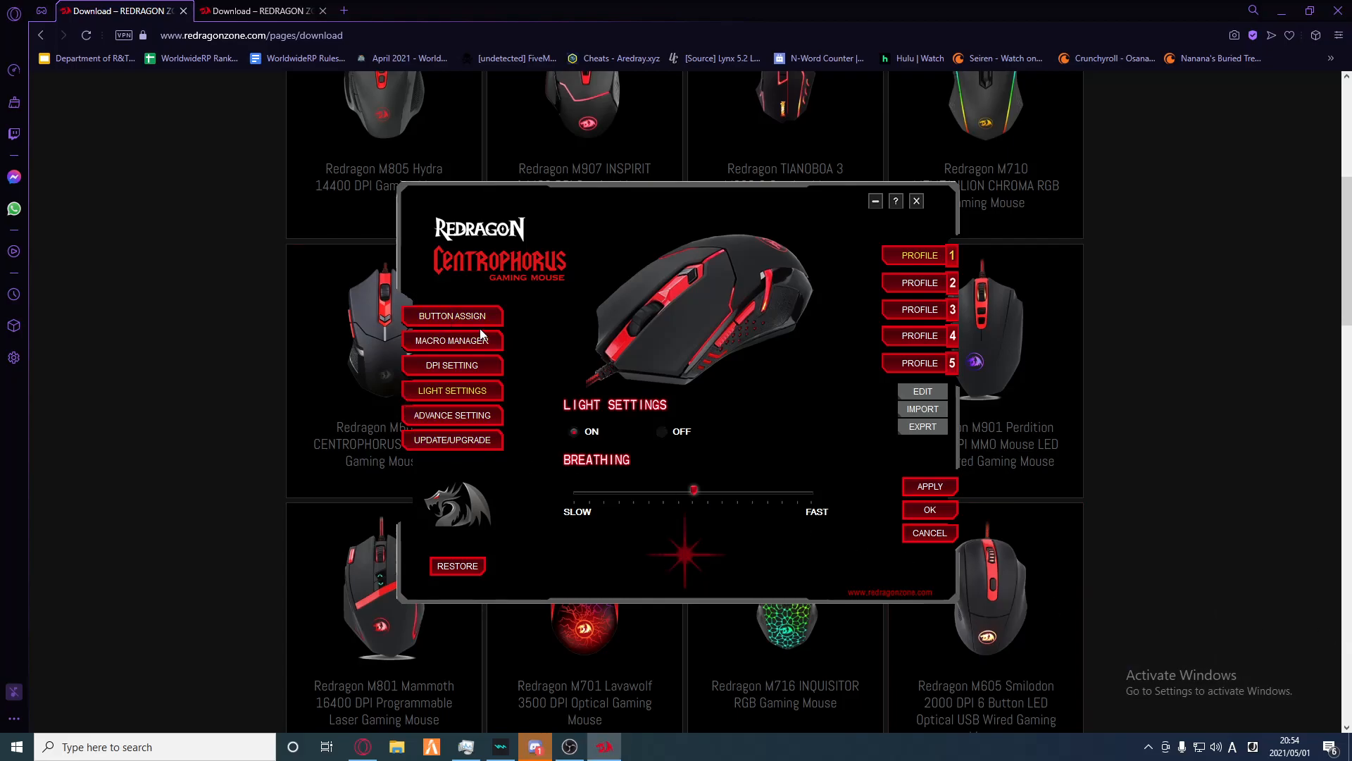
# Step: Review Button Assign: button 6 scroll up, button 5 forward, button 4 running a macro
pyautogui.click(451, 315)
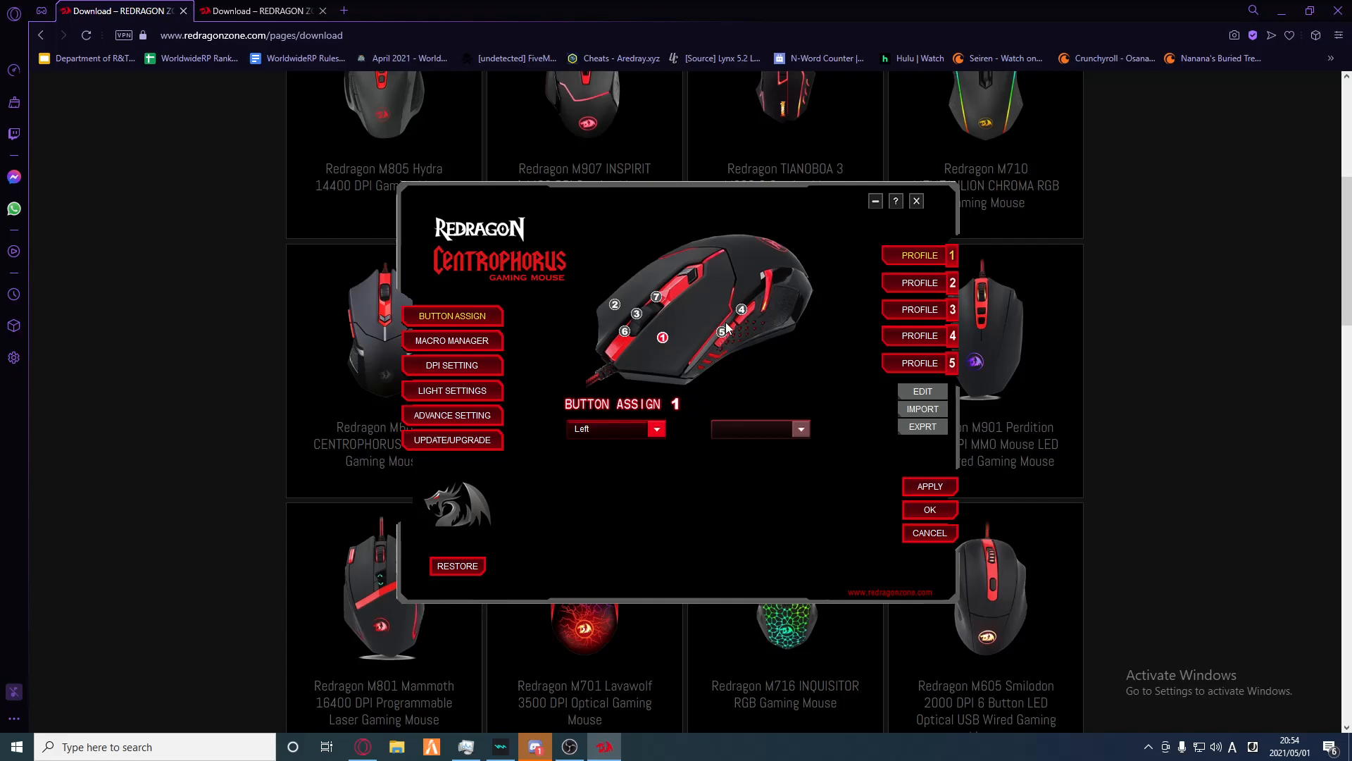
pyautogui.moveTo(671, 346)
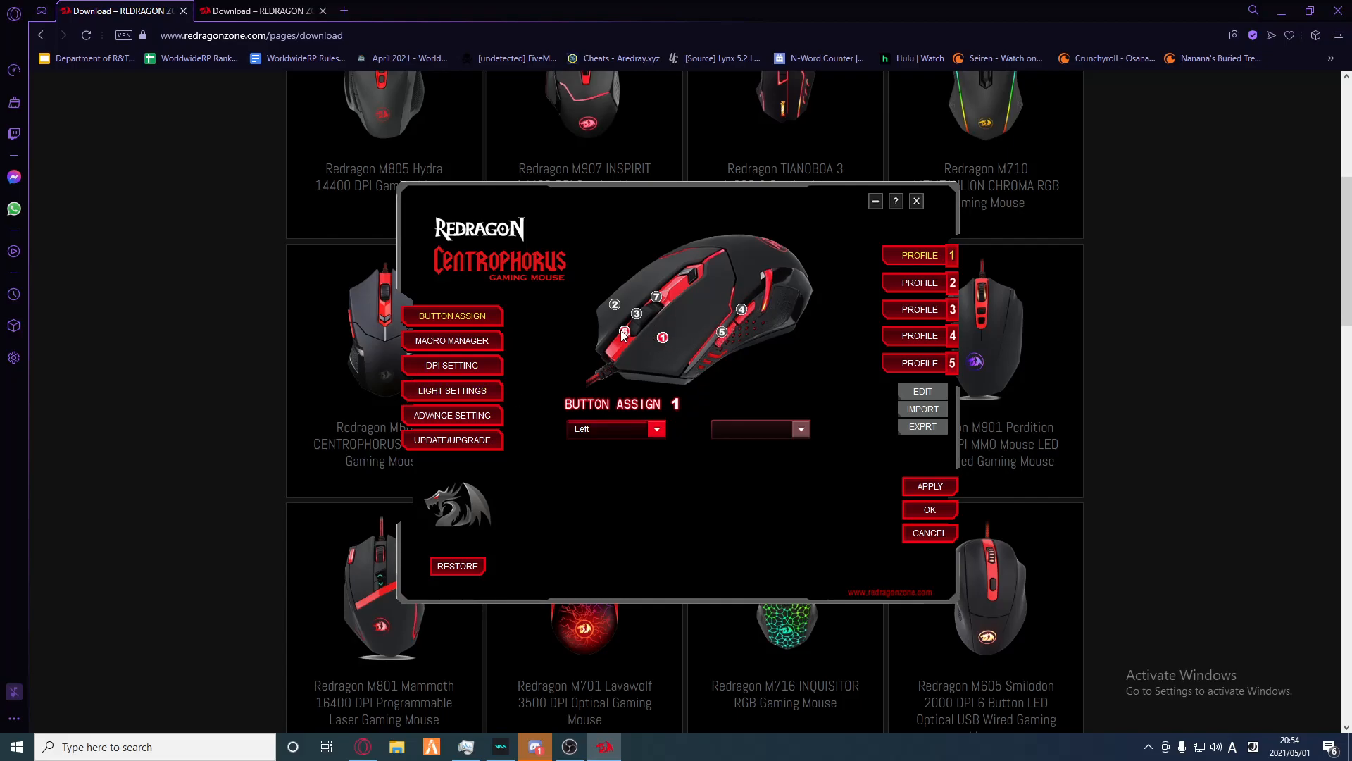
pyautogui.click(625, 330)
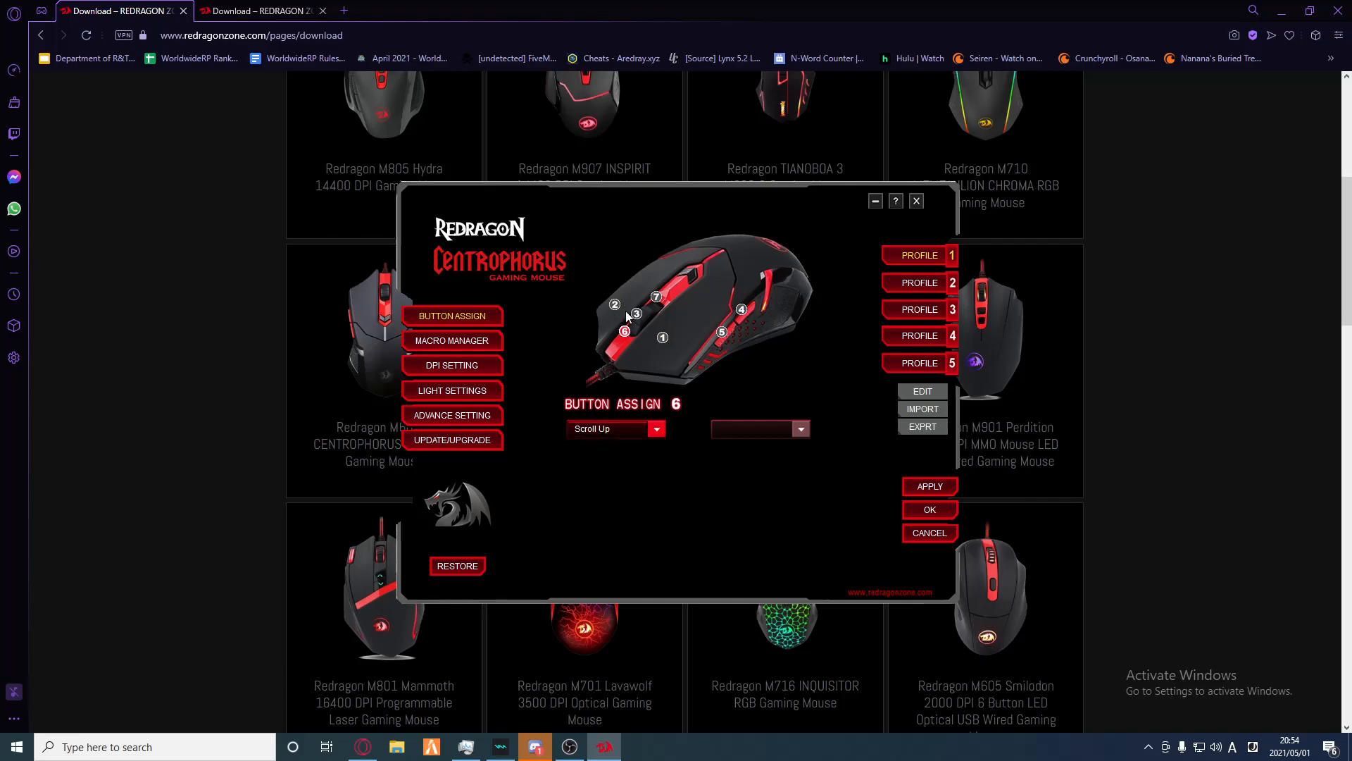
pyautogui.click(741, 308)
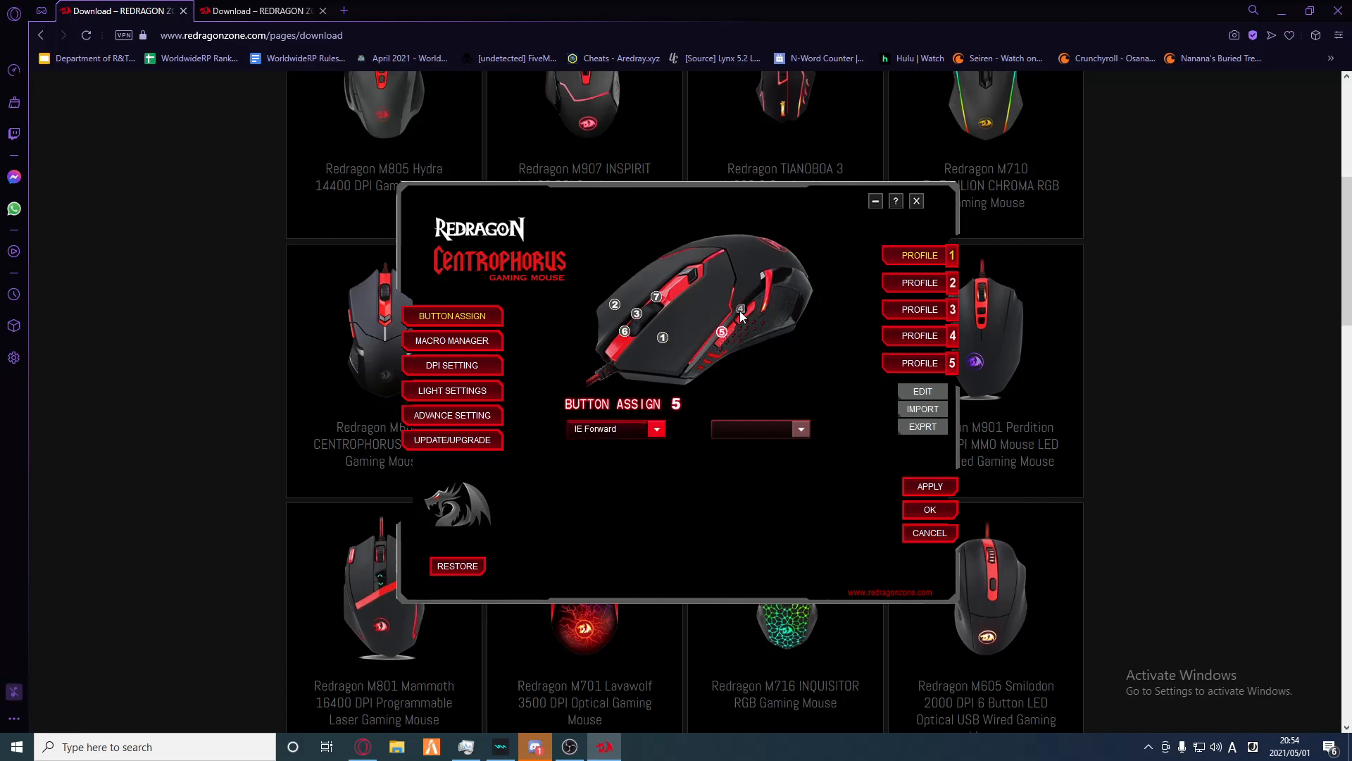
pyautogui.click(741, 308)
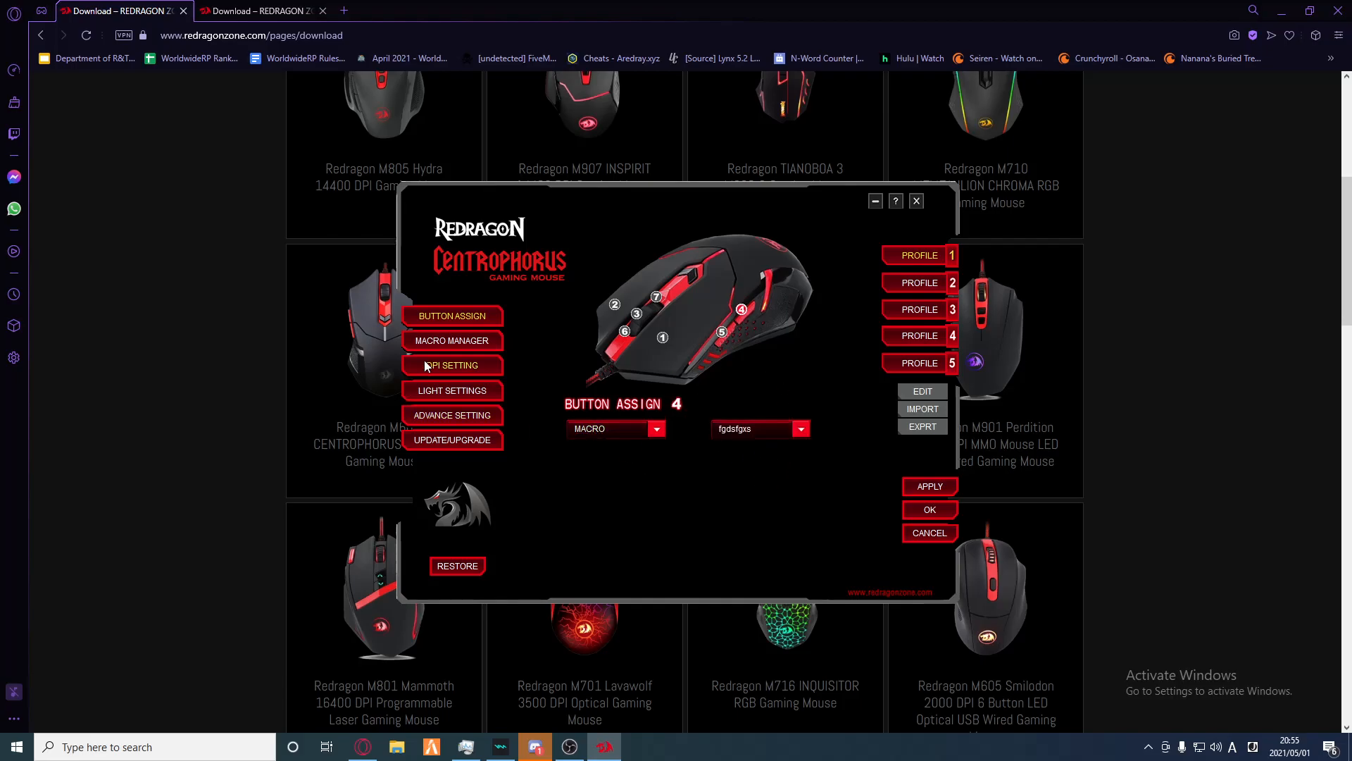
# Step: Enter Macro Manager twice, dismissing the macro-in-use warning, and add an empty macro 'new'
pyautogui.click(452, 339)
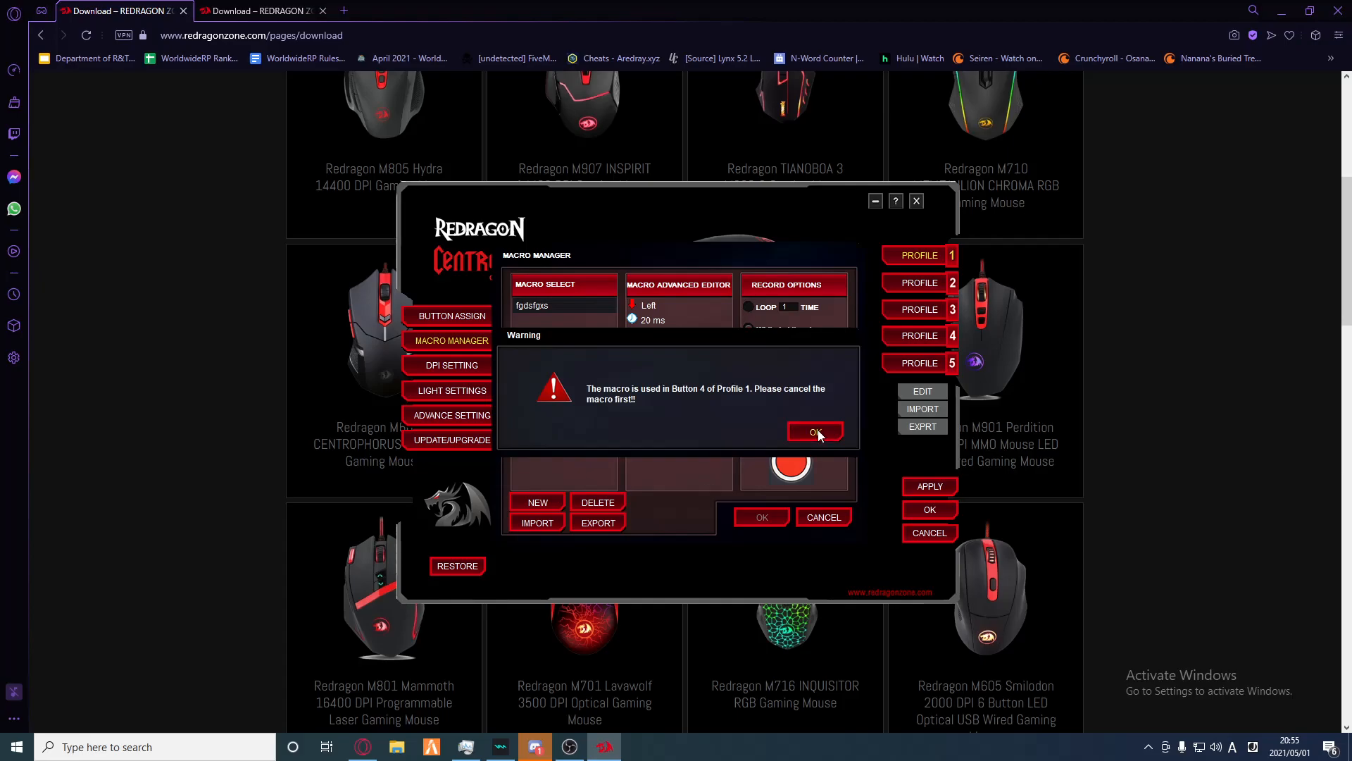
pyautogui.click(815, 432)
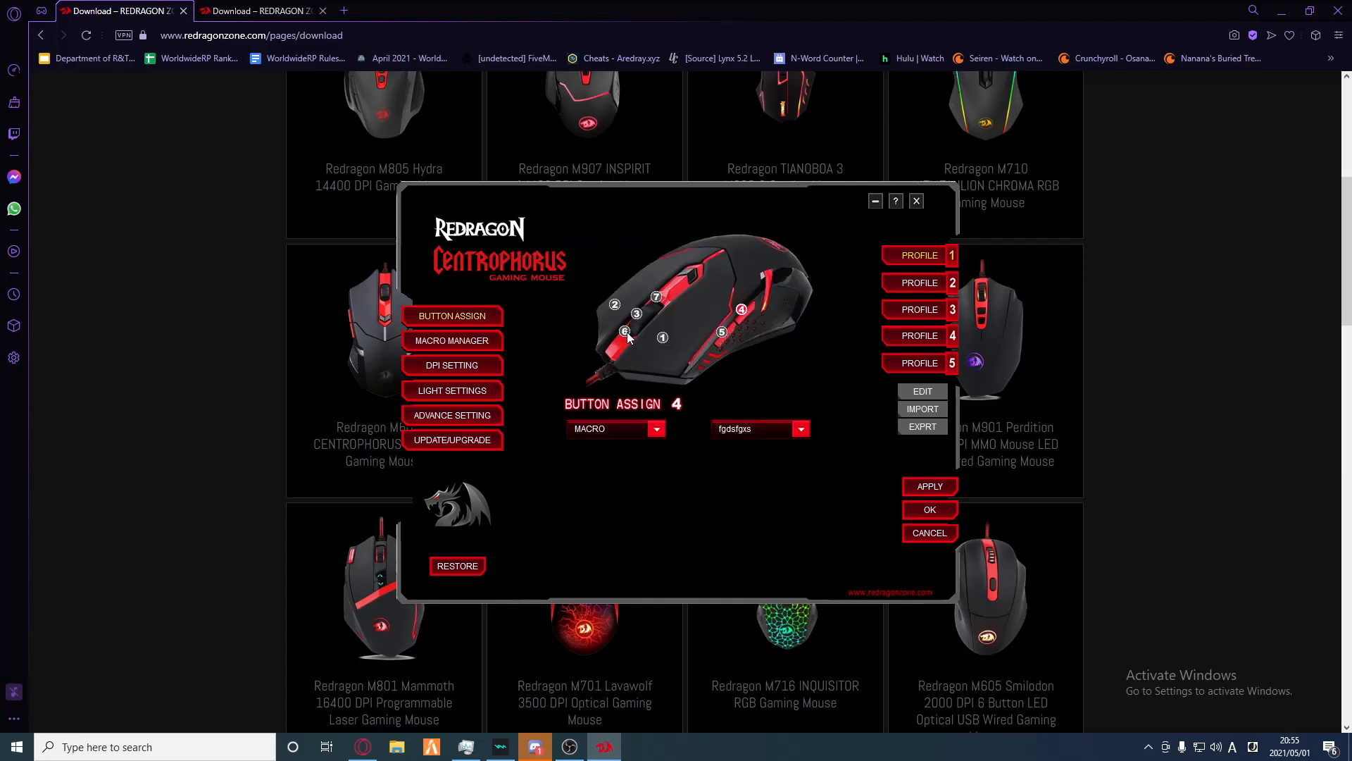
pyautogui.click(451, 339)
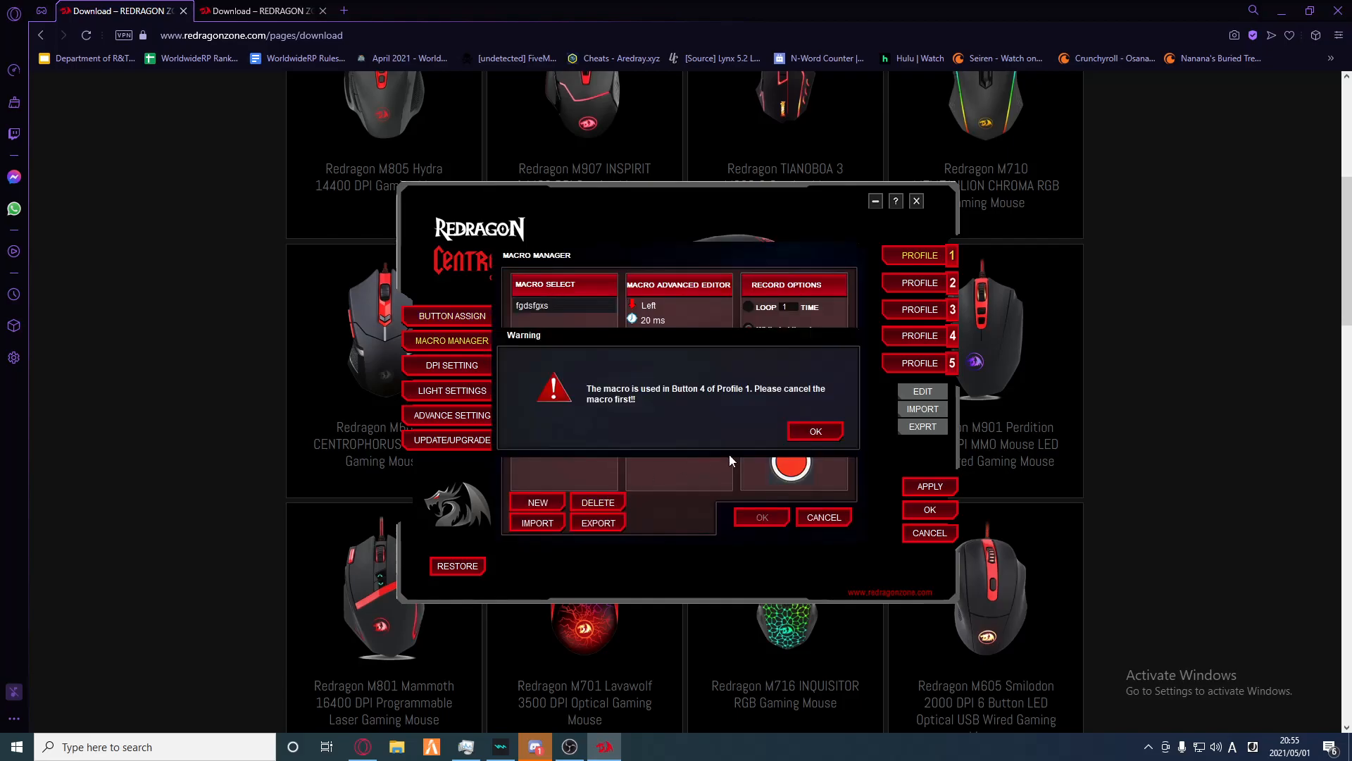
pyautogui.click(816, 431)
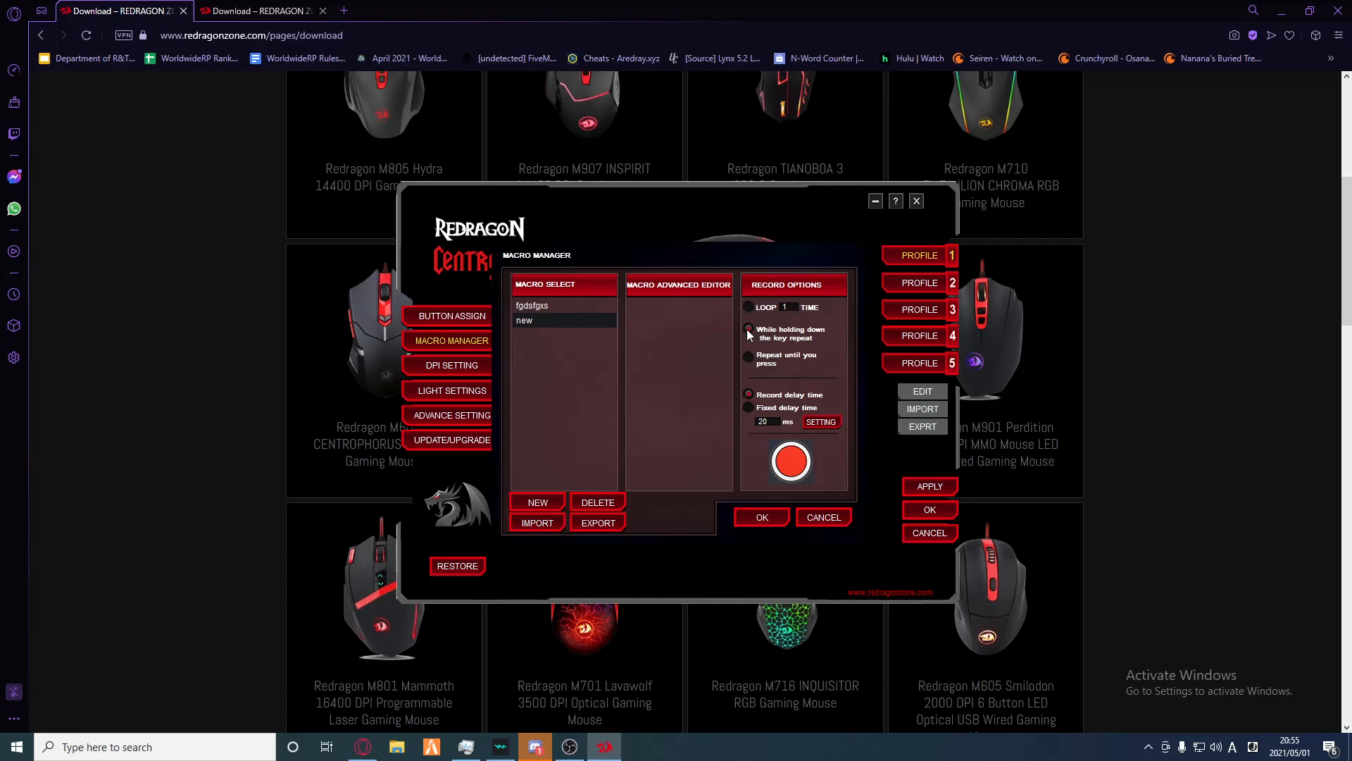
pyautogui.moveTo(698, 363)
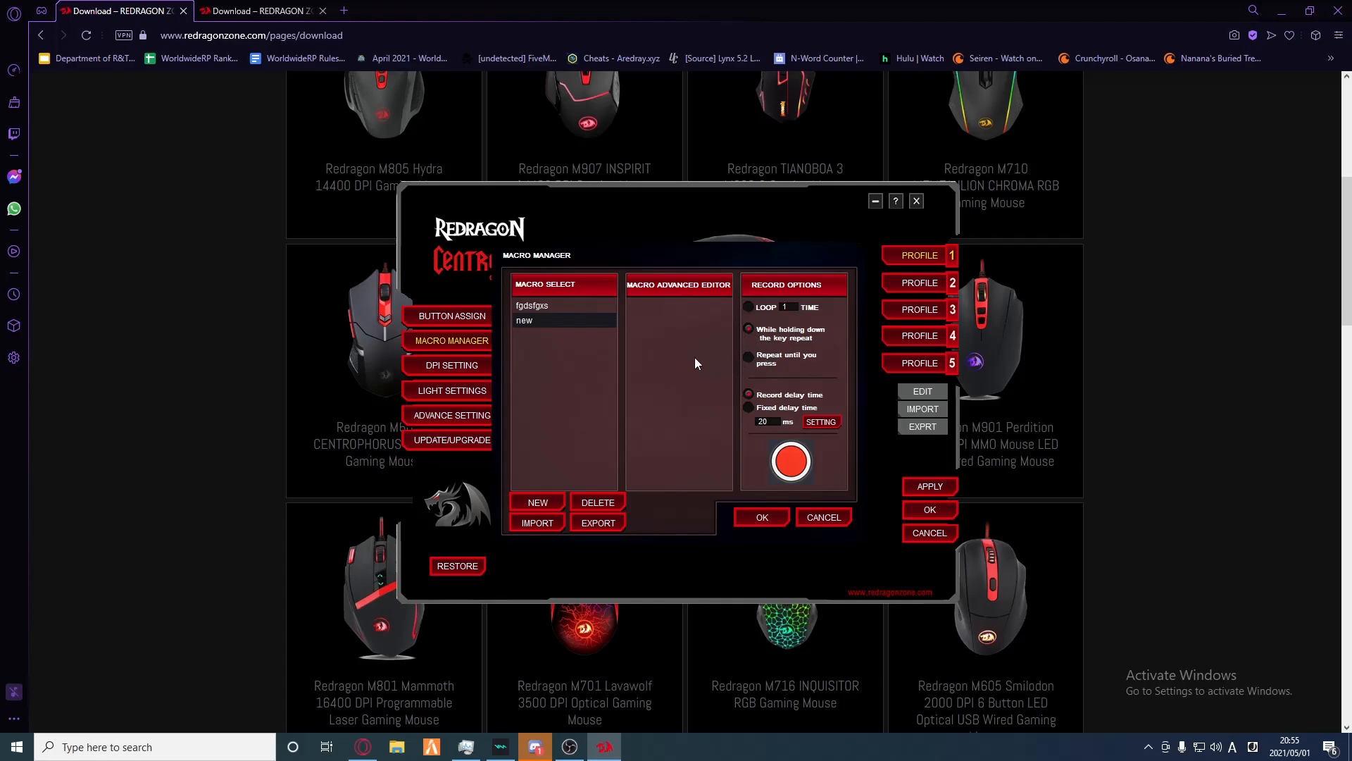
pyautogui.moveTo(672, 358)
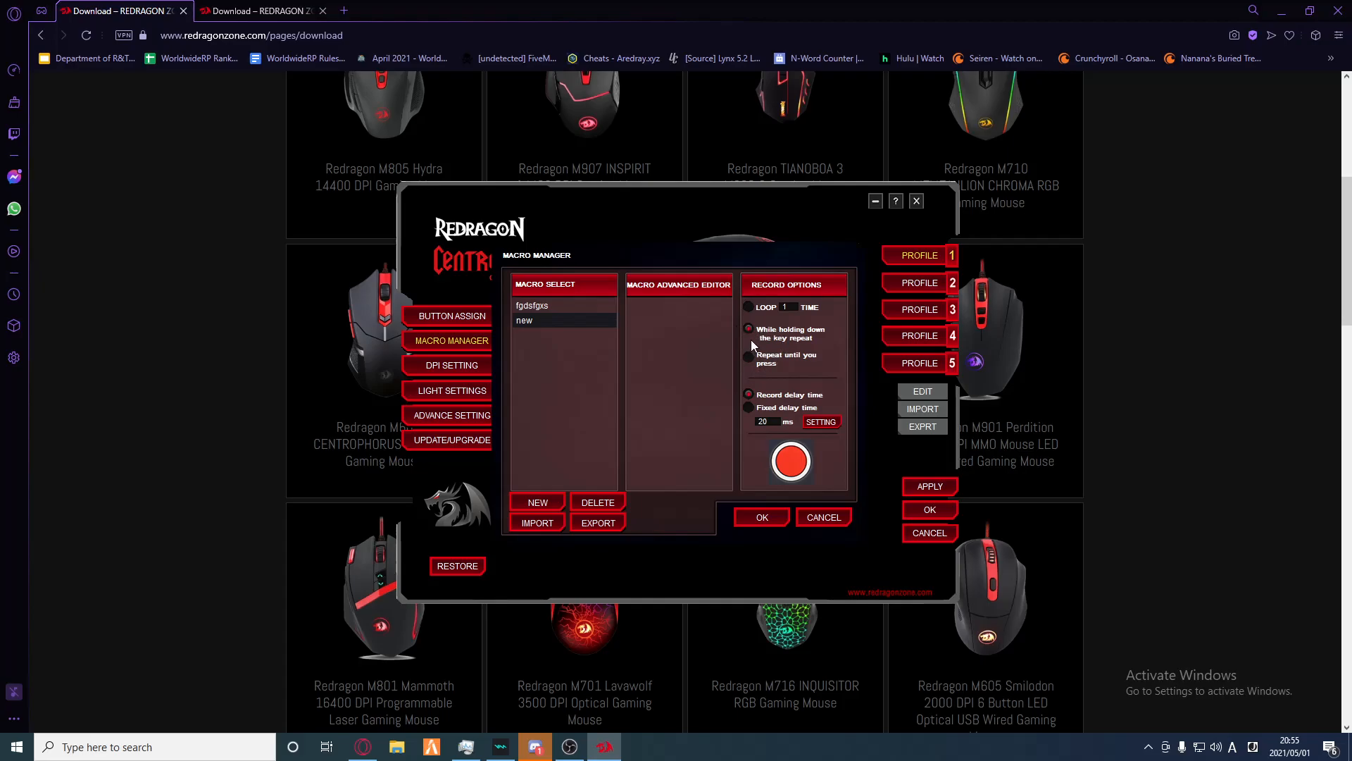
pyautogui.moveTo(659, 321)
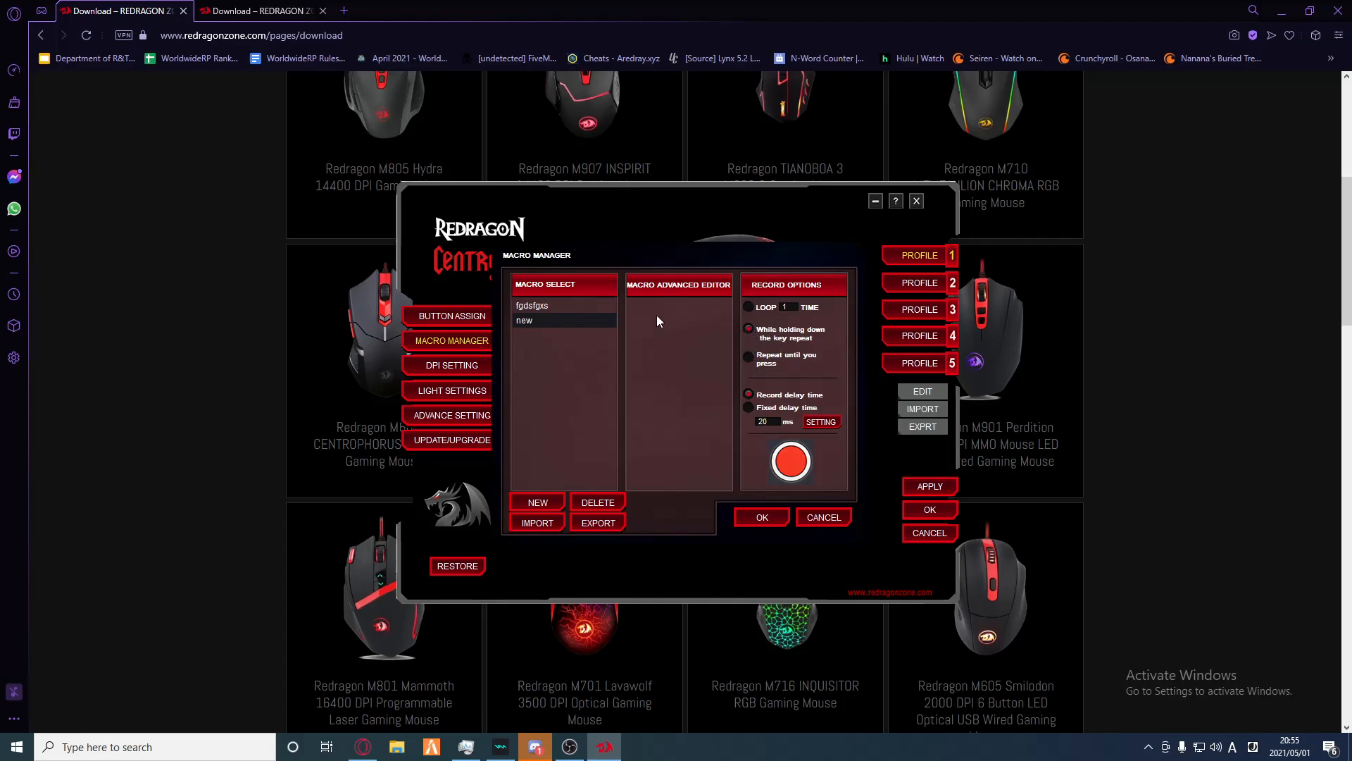
# Step: Record a left click into macro 'new' and change its 1973 ms delay to 20 ms
pyautogui.click(790, 460)
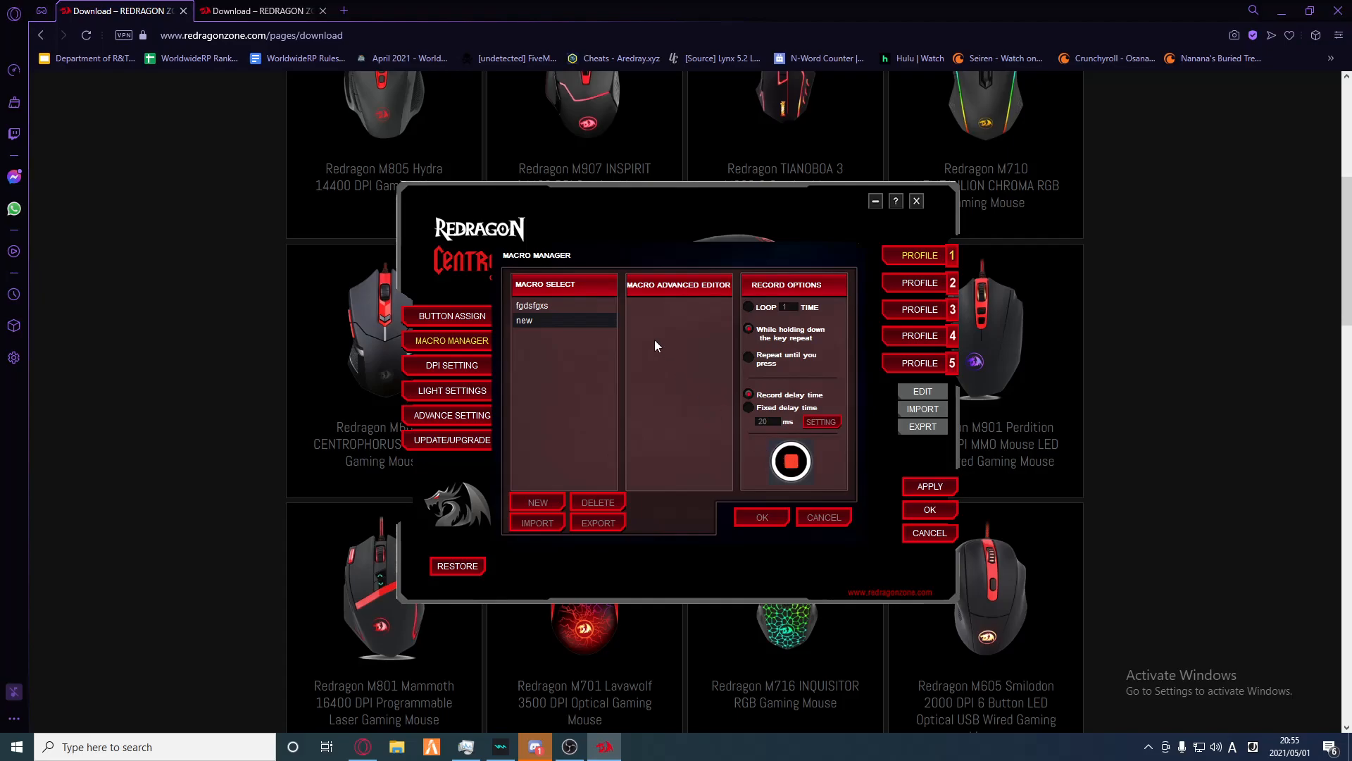
pyautogui.moveTo(671, 337)
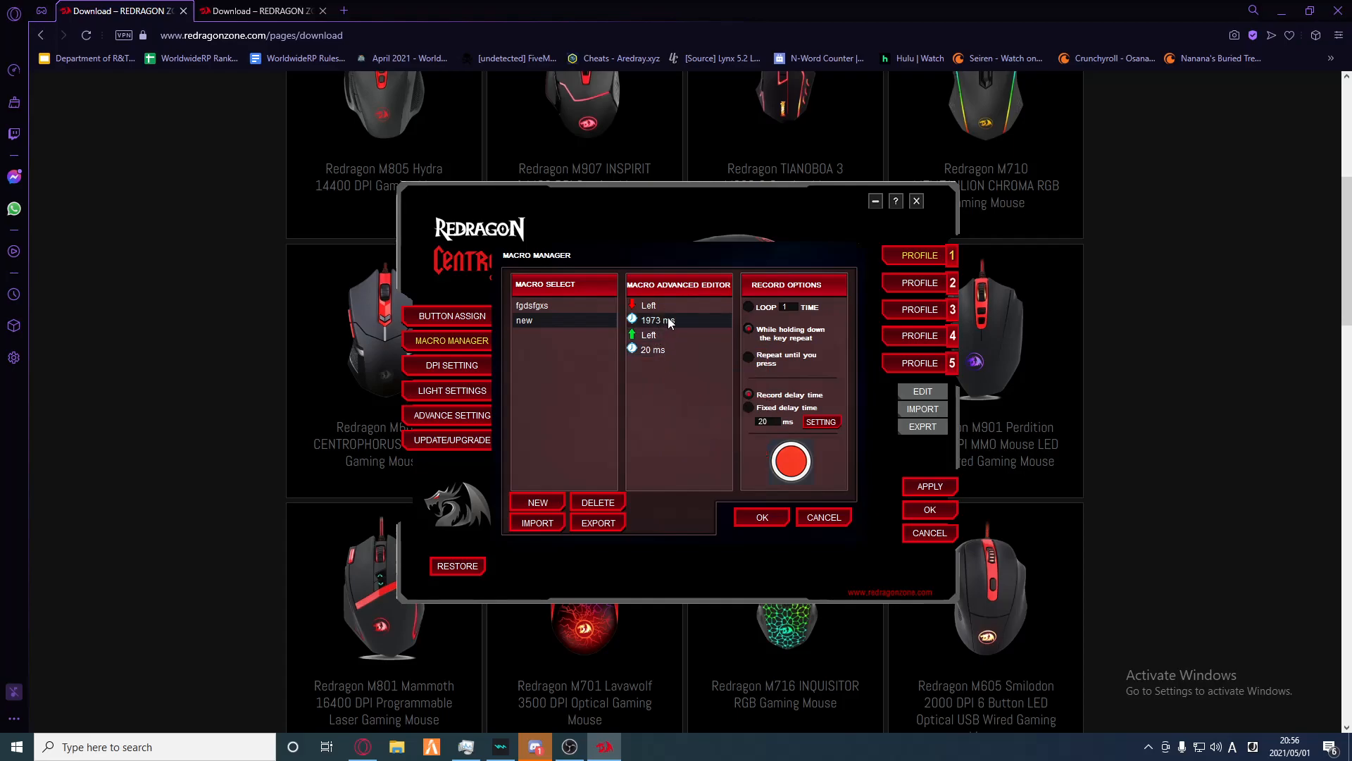
pyautogui.rightClick(656, 320)
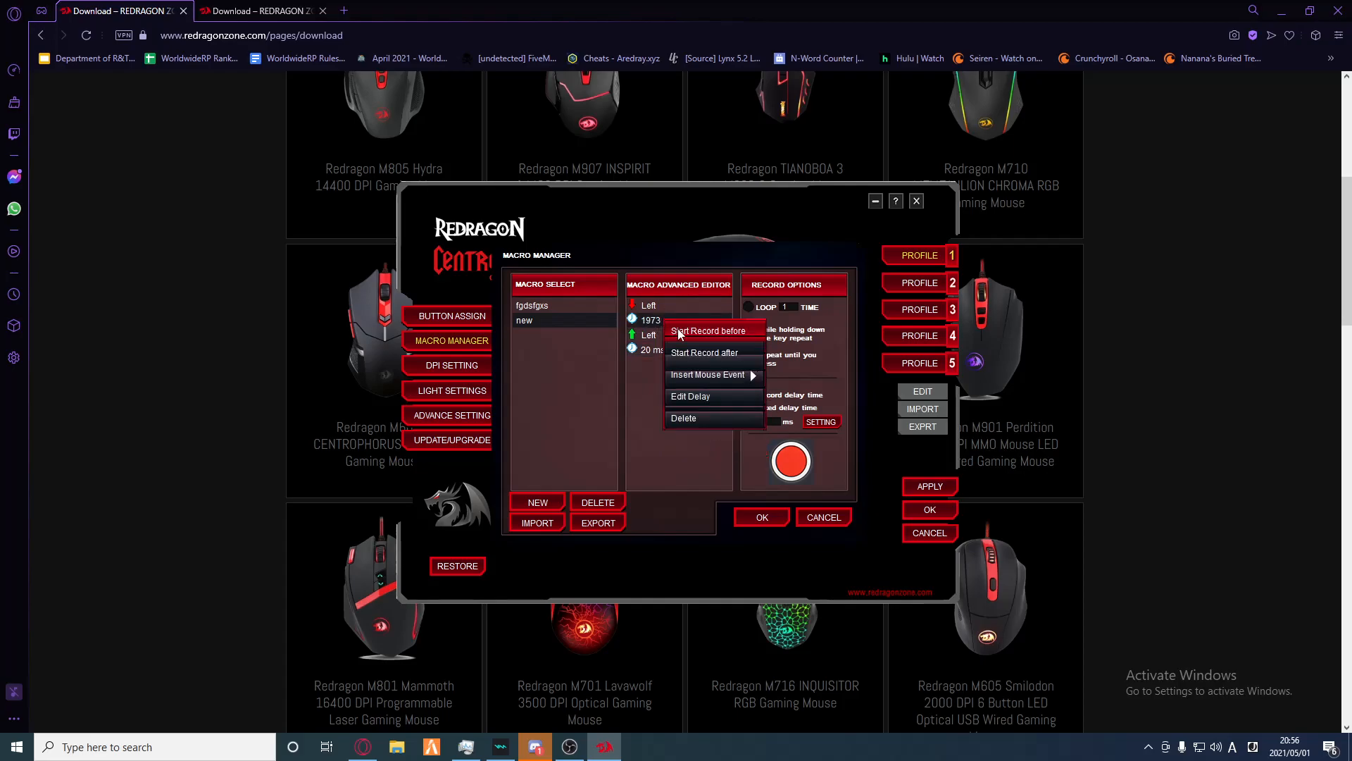
pyautogui.click(651, 319)
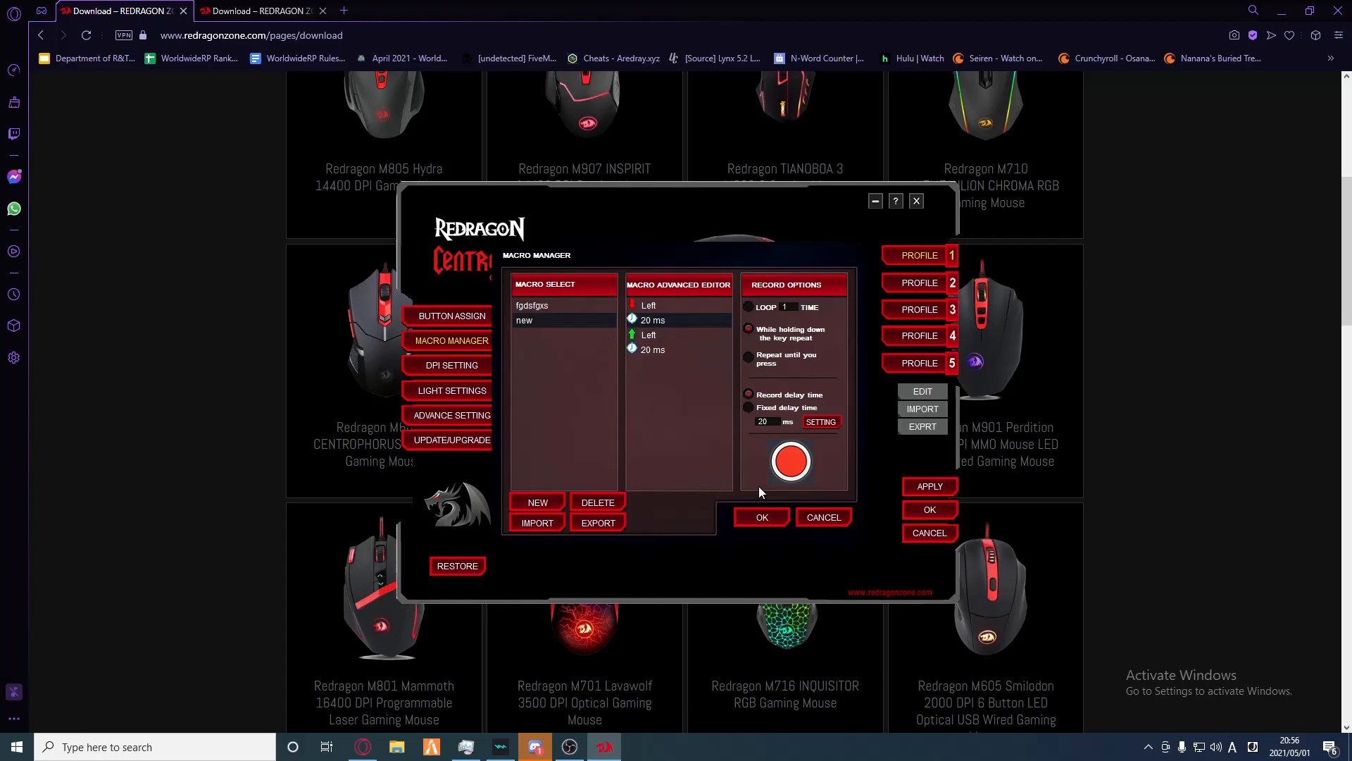
# Step: Save the macro, assign button 5 to run macro 'new', and apply
pyautogui.click(451, 315)
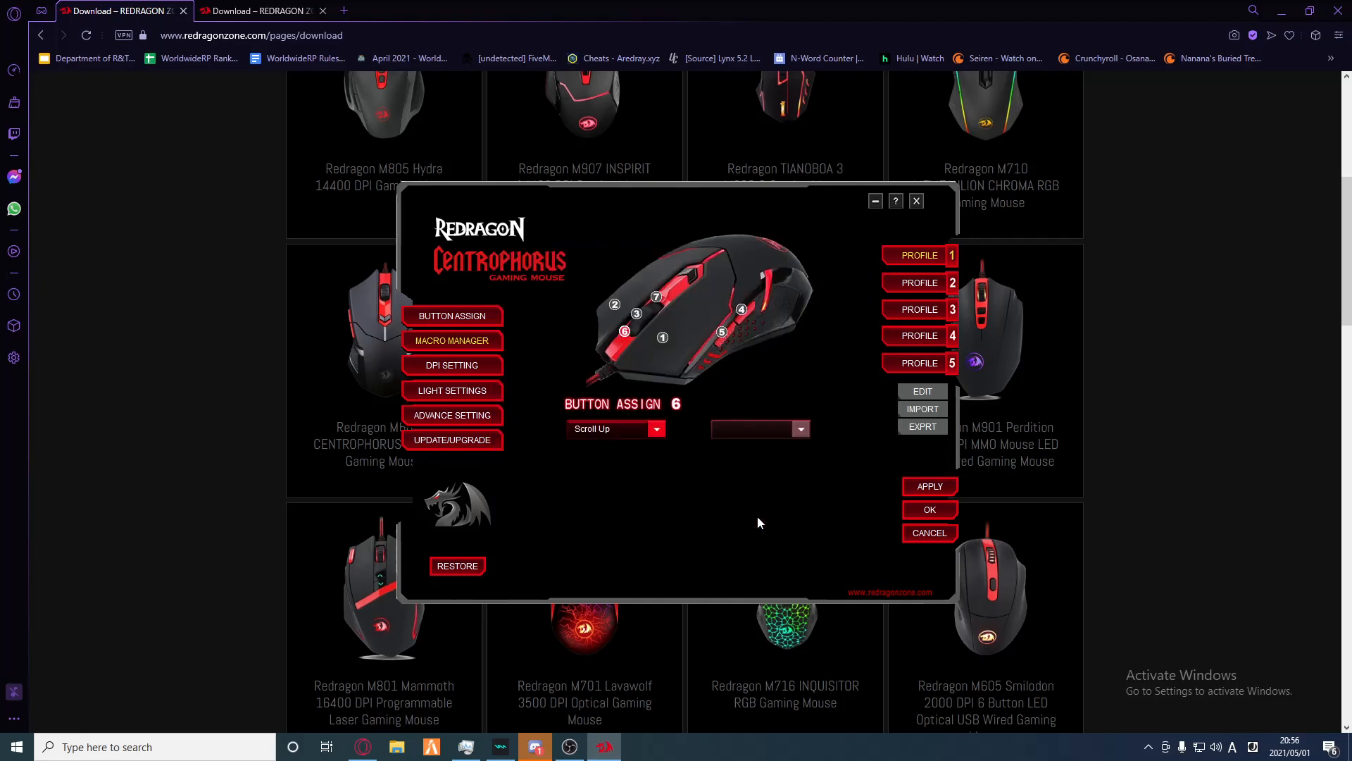
pyautogui.click(722, 331)
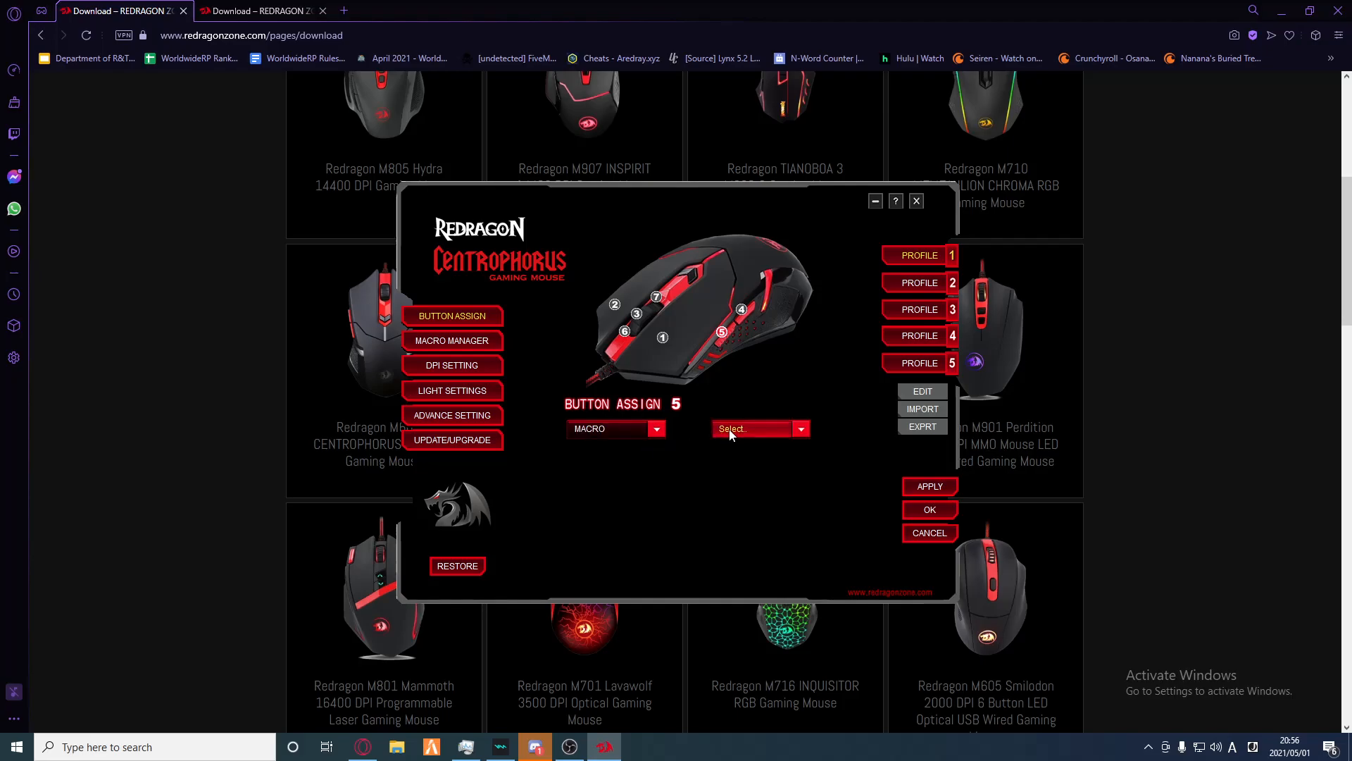
pyautogui.click(800, 428)
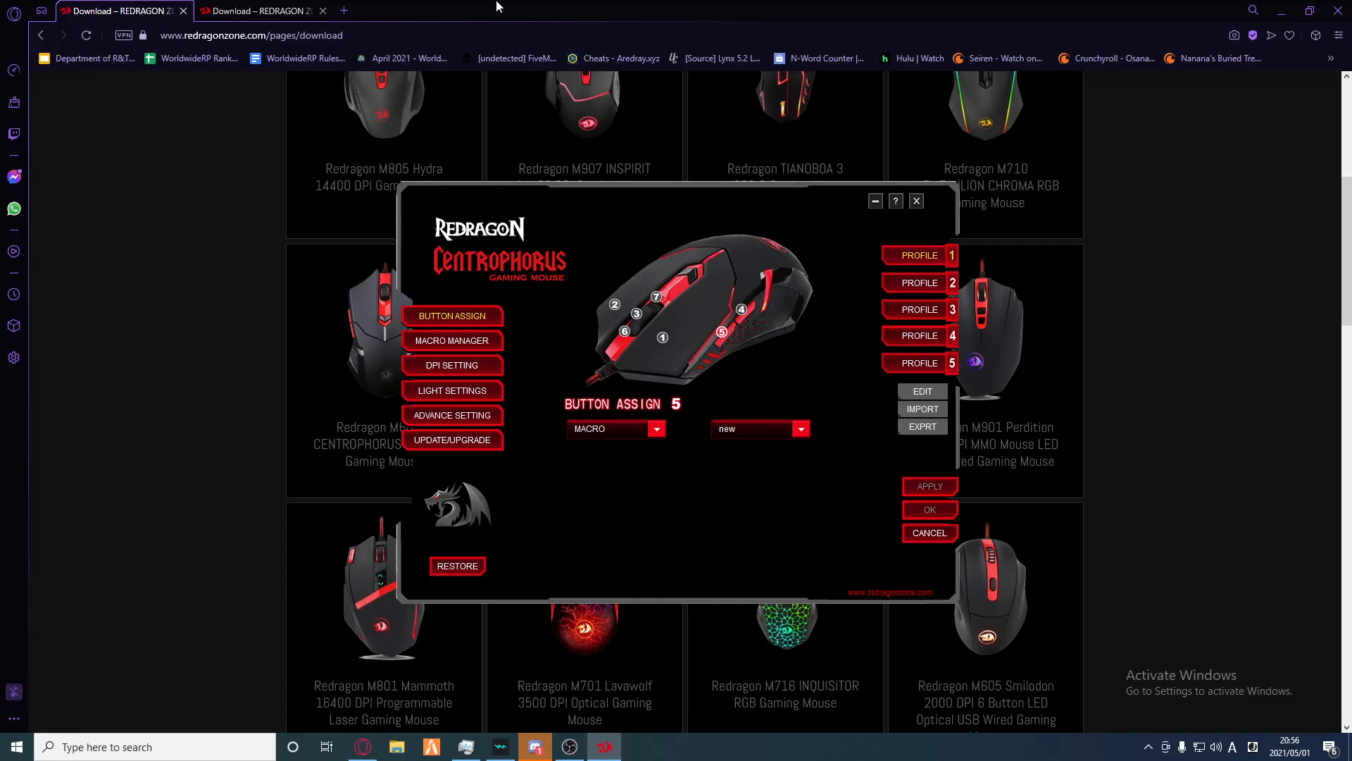
pyautogui.click(344, 10)
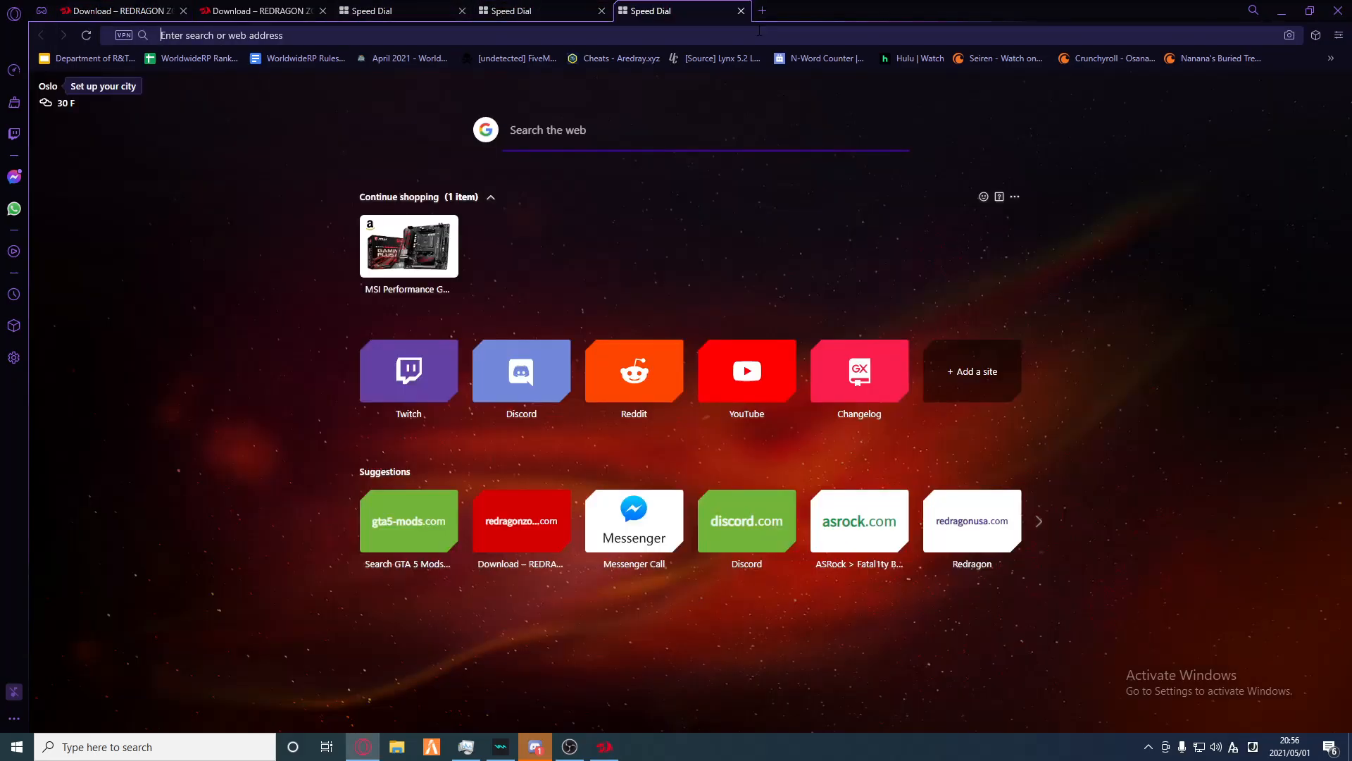
# Step: Close the piled-up Speed Dial tabs until only the two Redragon download tabs remain
pyautogui.click(761, 10)
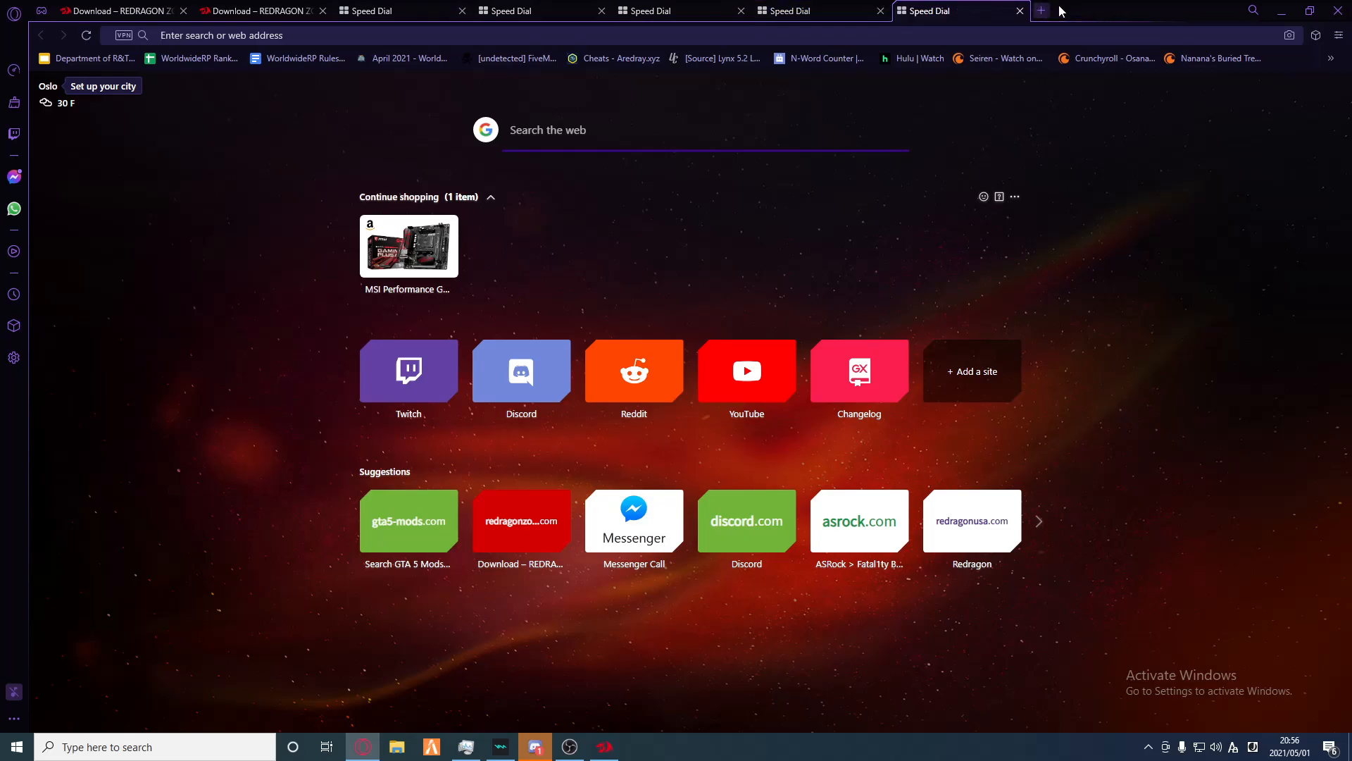
pyautogui.click(1040, 10)
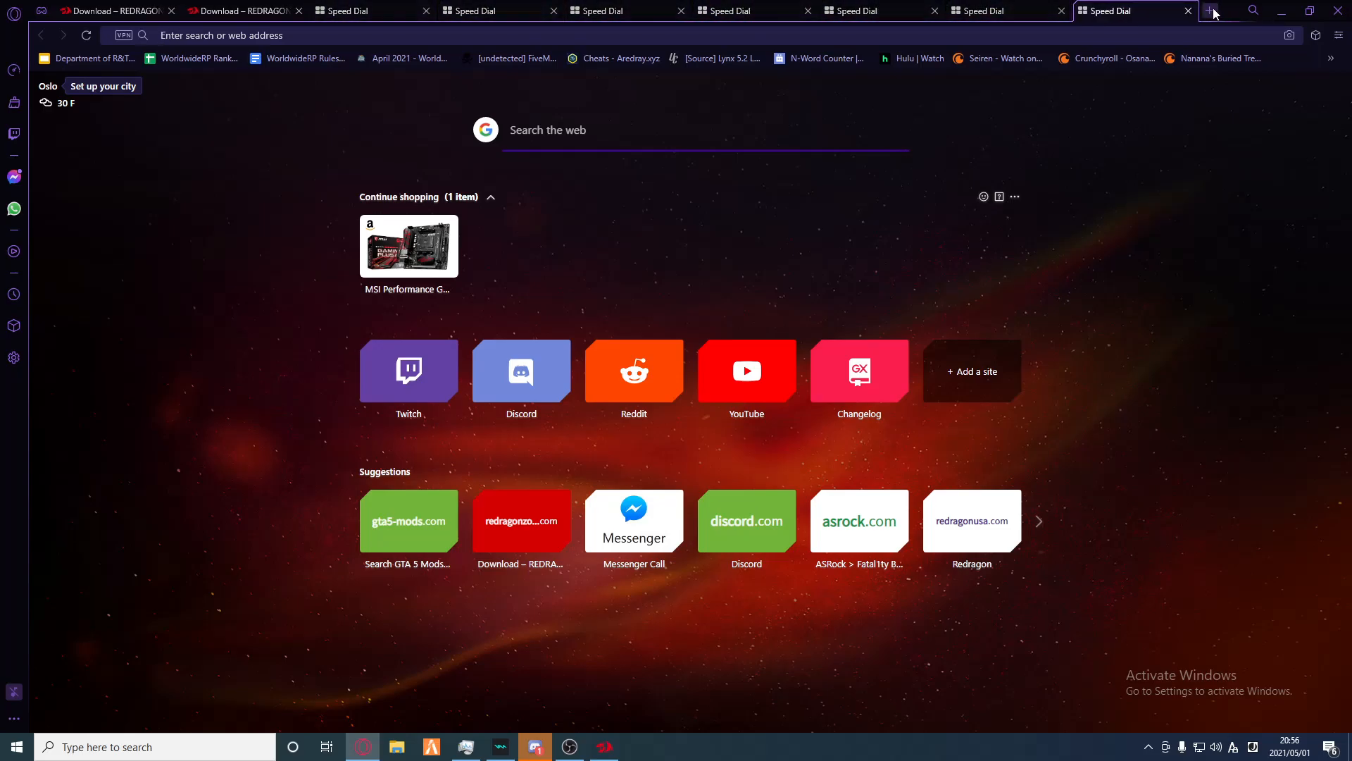
pyautogui.click(1211, 11)
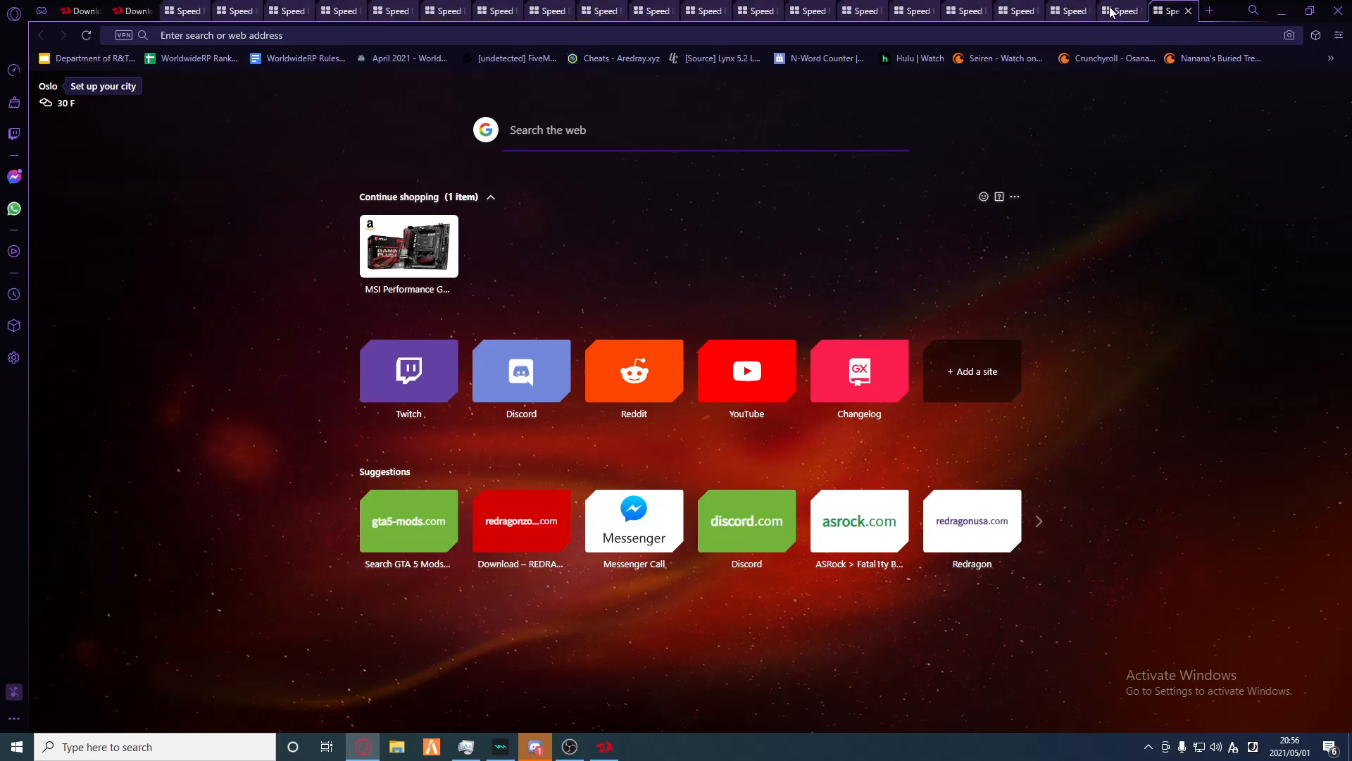
pyautogui.click(1310, 11)
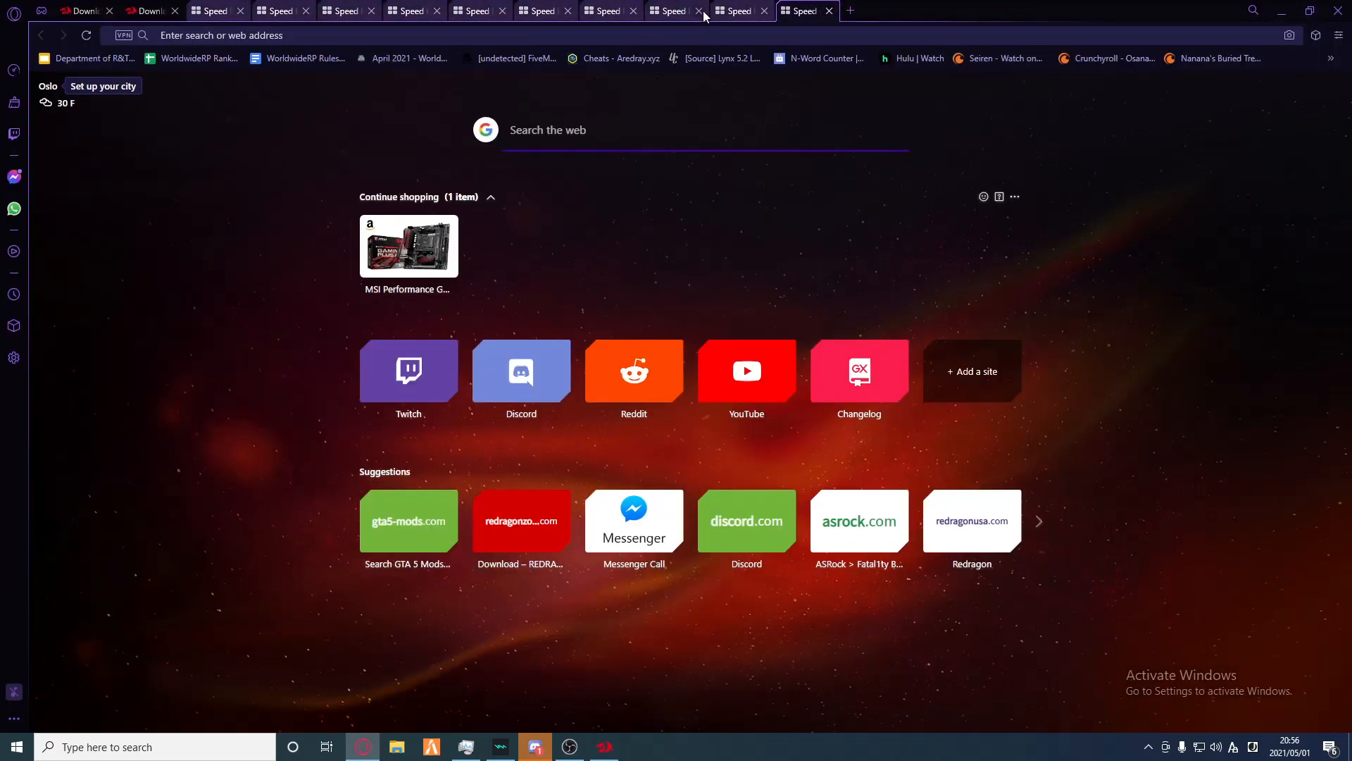
pyautogui.click(699, 11)
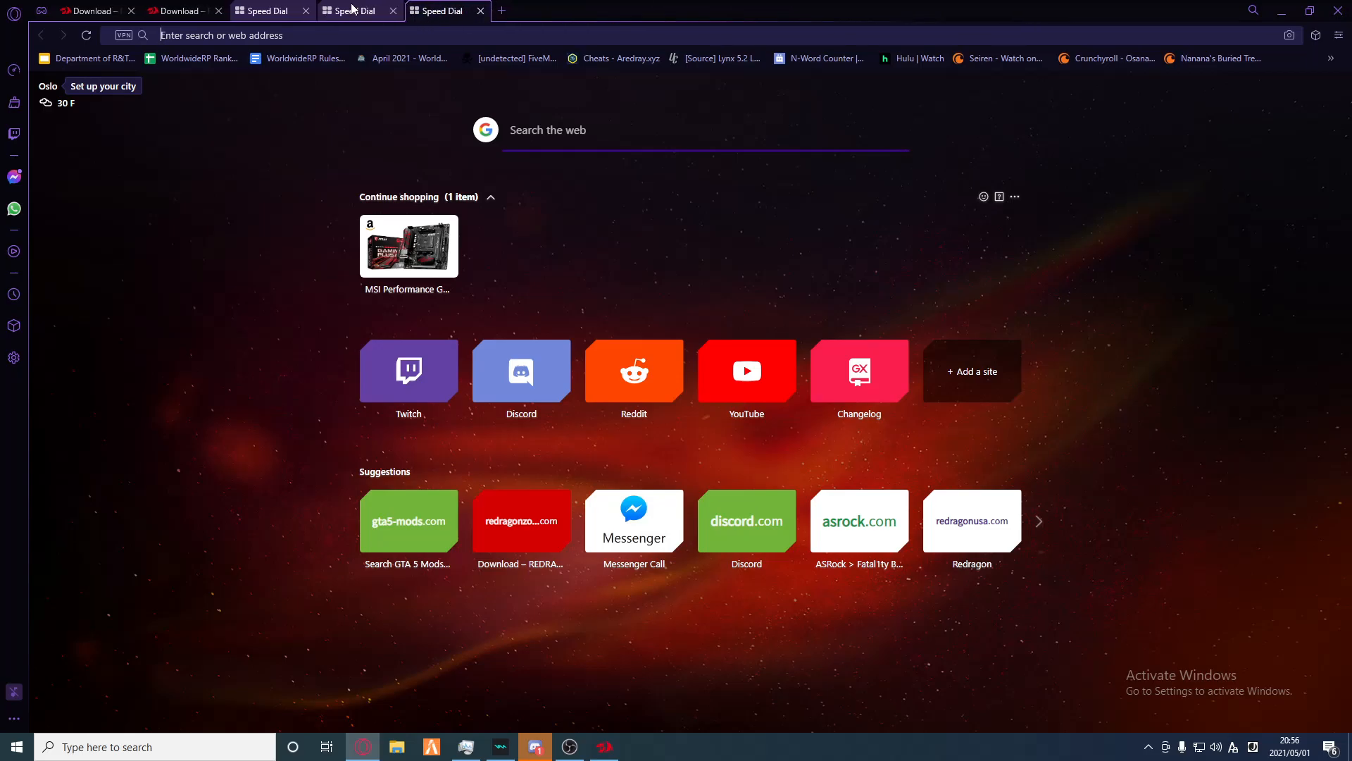
pyautogui.click(392, 11)
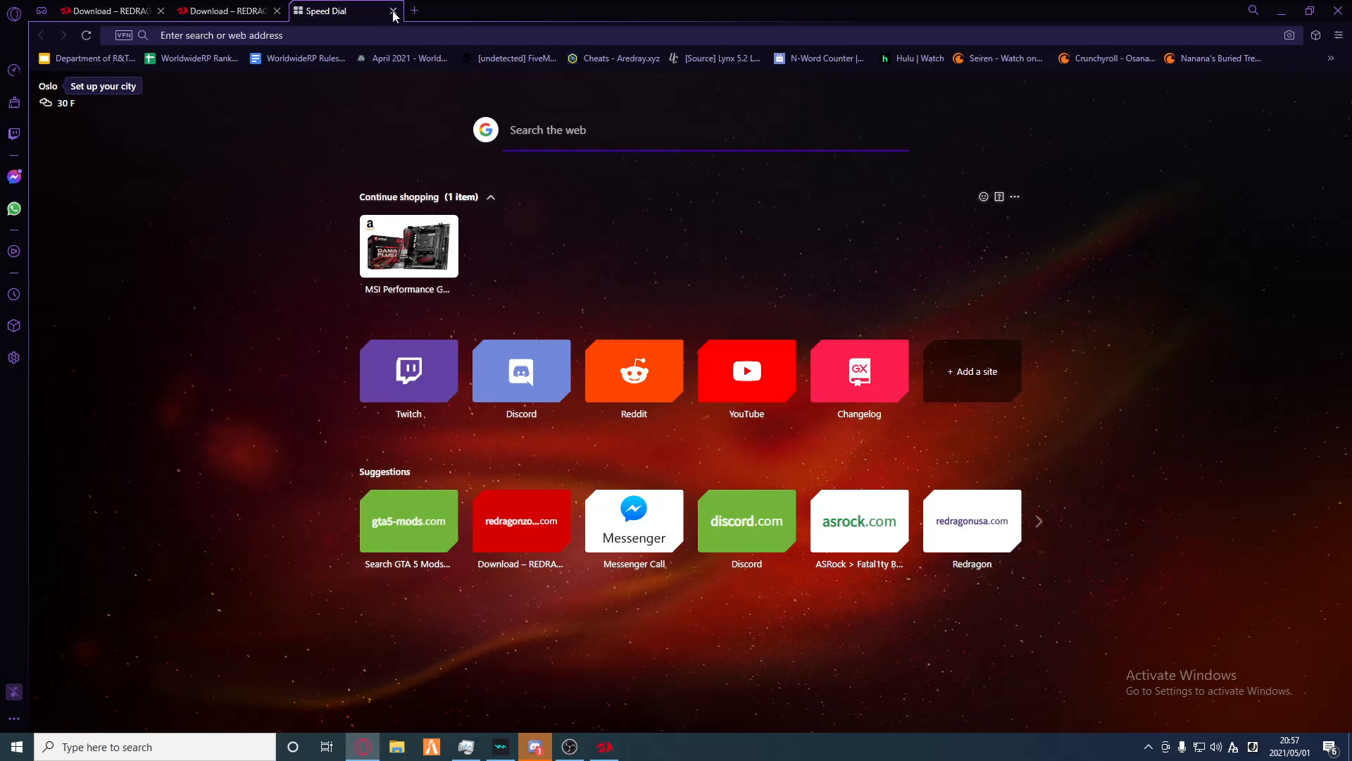
pyautogui.click(391, 12)
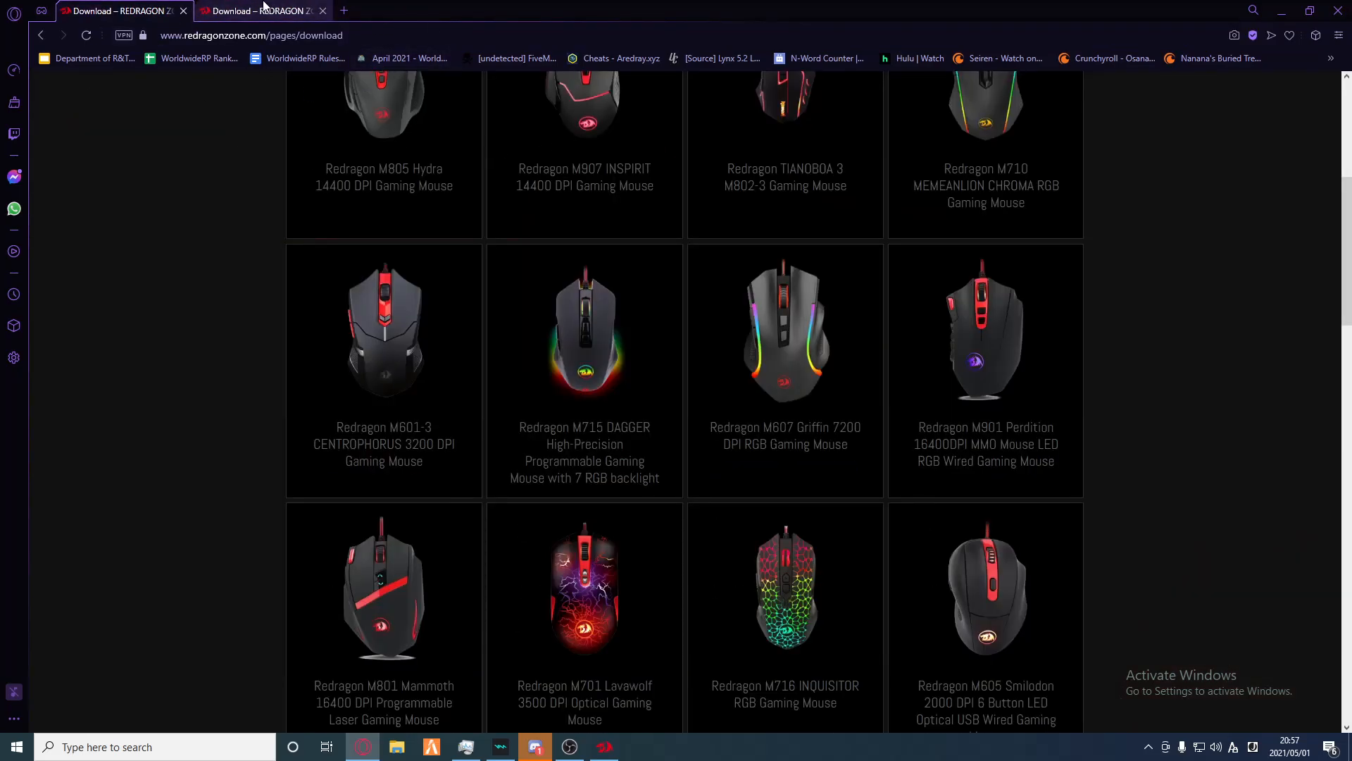
# Step: From the MOUSE downloads category, download the M601-3 CENTROPHORUS driver
pyautogui.click(321, 154)
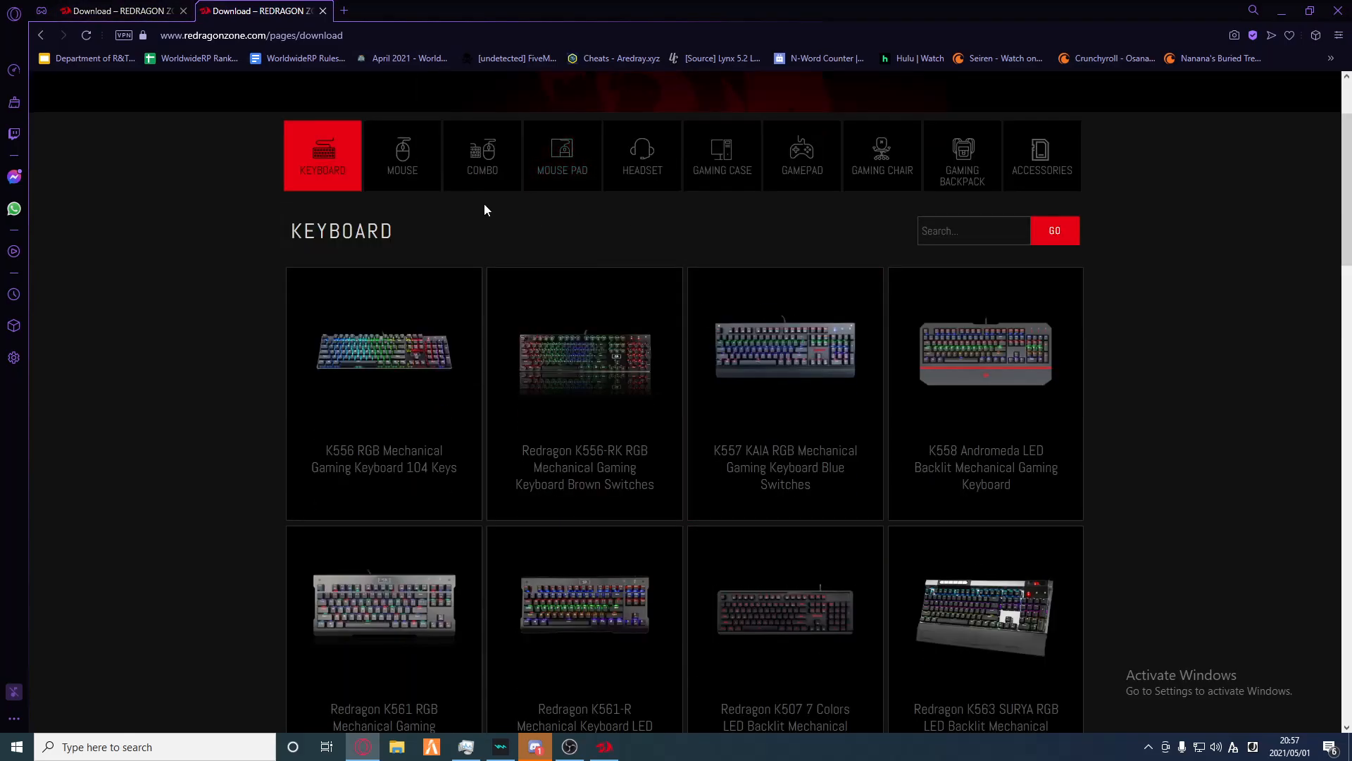
pyautogui.scroll(3)
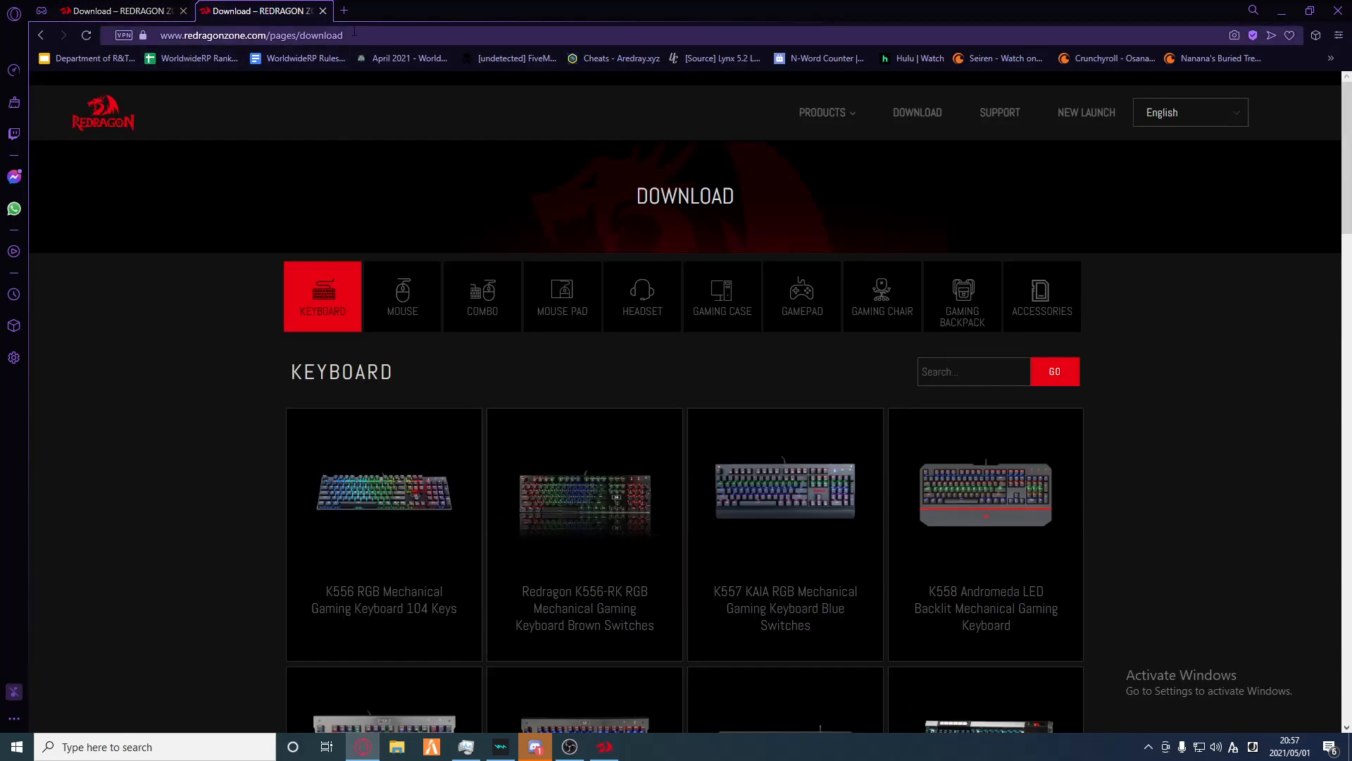
pyautogui.moveTo(453, 485)
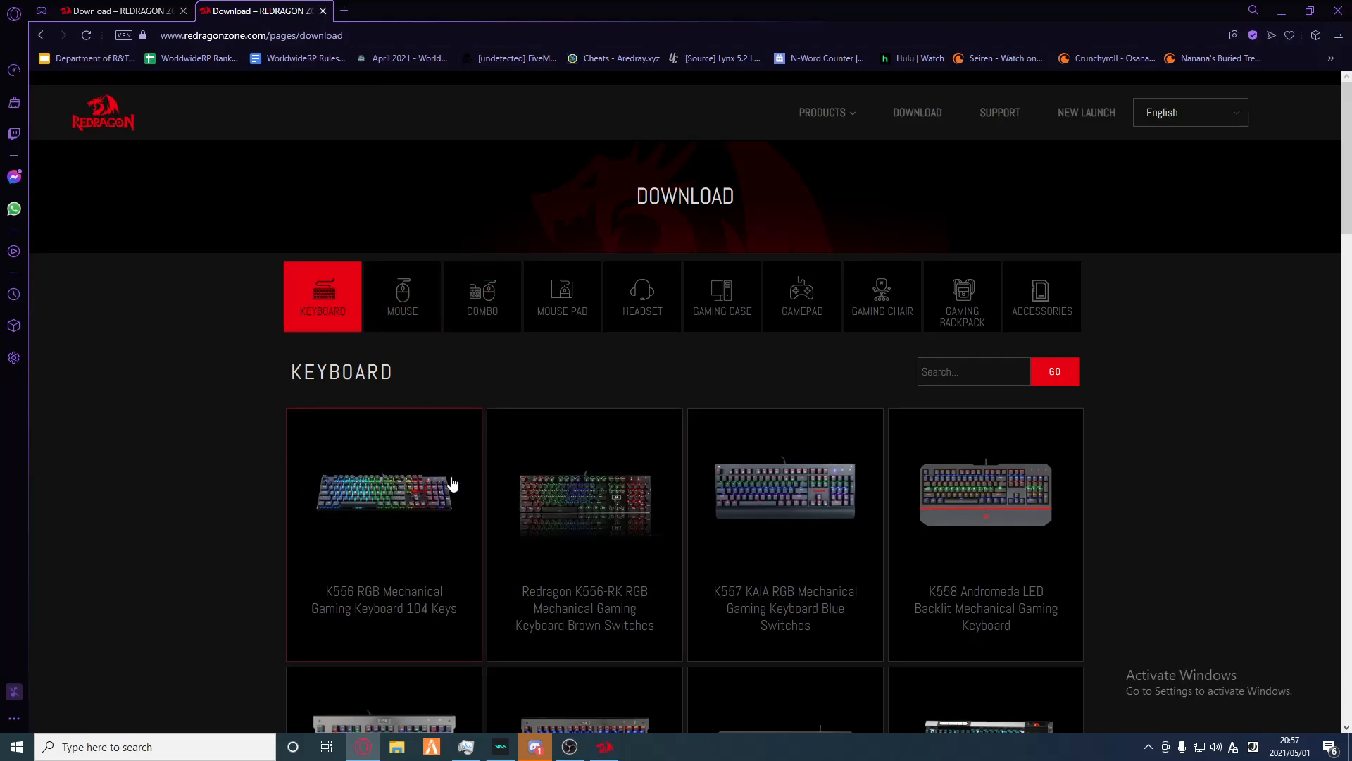
pyautogui.click(403, 296)
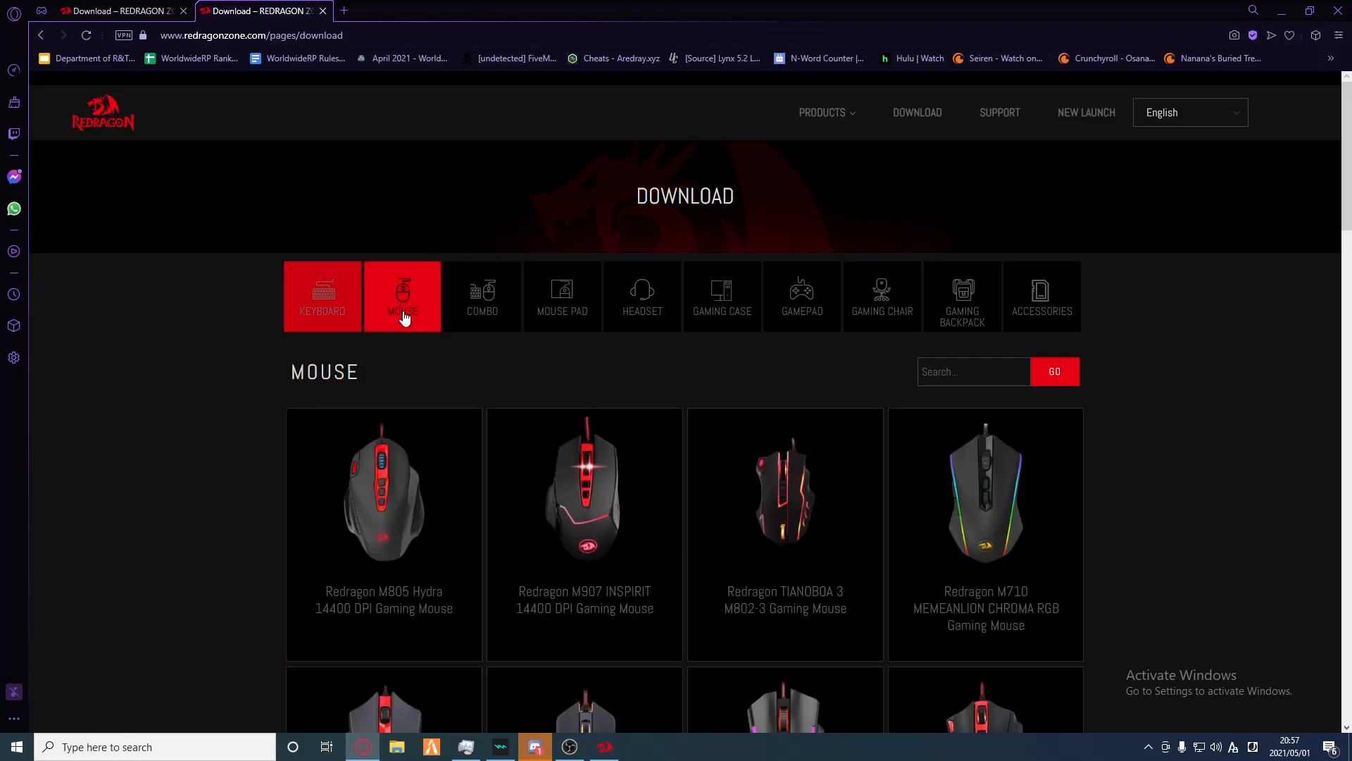
pyautogui.scroll(-3)
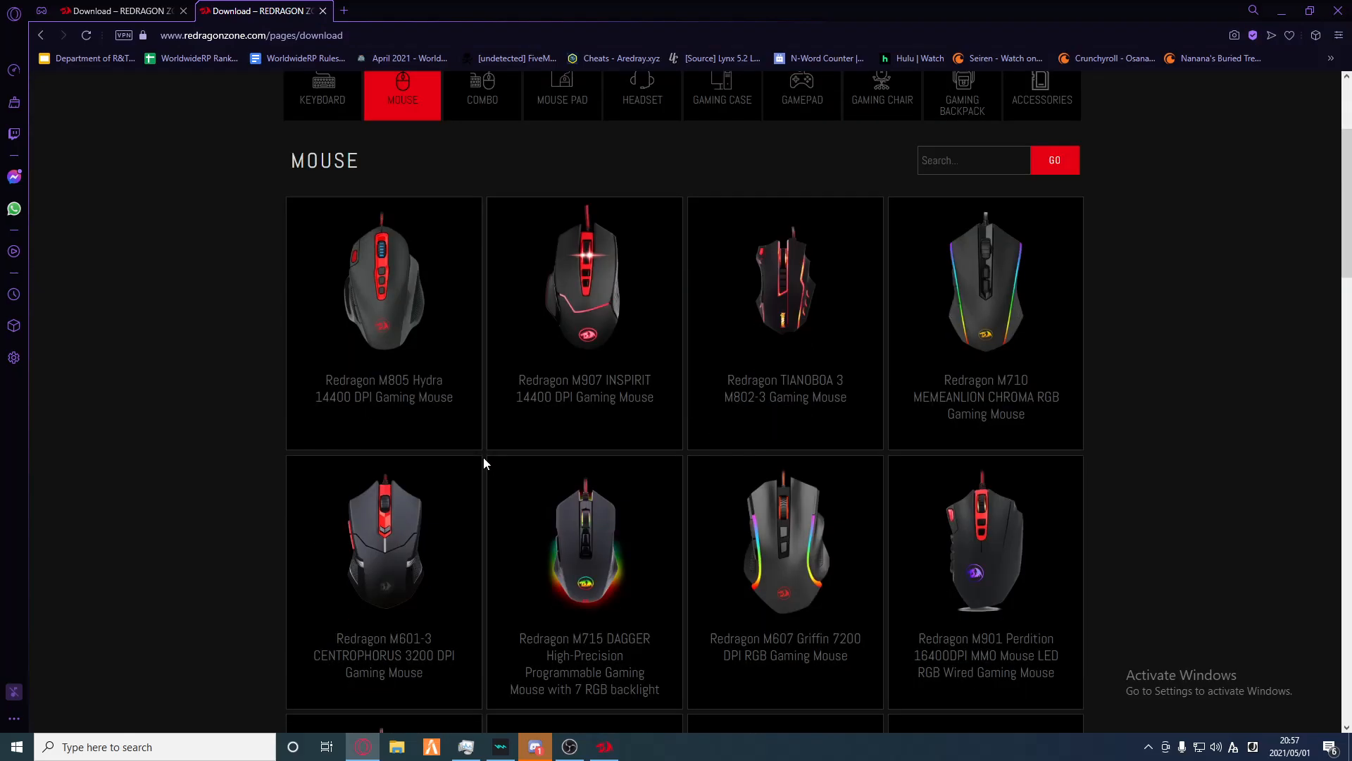
pyautogui.scroll(-3)
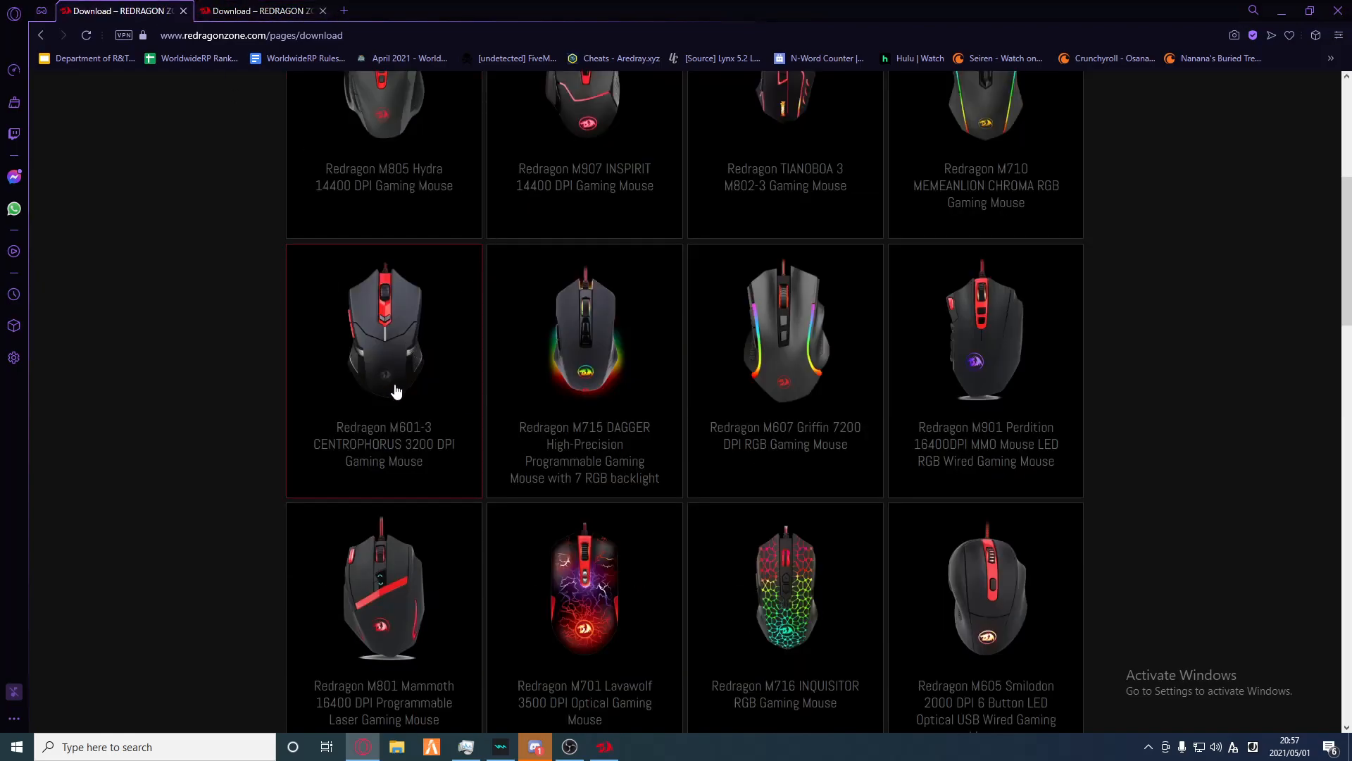
pyautogui.moveTo(315, 265)
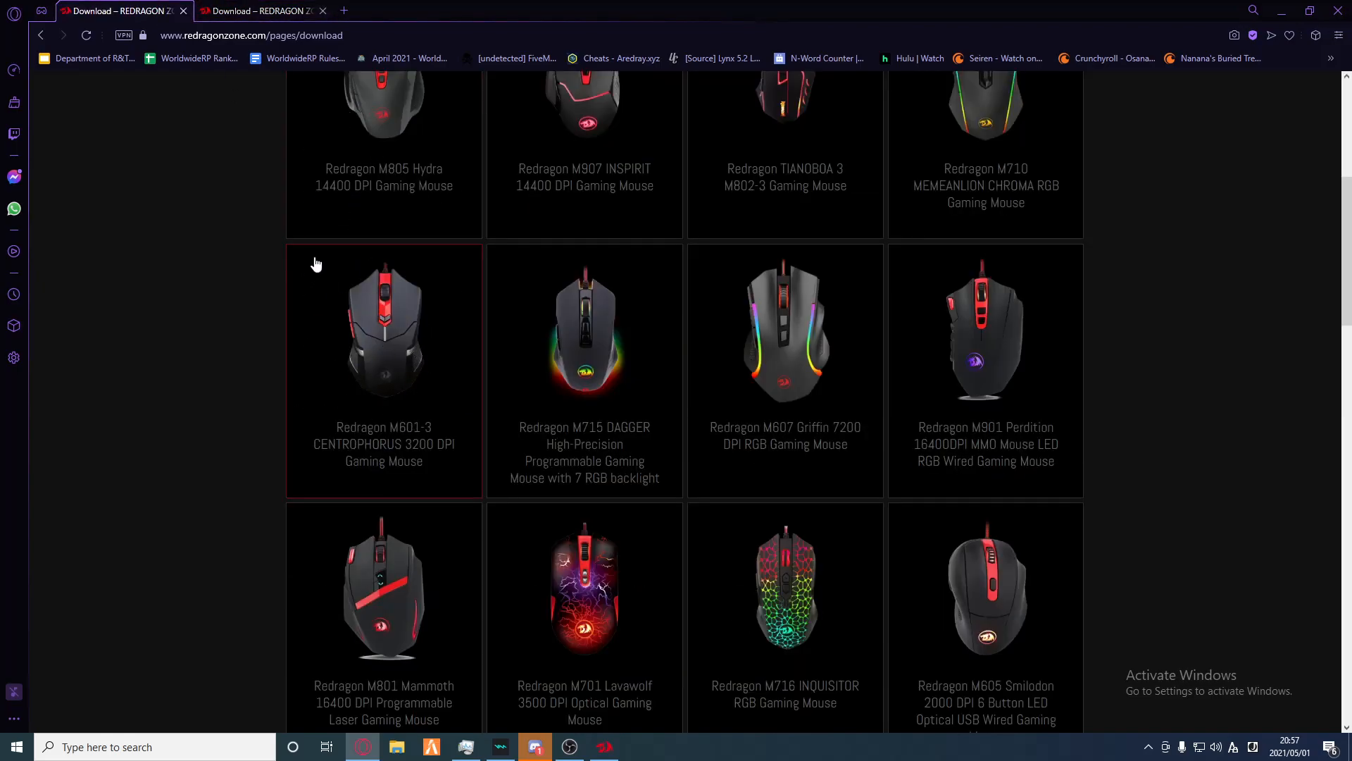
pyautogui.click(384, 330)
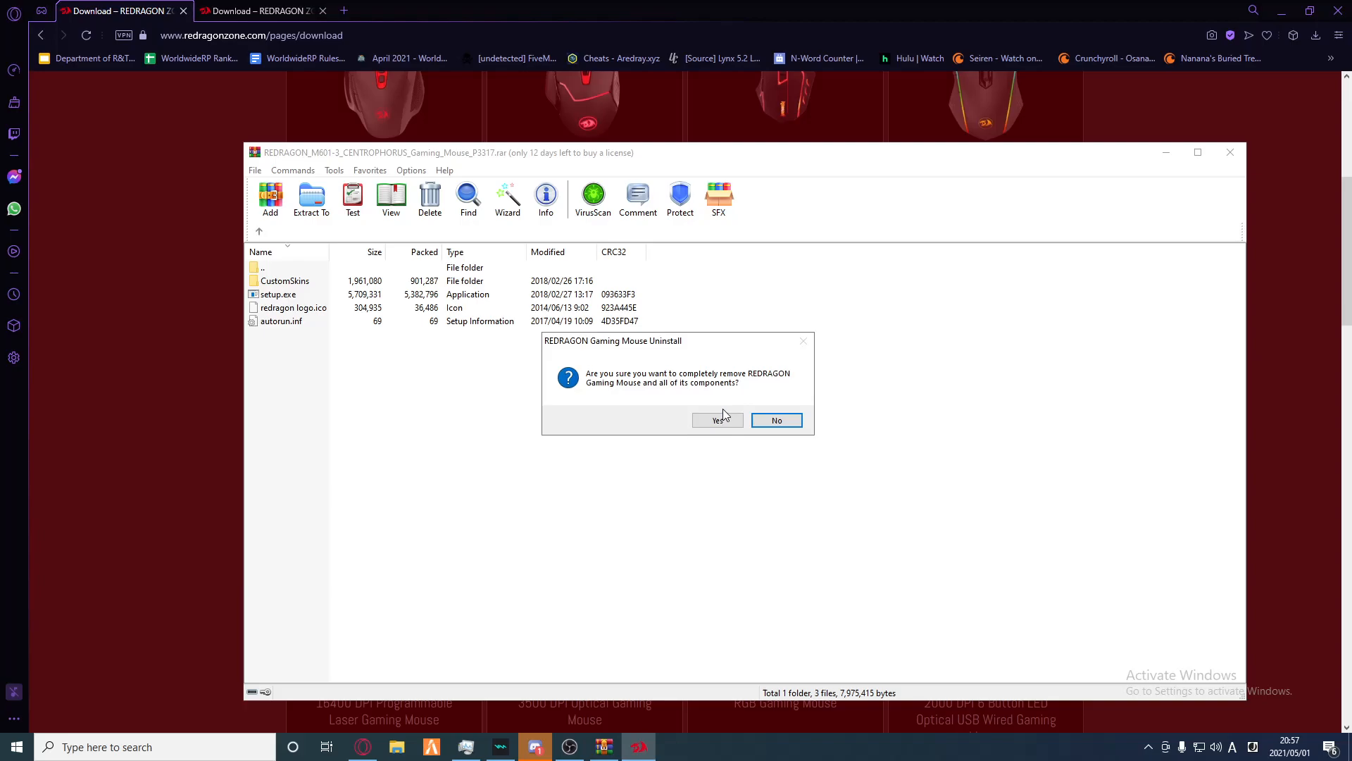
# Step: Confirm uninstalling the old REDRAGON Gaming Mouse software and acknowledge its removal
pyautogui.click(776, 419)
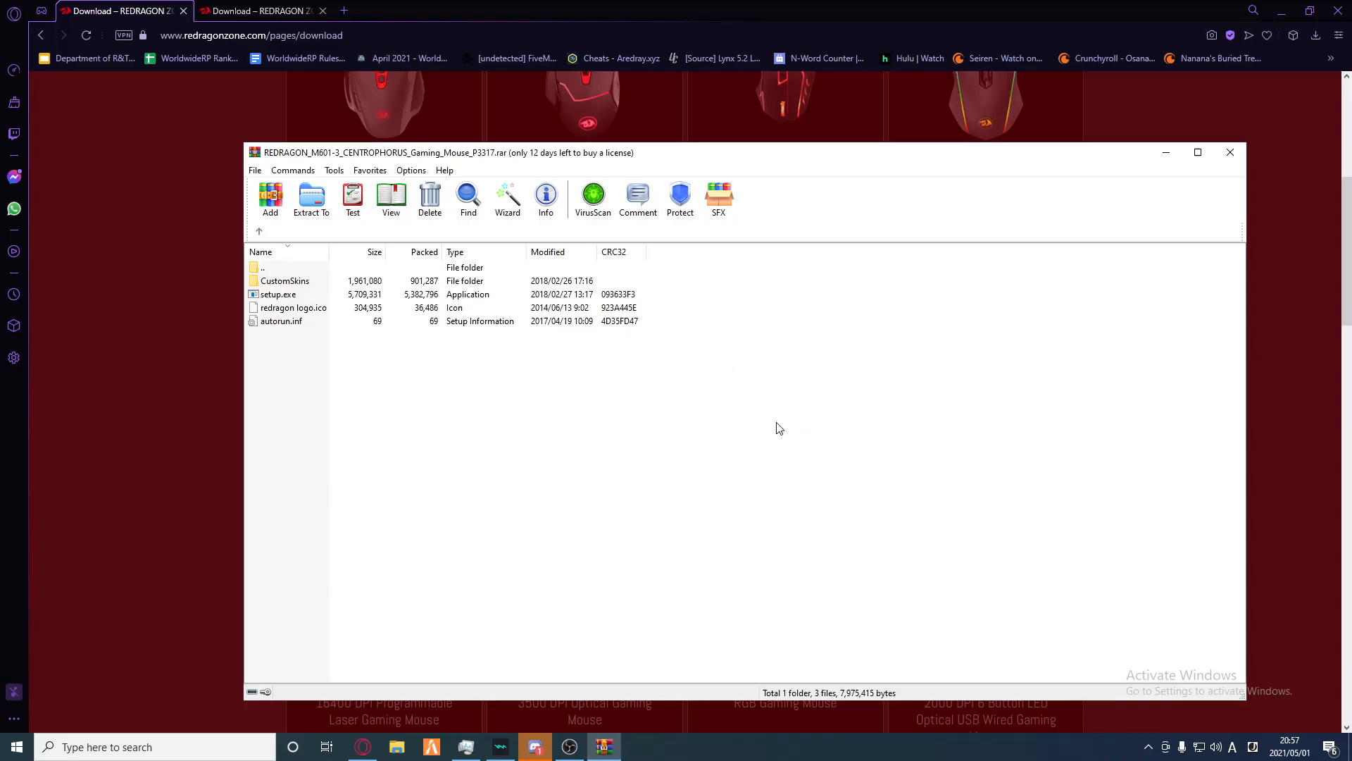
pyautogui.moveTo(778, 451)
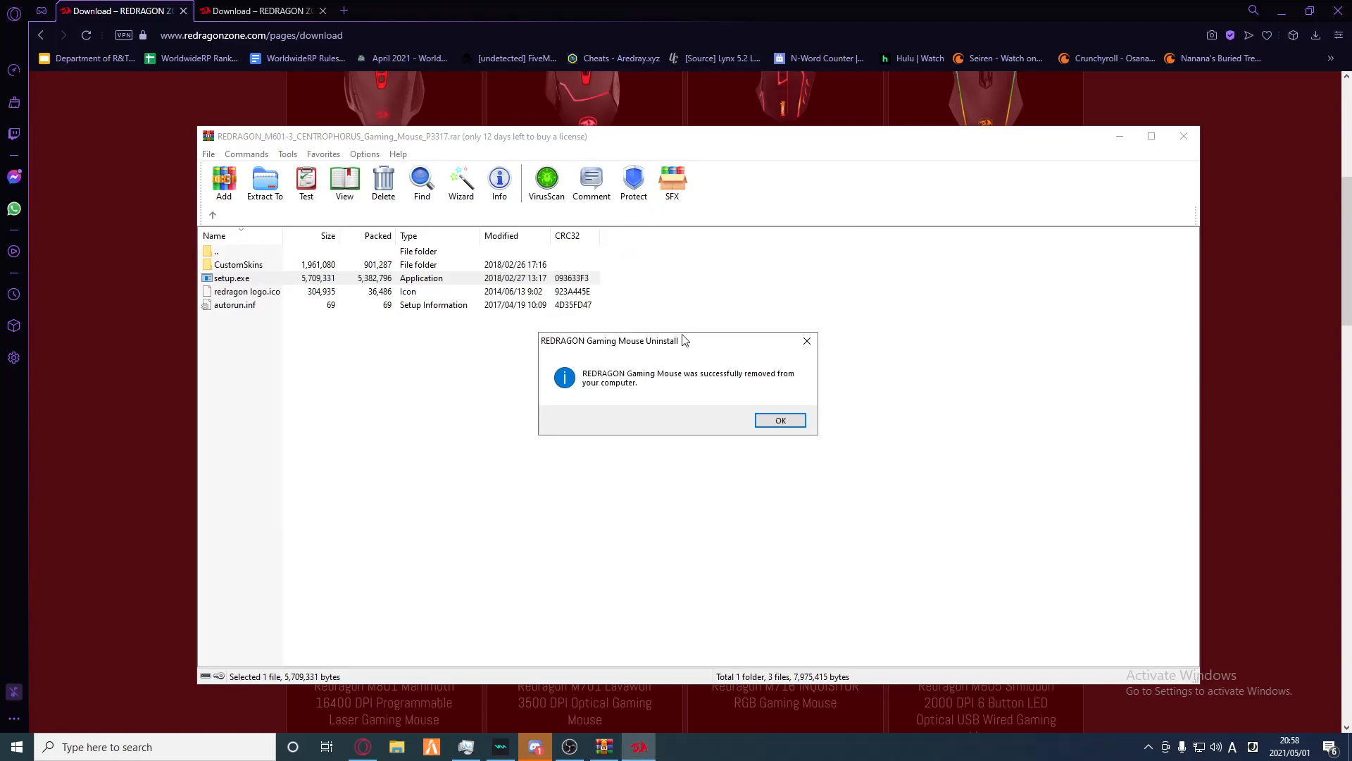
pyautogui.click(780, 420)
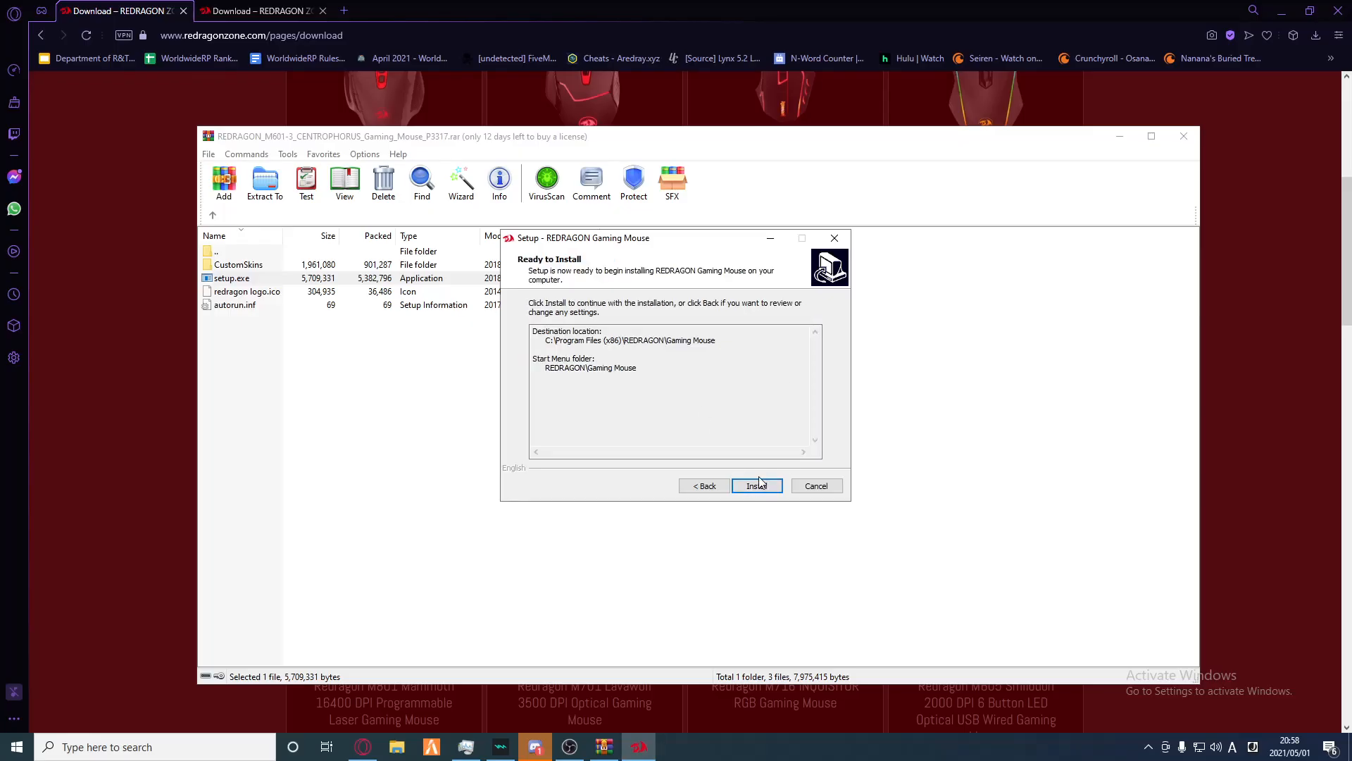
# Step: Install REDRAGON Gaming Mouse and finish with 'Launch REDRAGON APP' checked
pyautogui.click(756, 485)
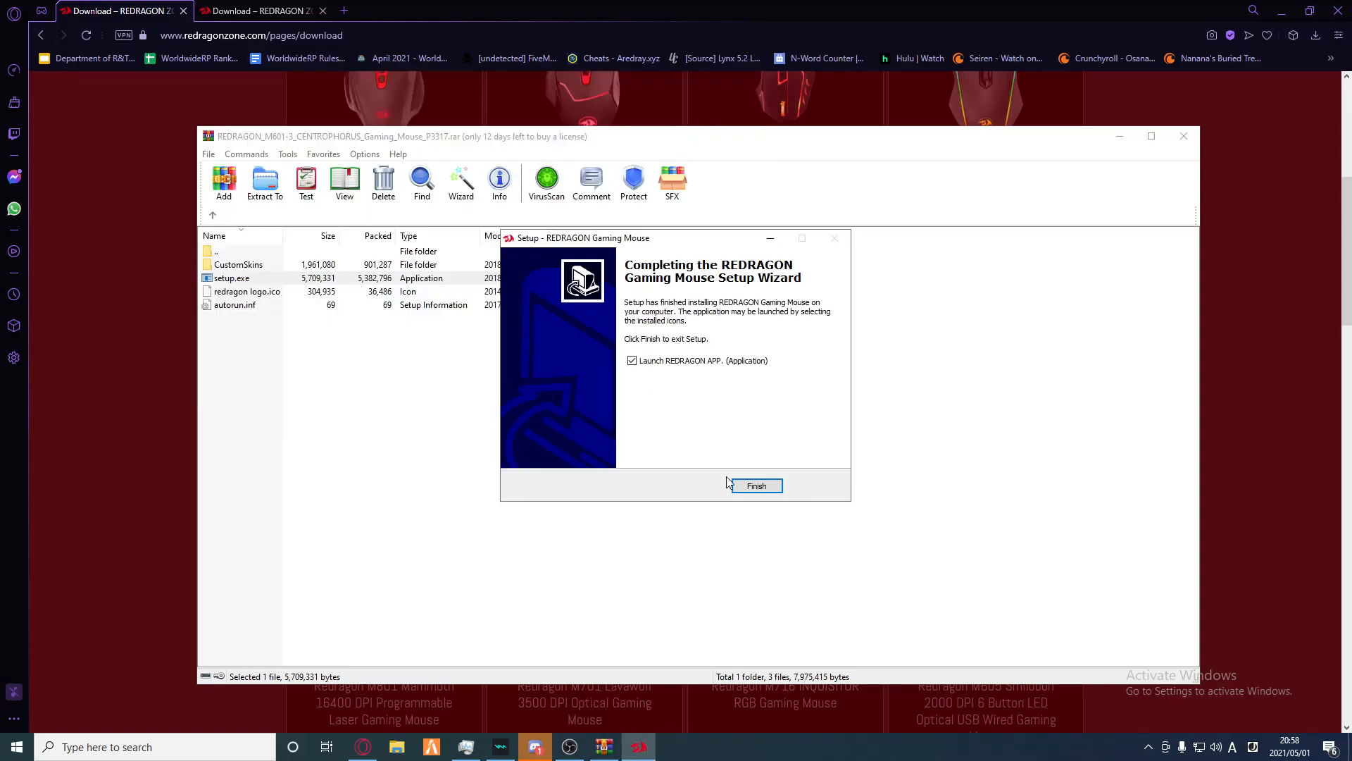
pyautogui.click(757, 485)
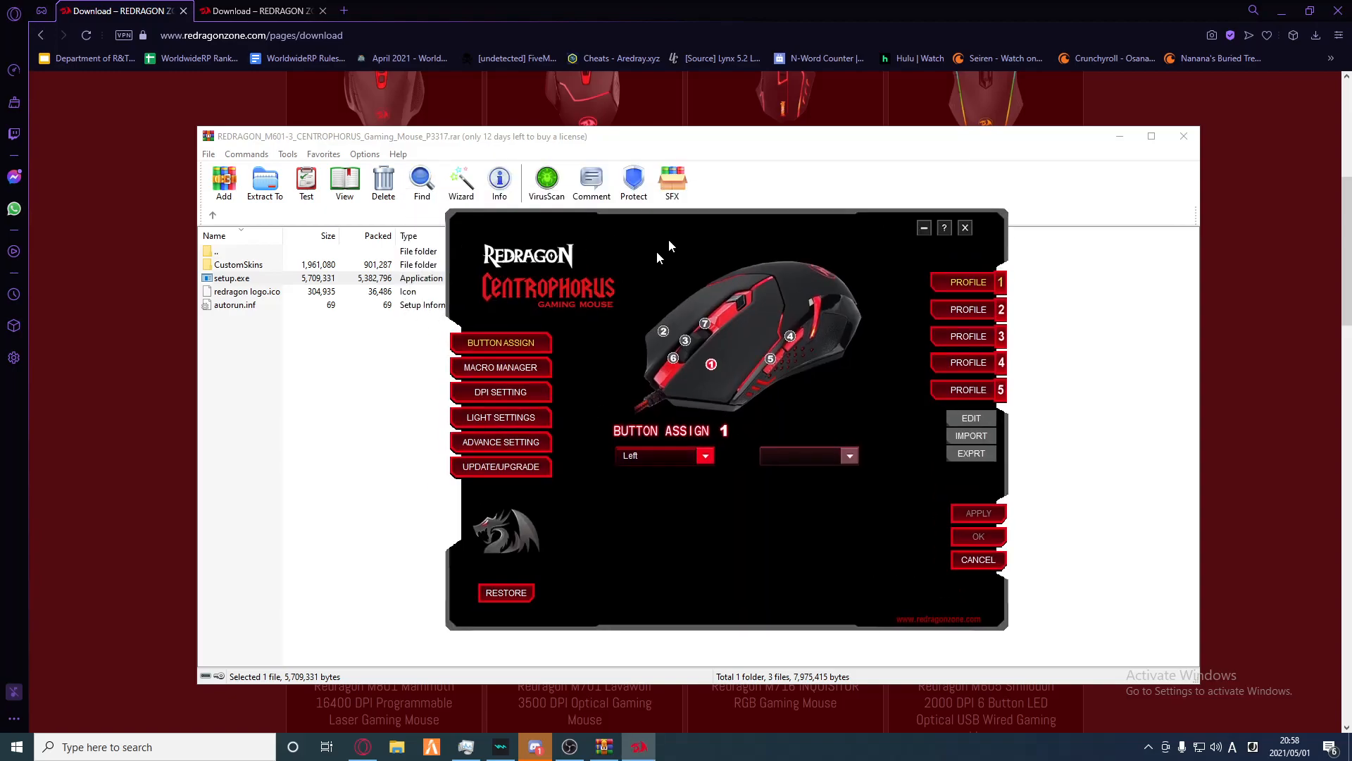
# Step: Move the Centrophorus window up-left and show the four DPI stages
pyautogui.moveTo(727, 226); pyautogui.dragTo(669, 187)
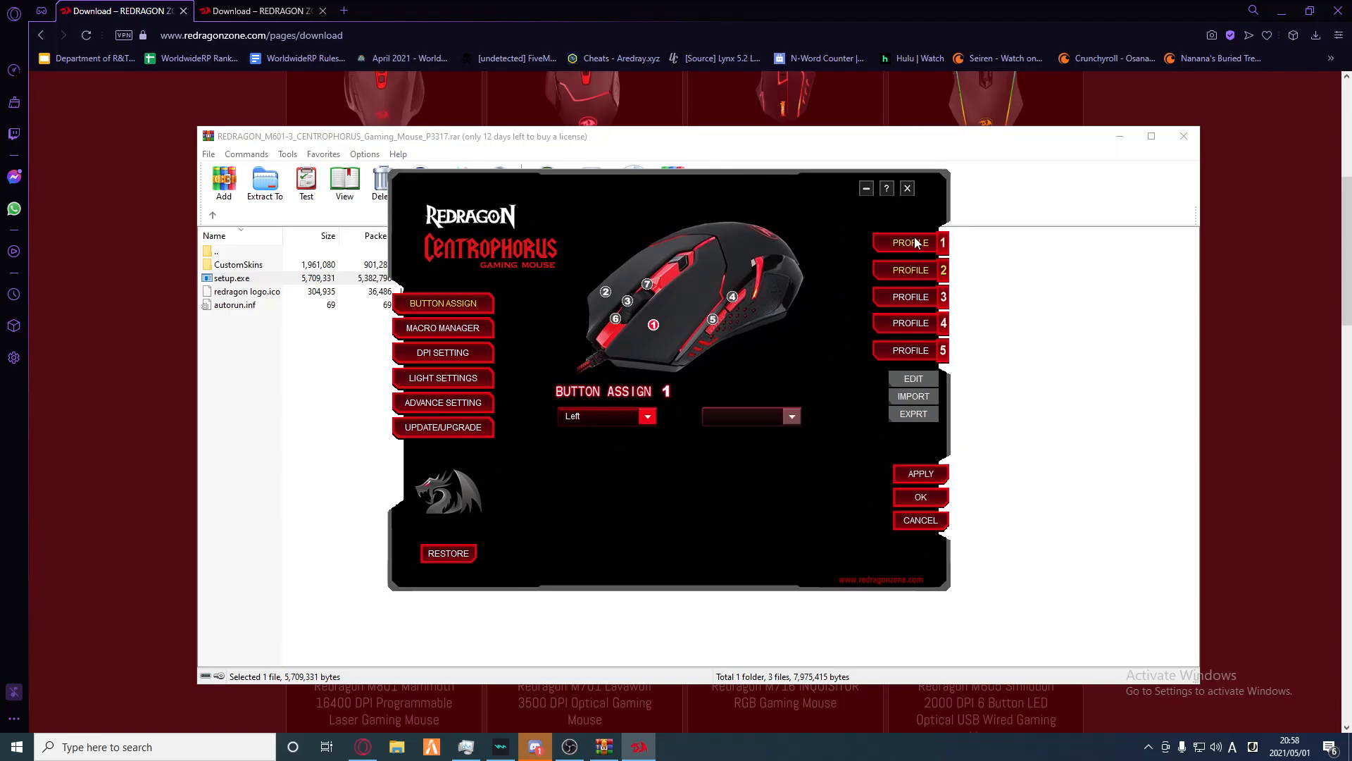
pyautogui.moveTo(910, 296)
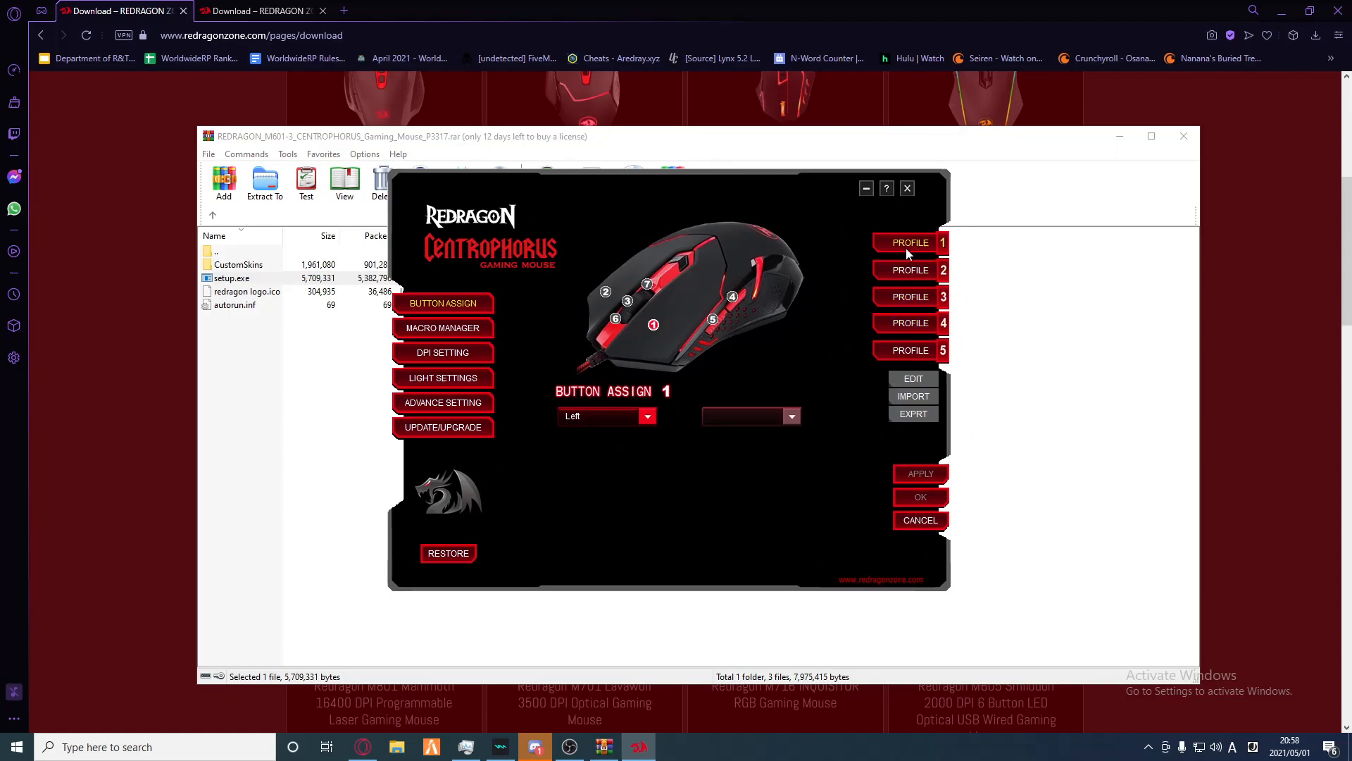
pyautogui.moveTo(391, 572)
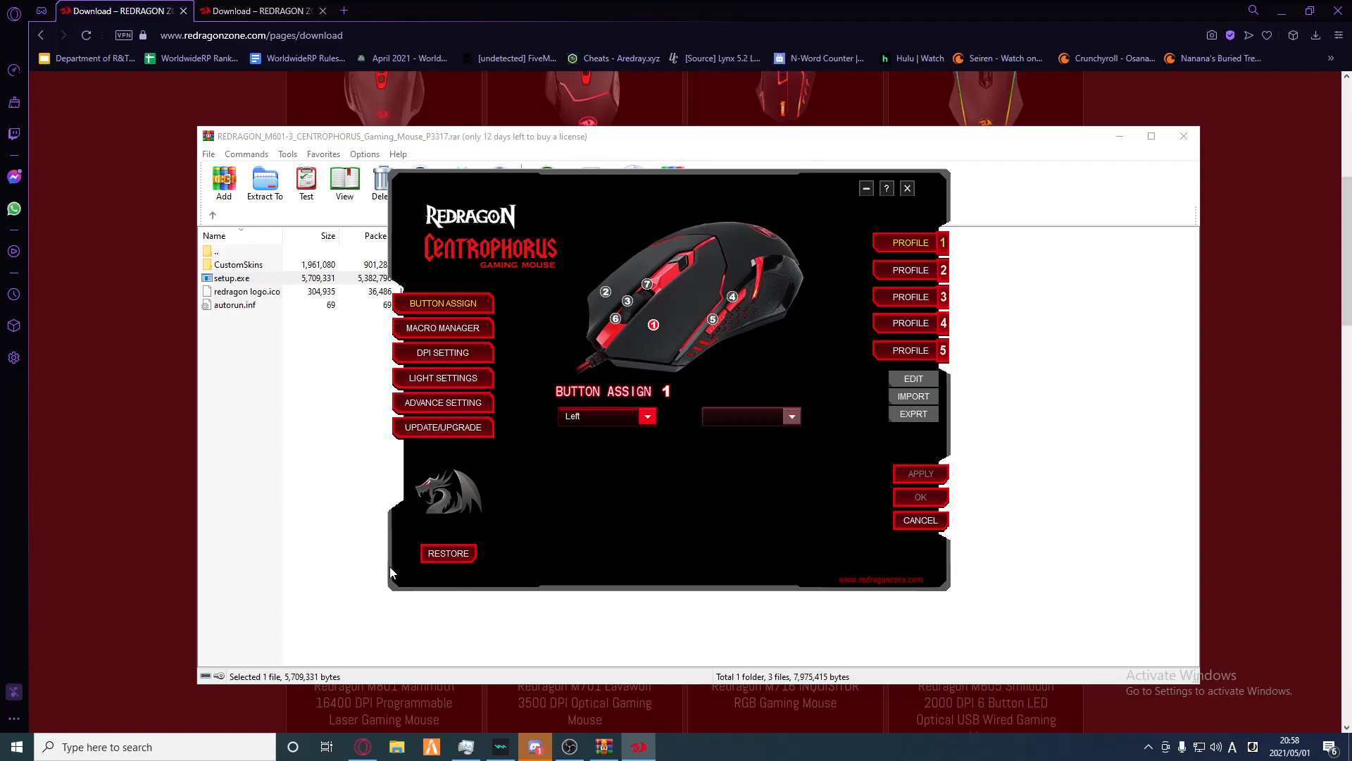
pyautogui.moveTo(589, 321)
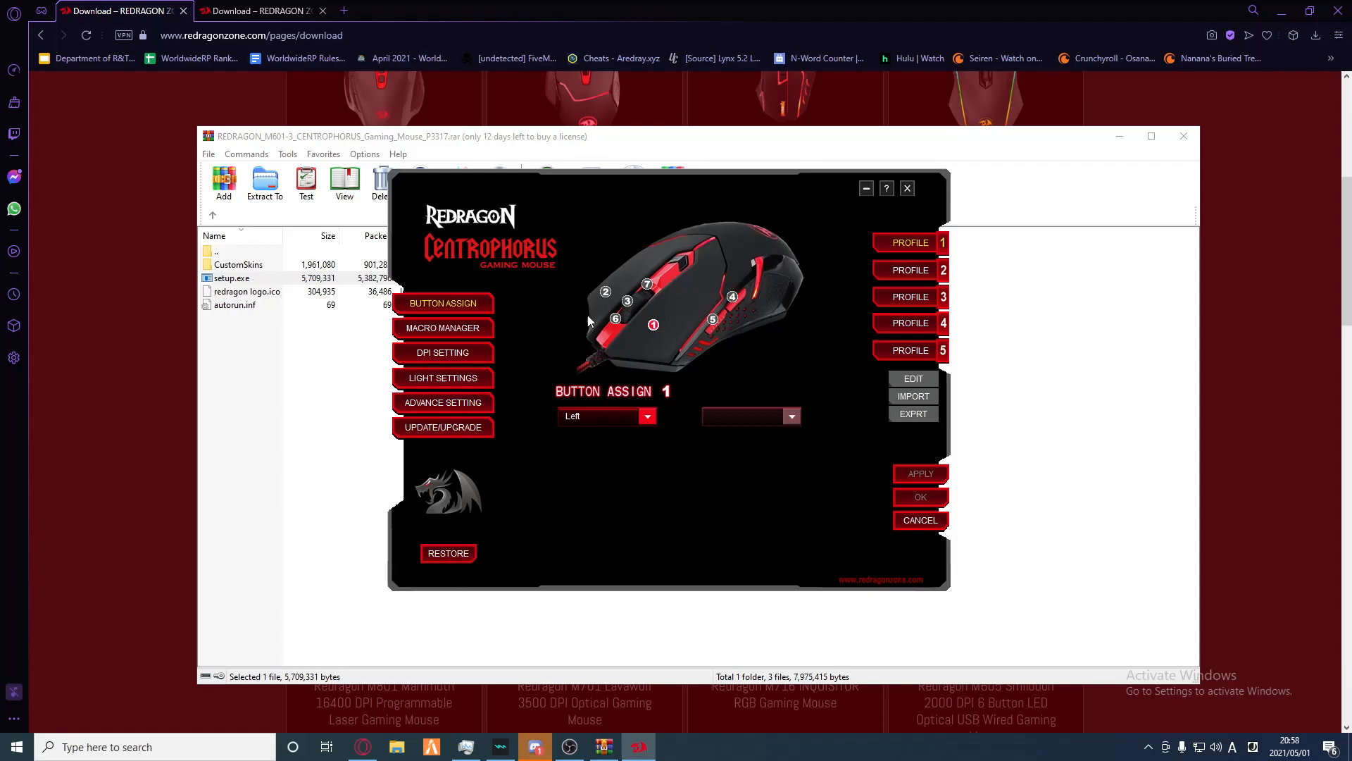
pyautogui.click(443, 352)
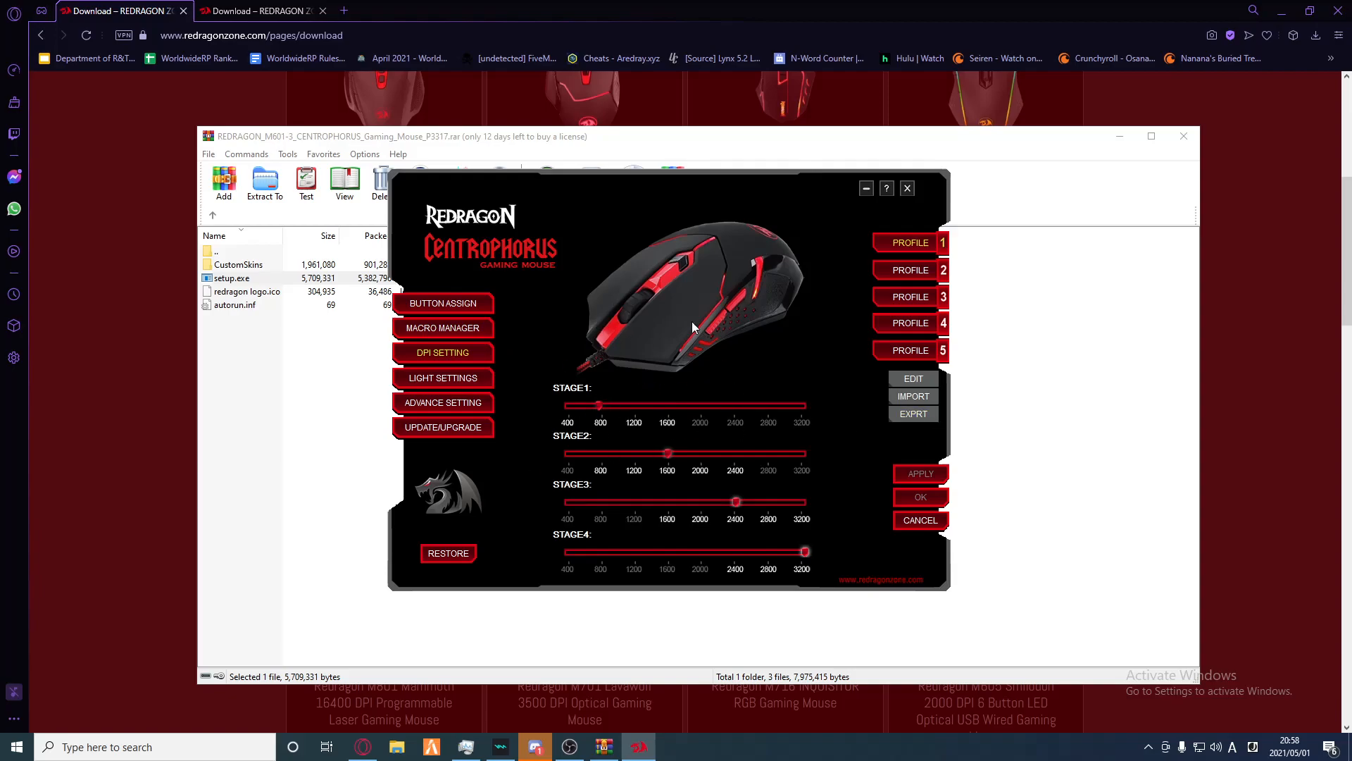
pyautogui.moveTo(657, 307)
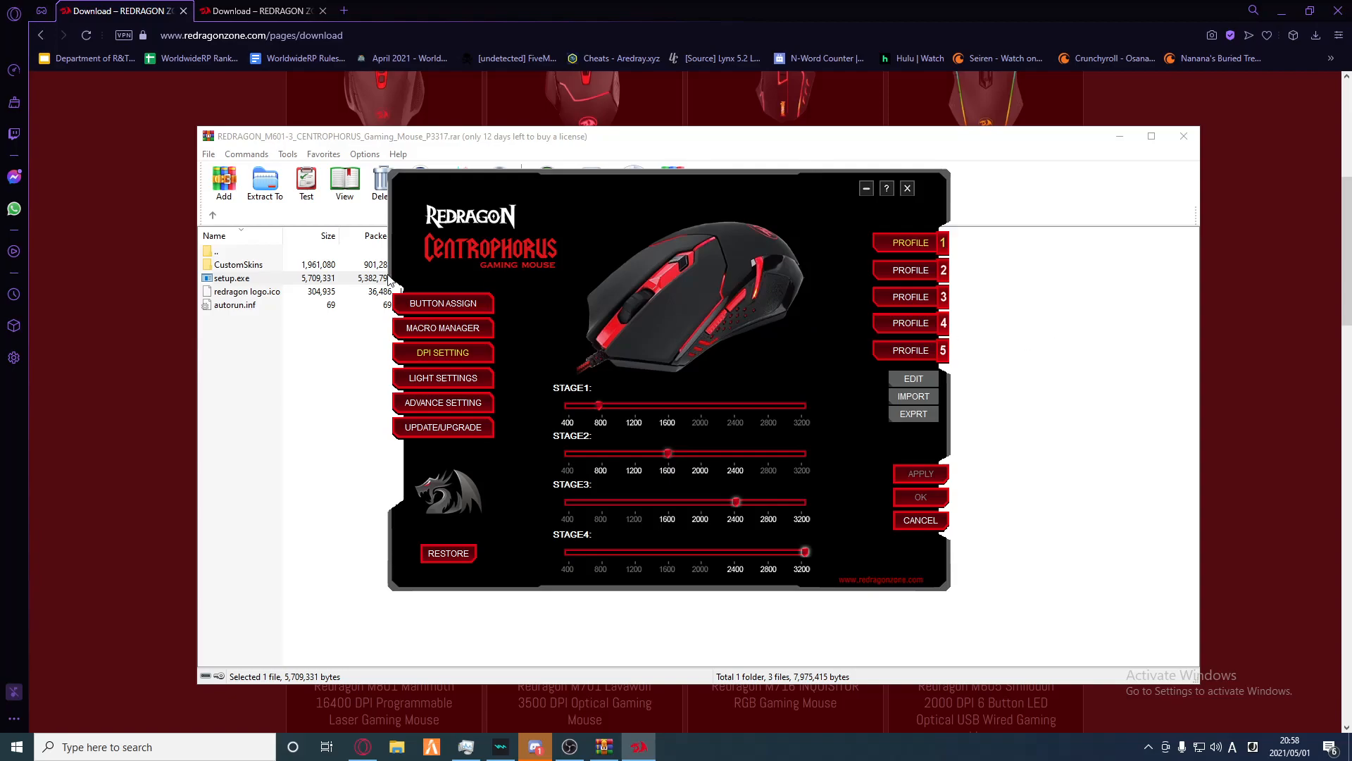
pyautogui.moveTo(594, 407)
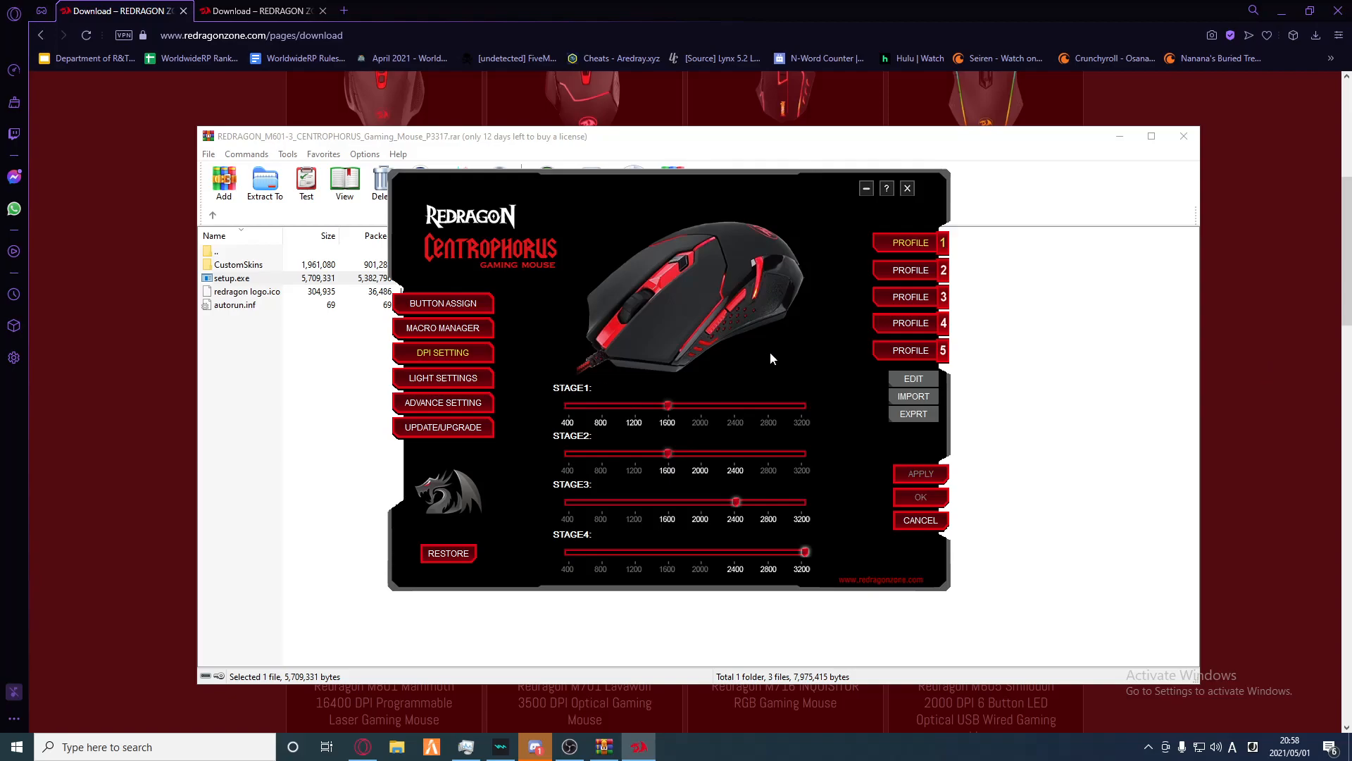
pyautogui.moveTo(764, 329)
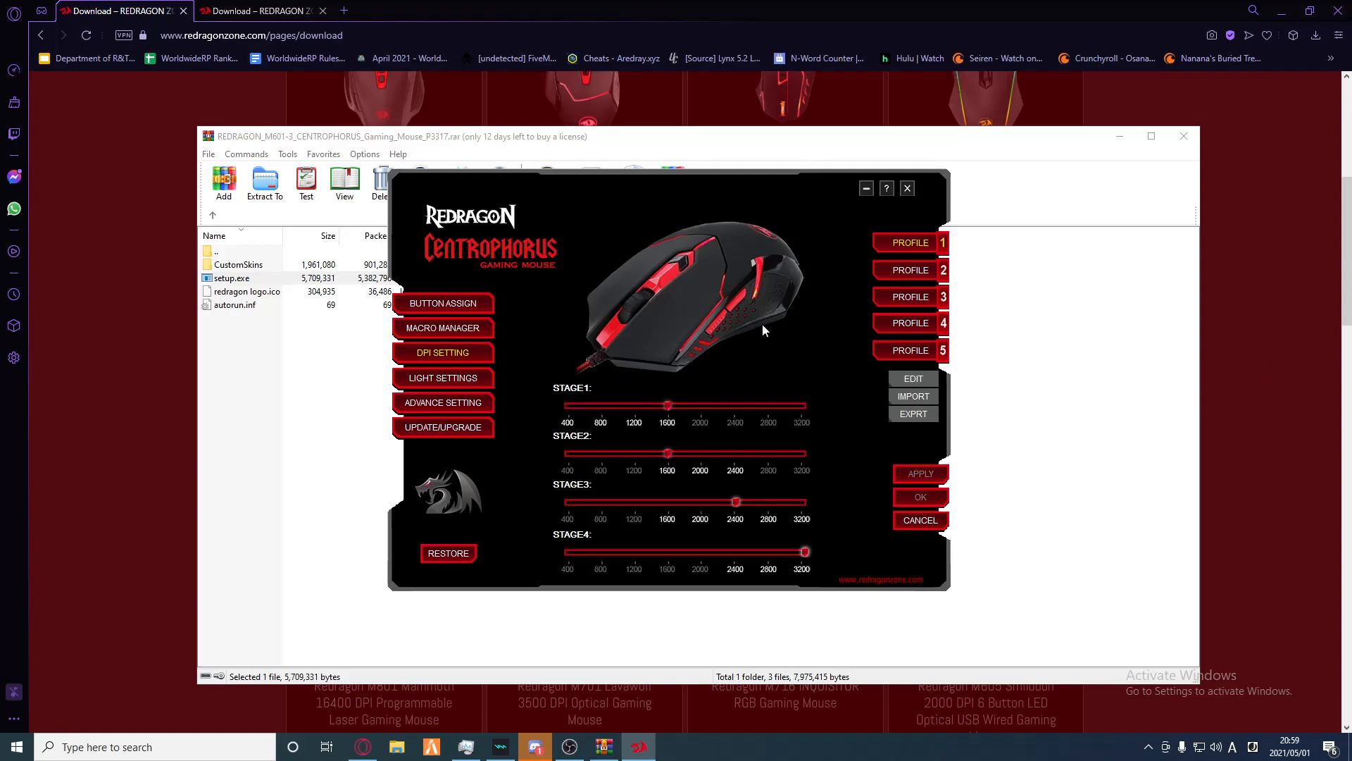
pyautogui.moveTo(810, 556)
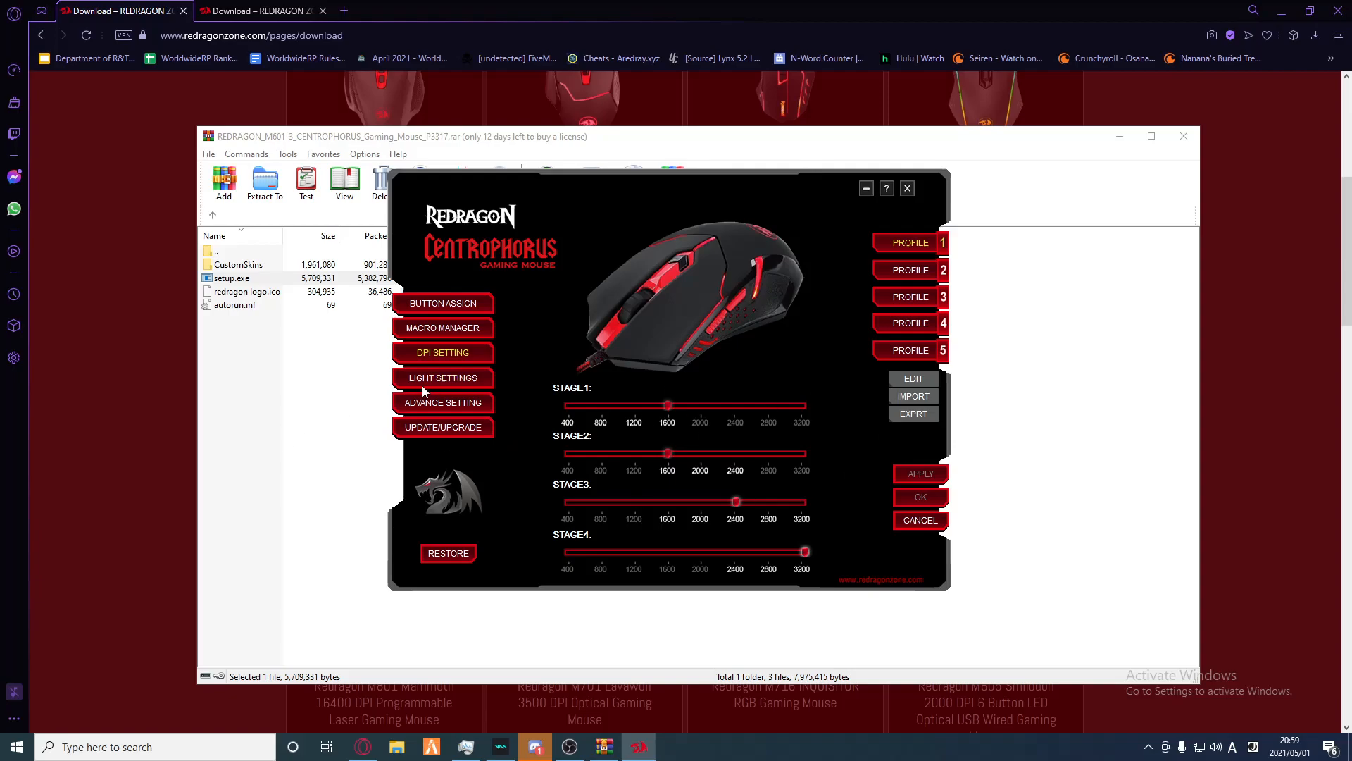
pyautogui.moveTo(509, 411)
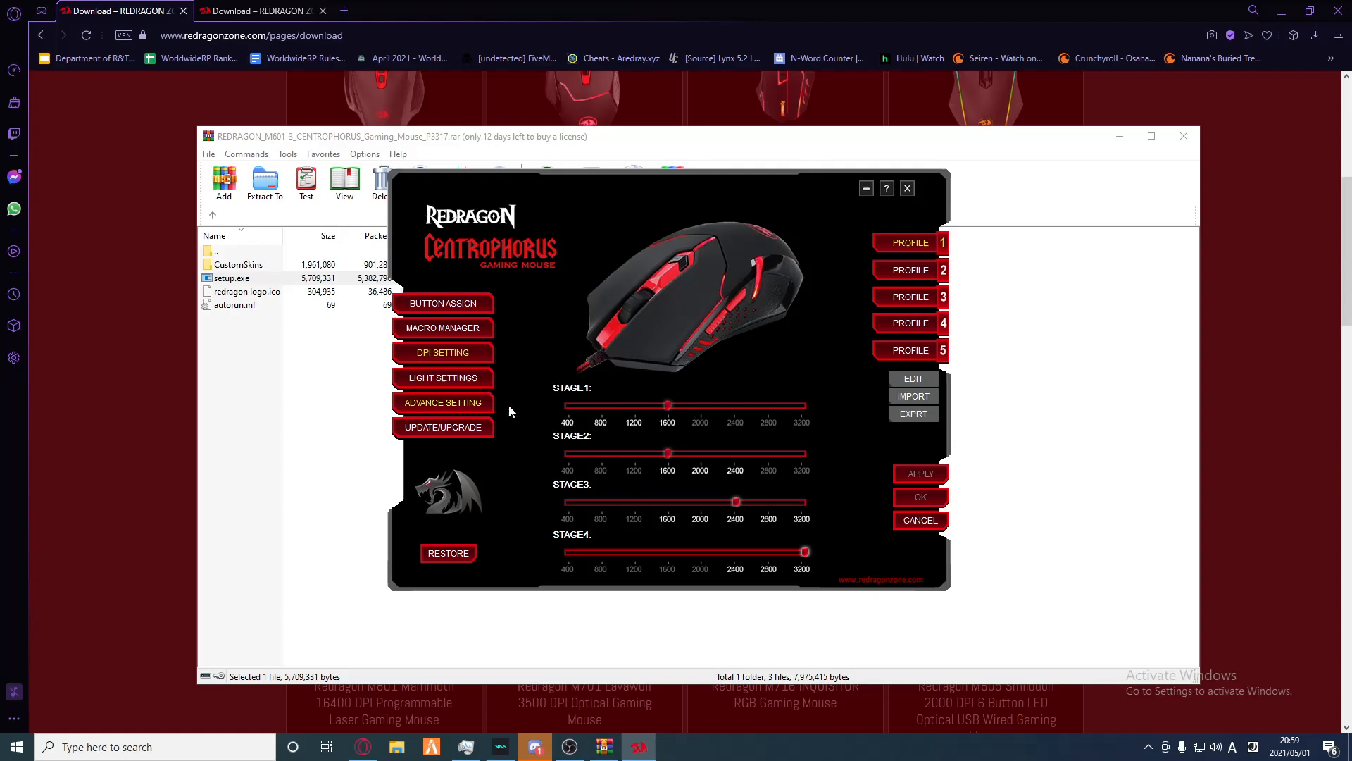
# Step: Show the Advance Setting page with pointer speed and double-click controls
pyautogui.click(442, 403)
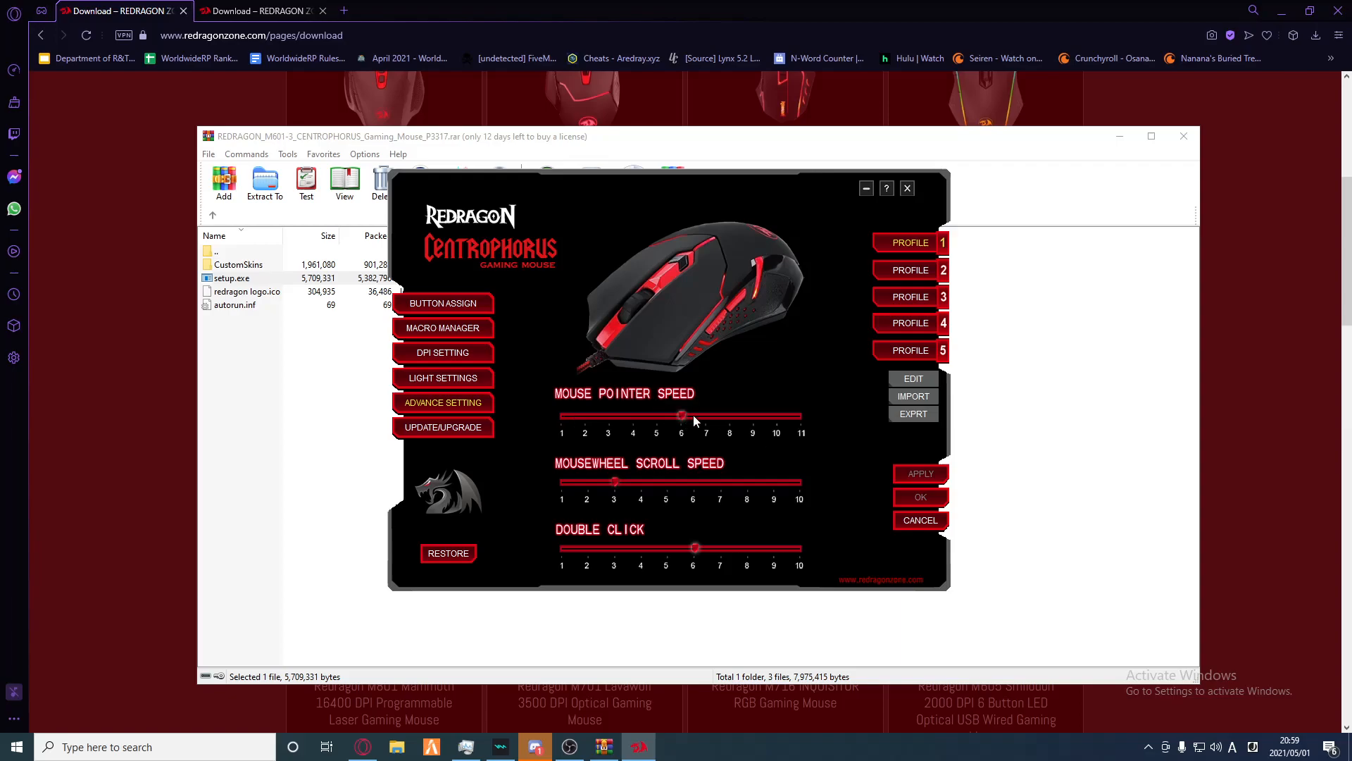
# Step: Set the mouse pointer speed to 6 after briefly maxing it at 11
pyautogui.moveTo(683, 416); pyautogui.dragTo(800, 415)
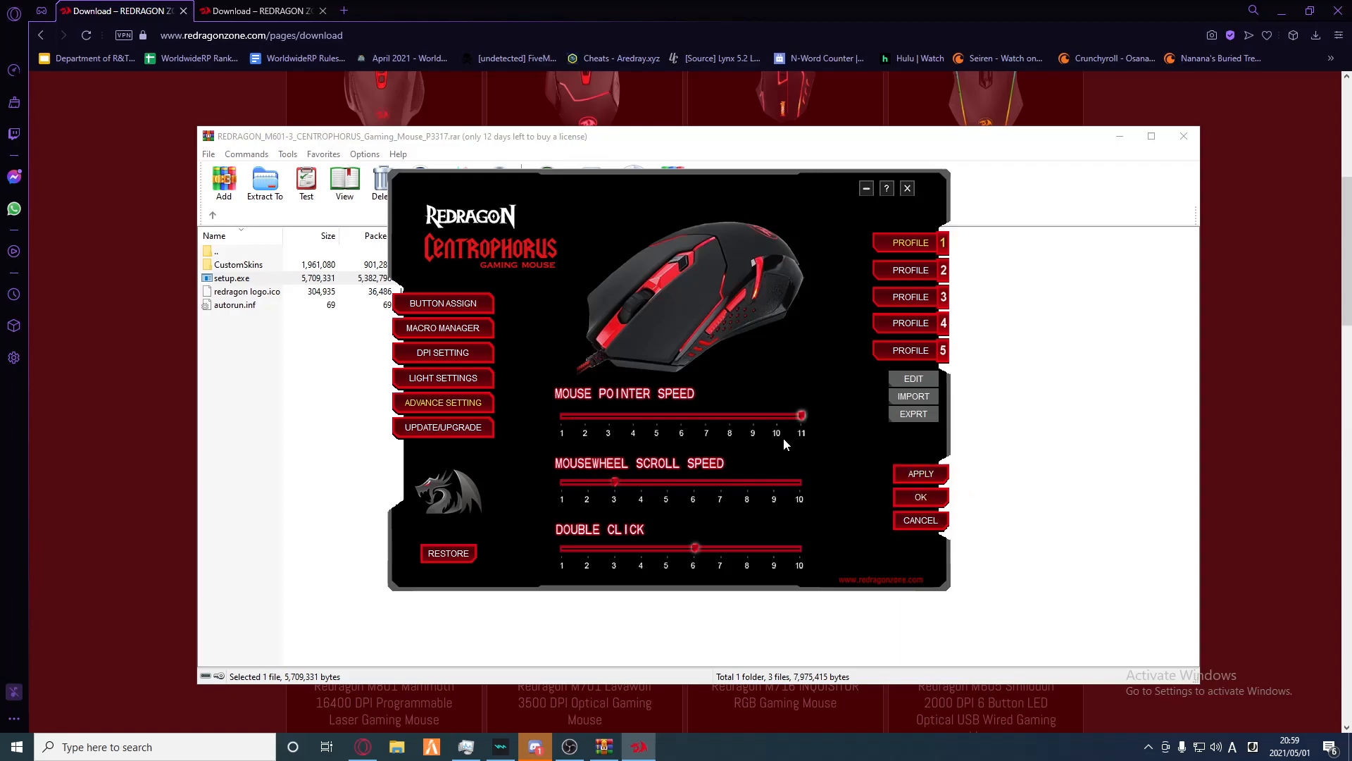
pyautogui.moveTo(771, 503)
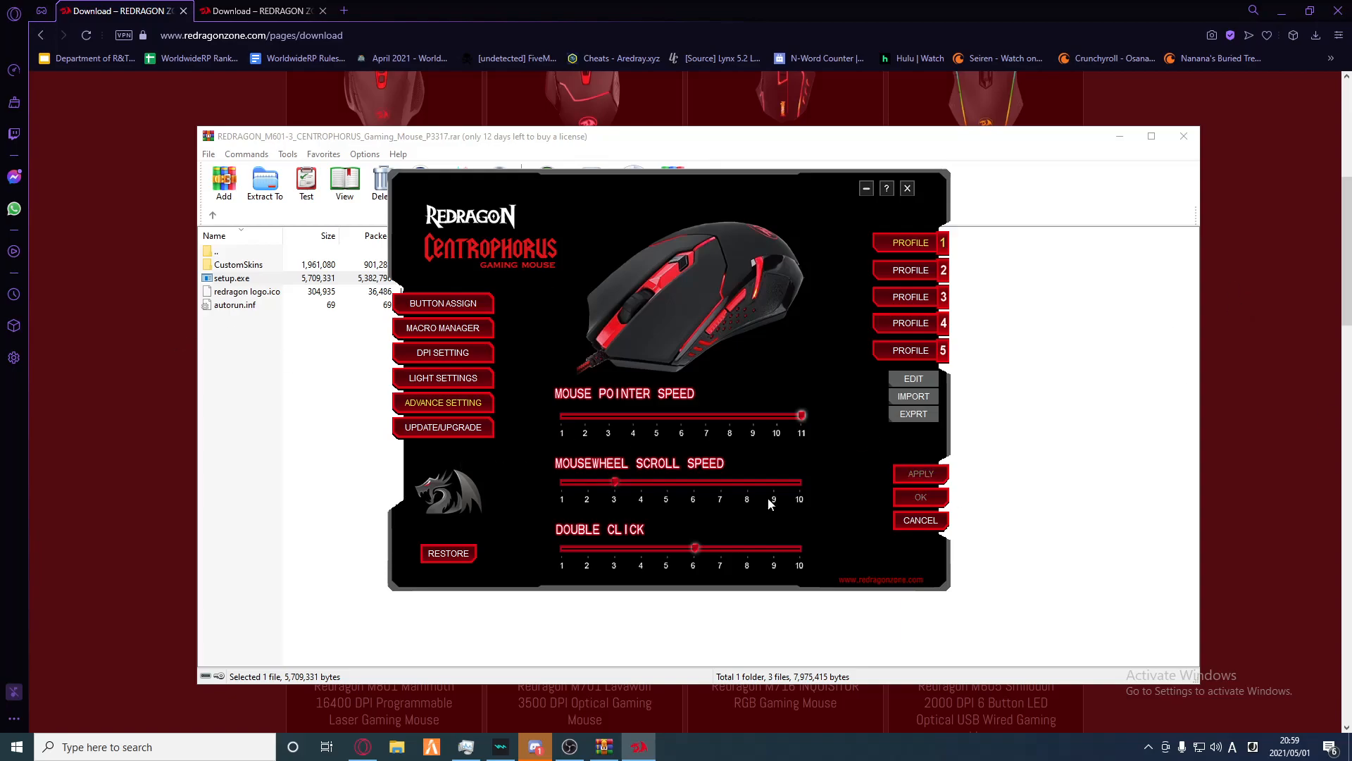
pyautogui.moveTo(523, 202)
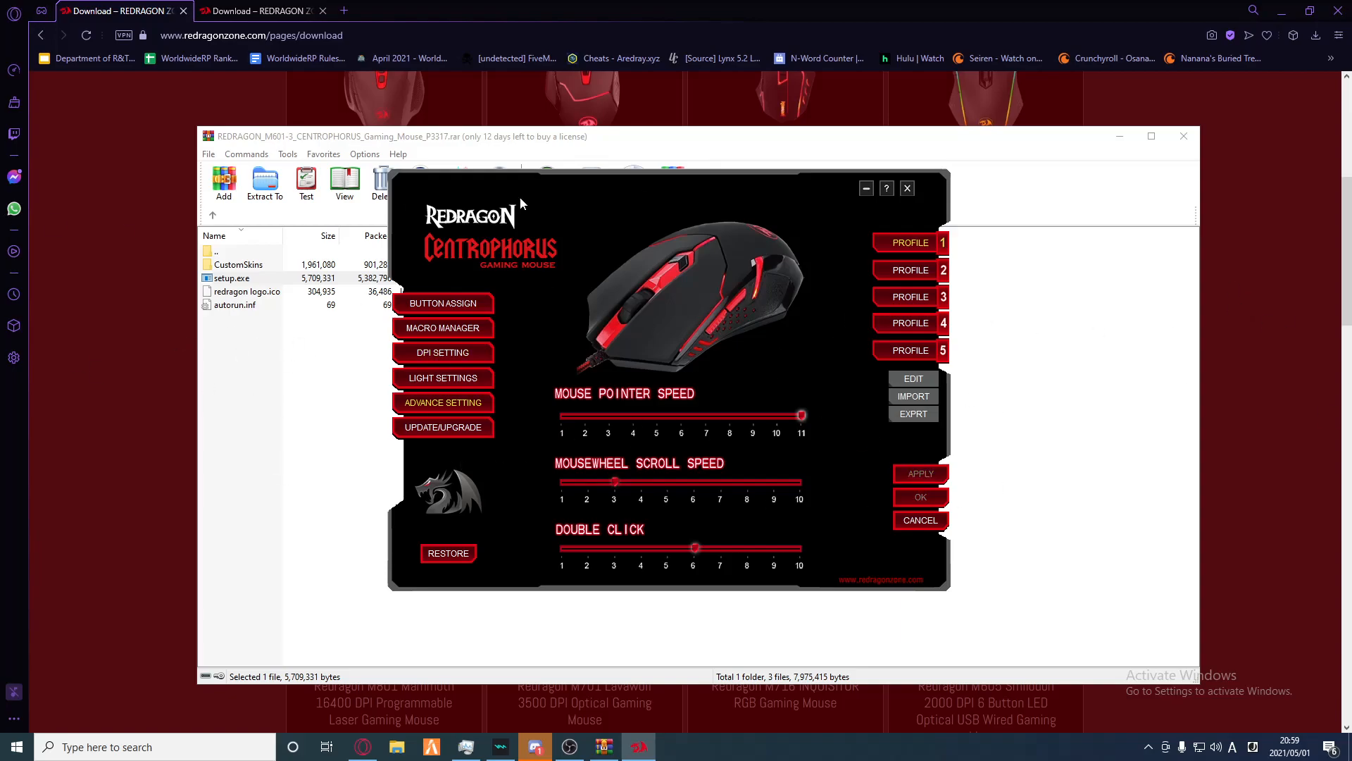
pyautogui.moveTo(781, 276)
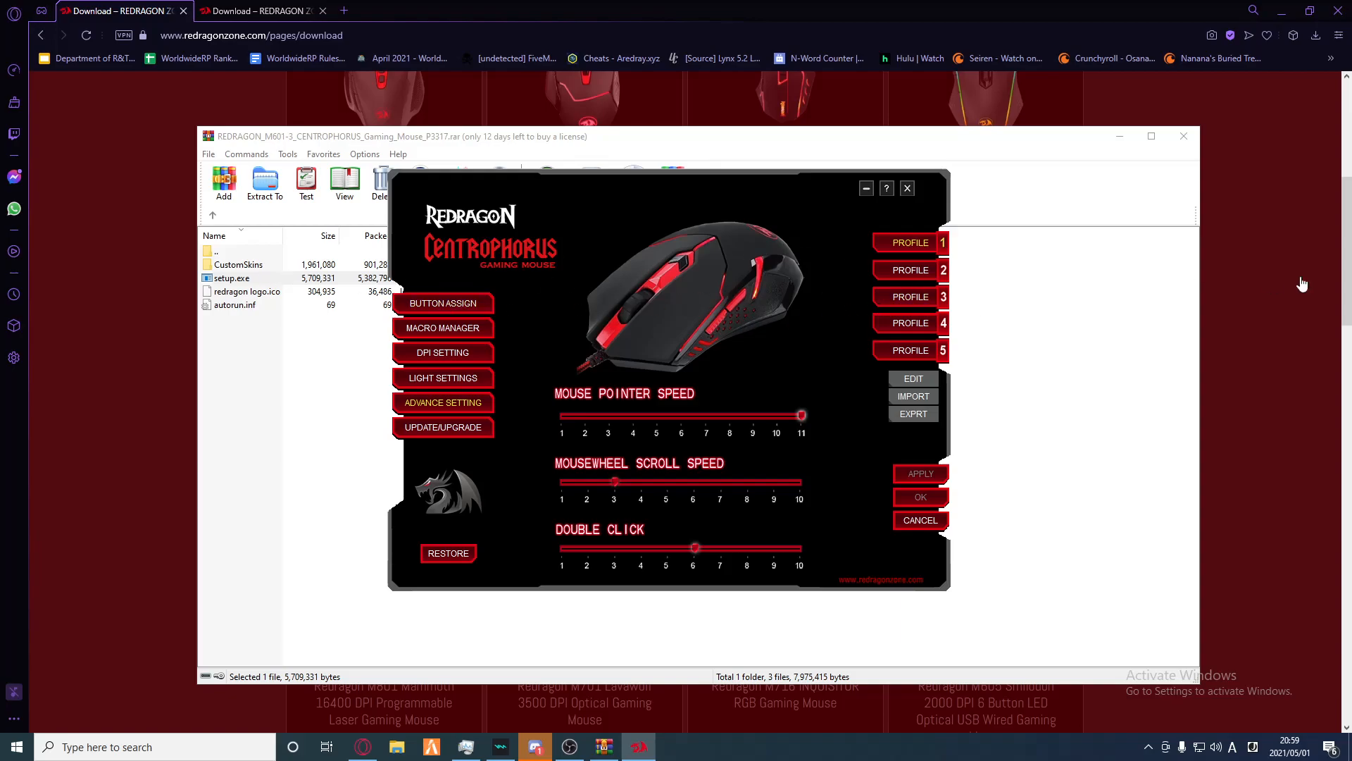
pyautogui.moveTo(499, 287)
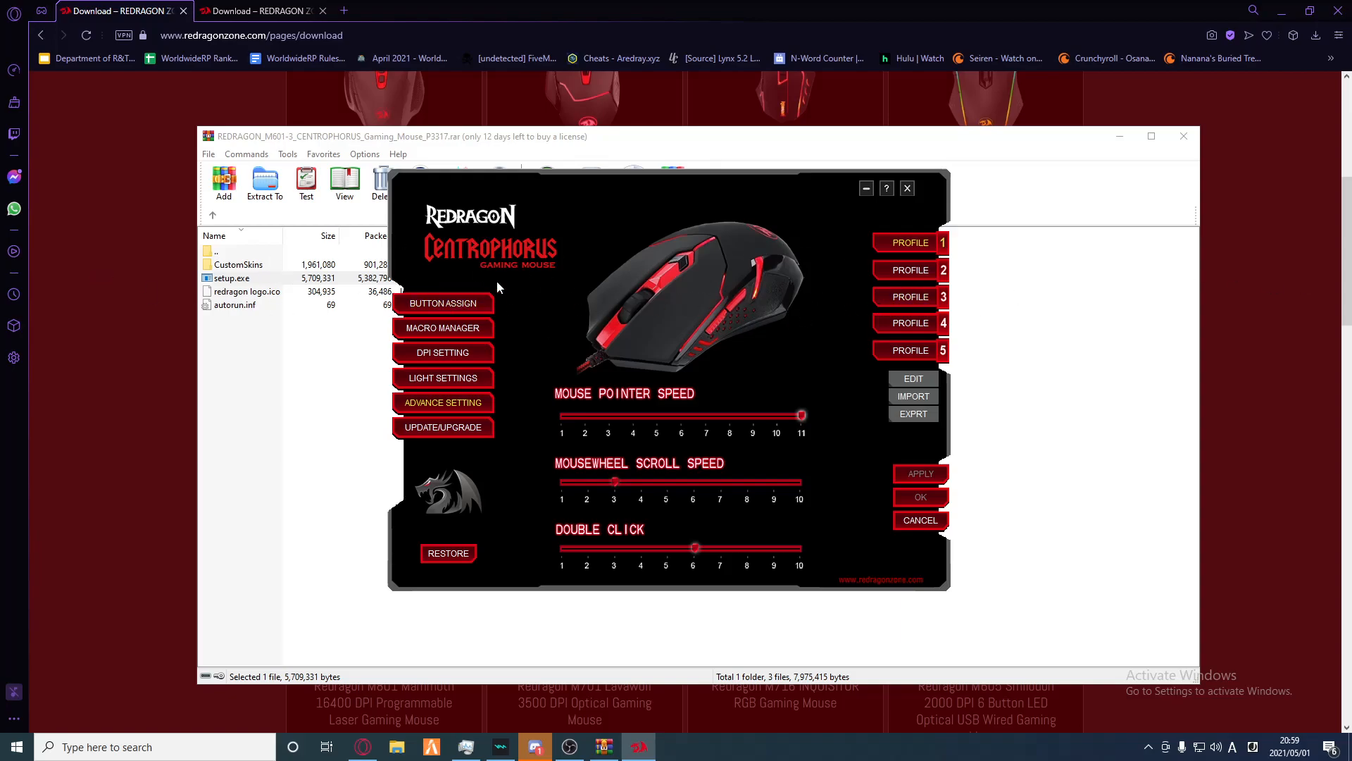
pyautogui.moveTo(442, 595)
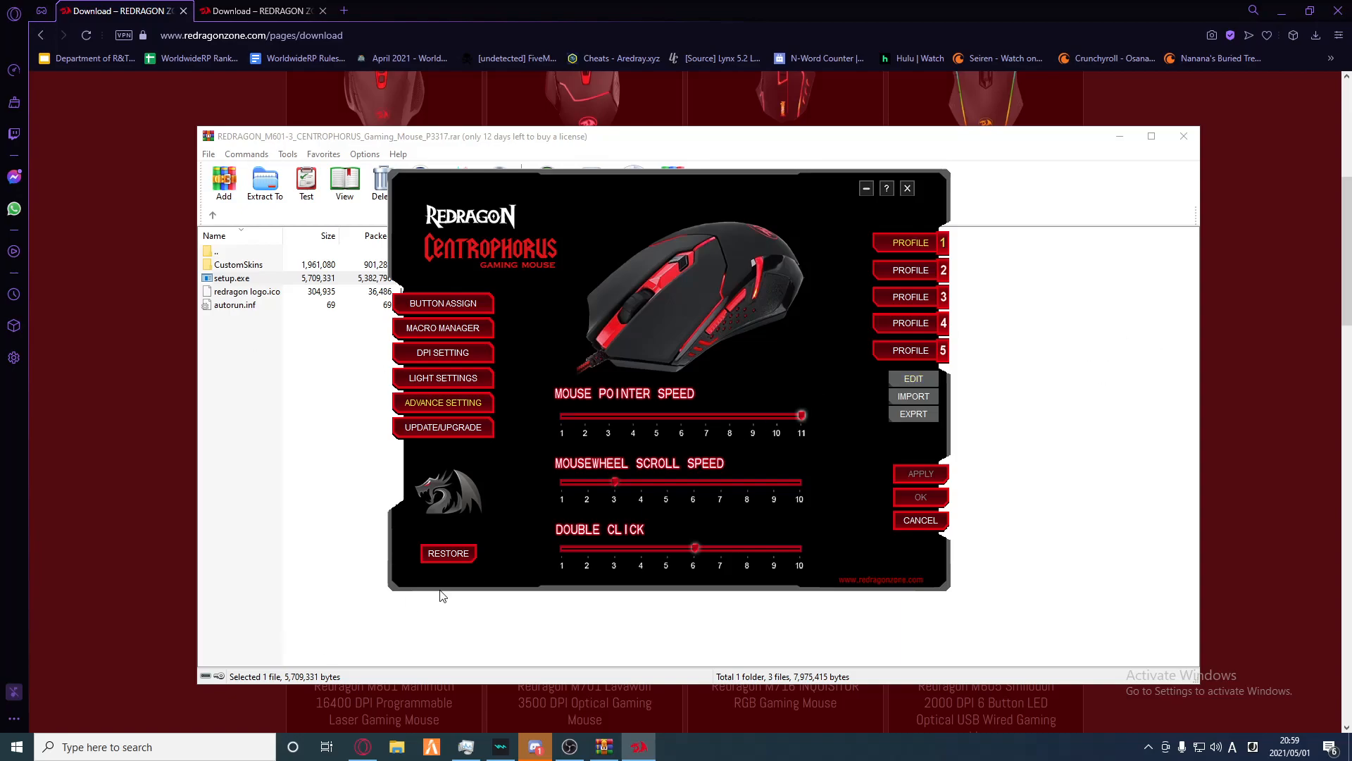
pyautogui.moveTo(639, 360)
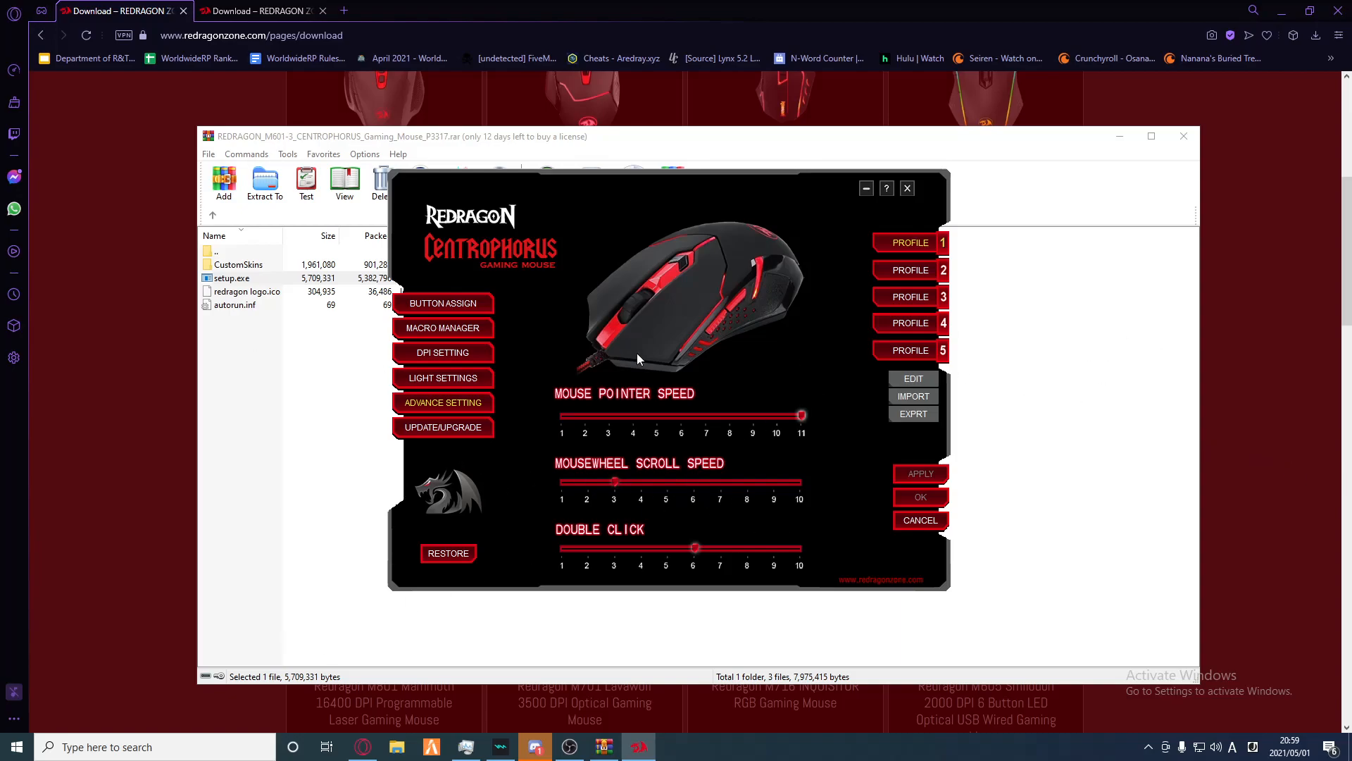
pyautogui.moveTo(682, 417)
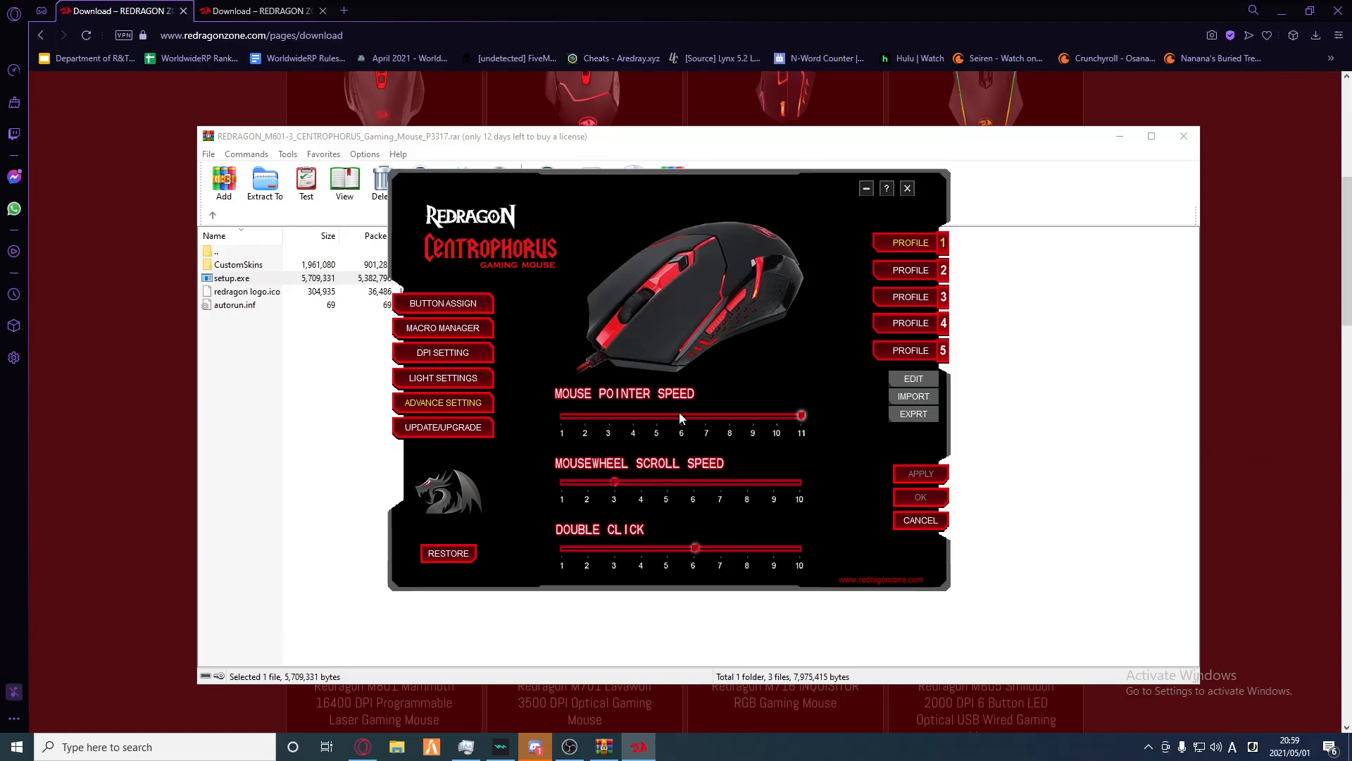
pyautogui.moveTo(800, 417); pyautogui.dragTo(680, 417)
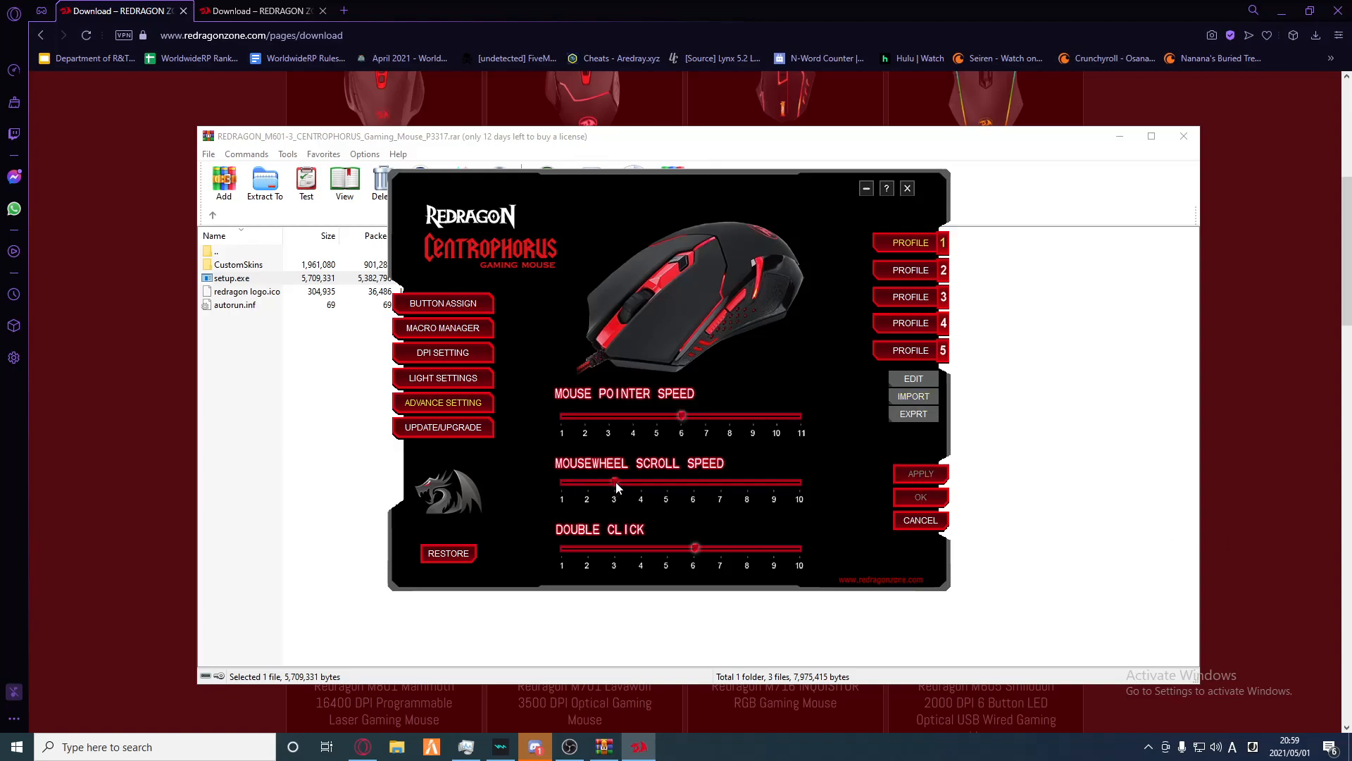
pyautogui.moveTo(634, 483)
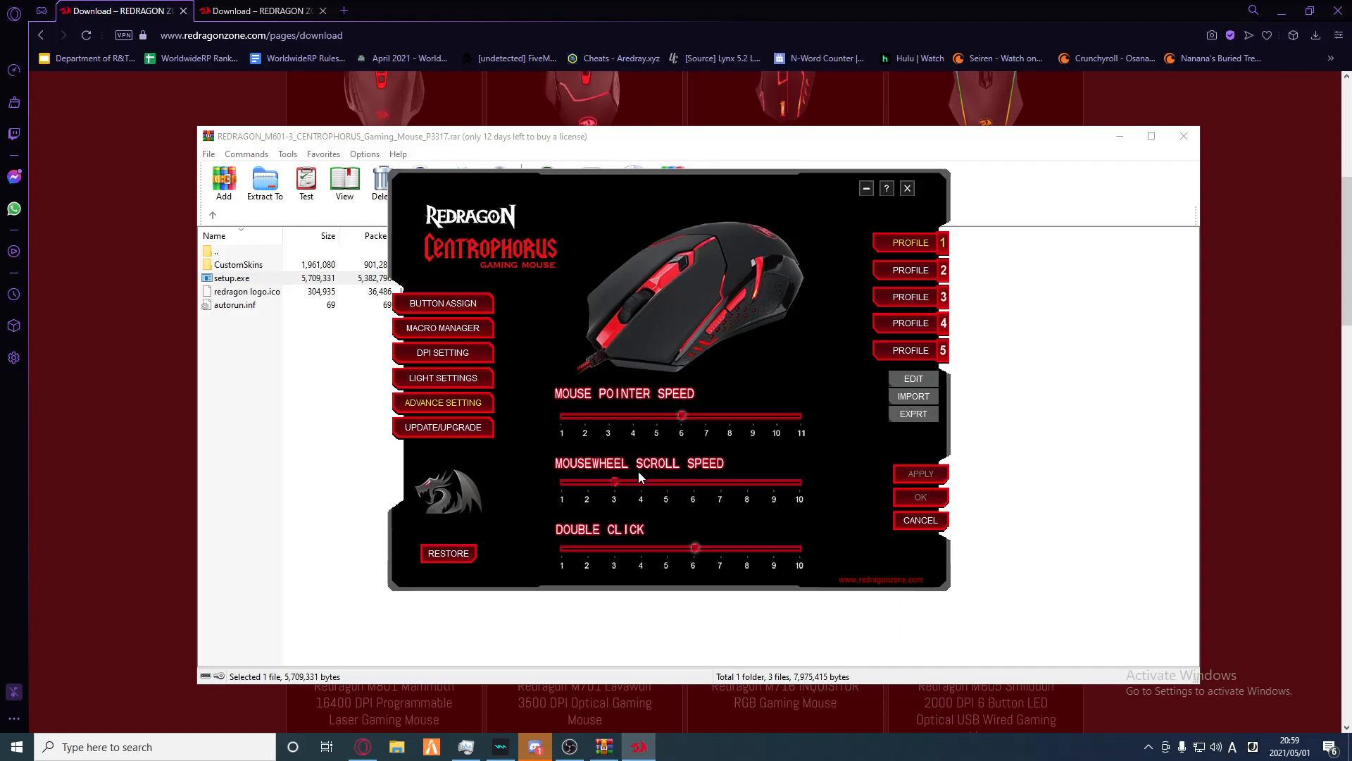
pyautogui.moveTo(707, 566)
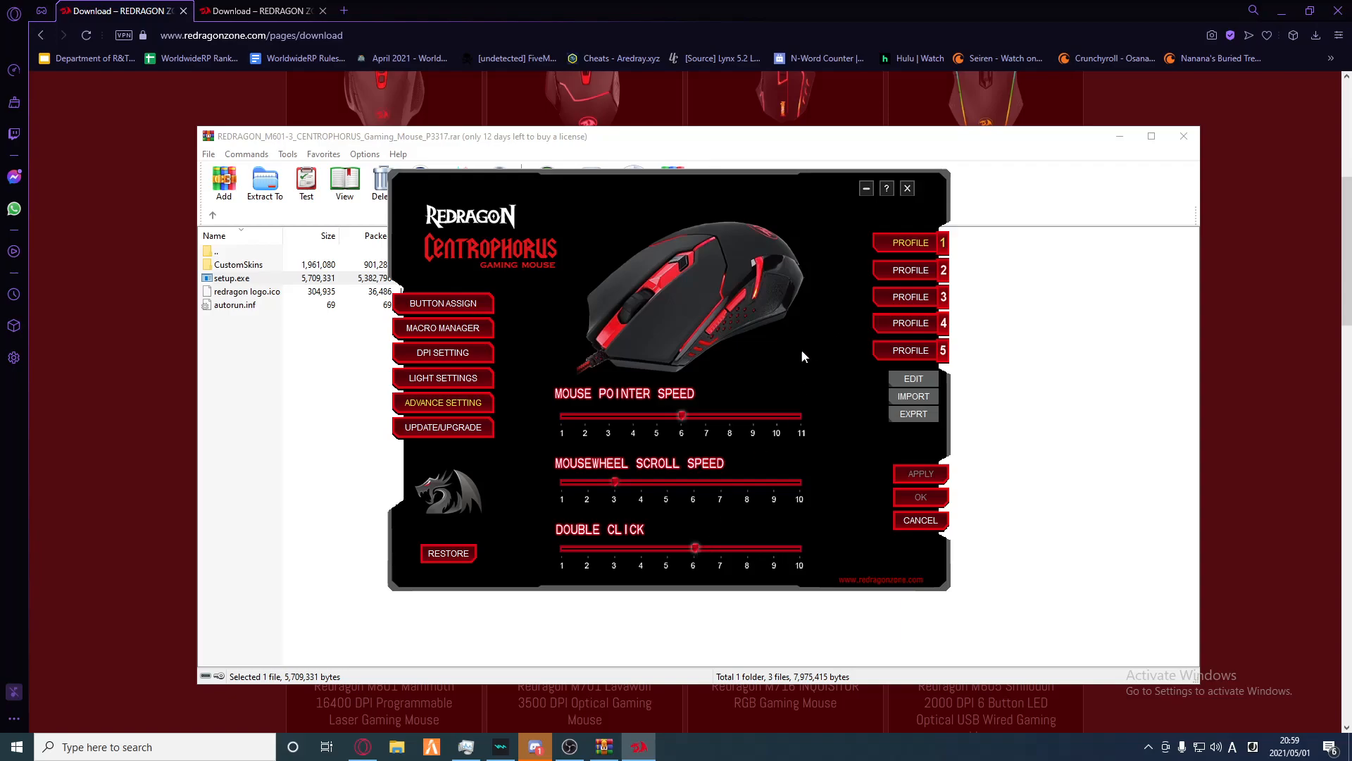
pyautogui.moveTo(876, 515)
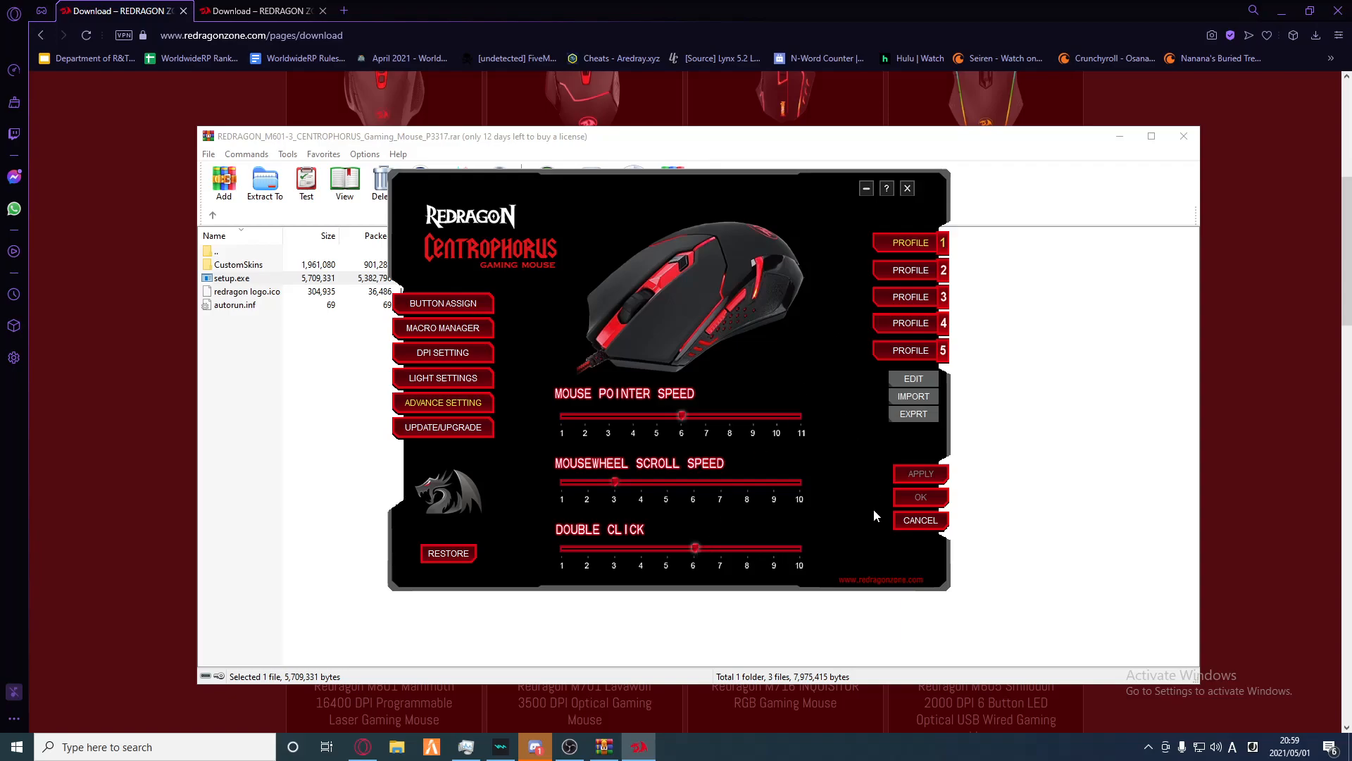
pyautogui.moveTo(844, 421)
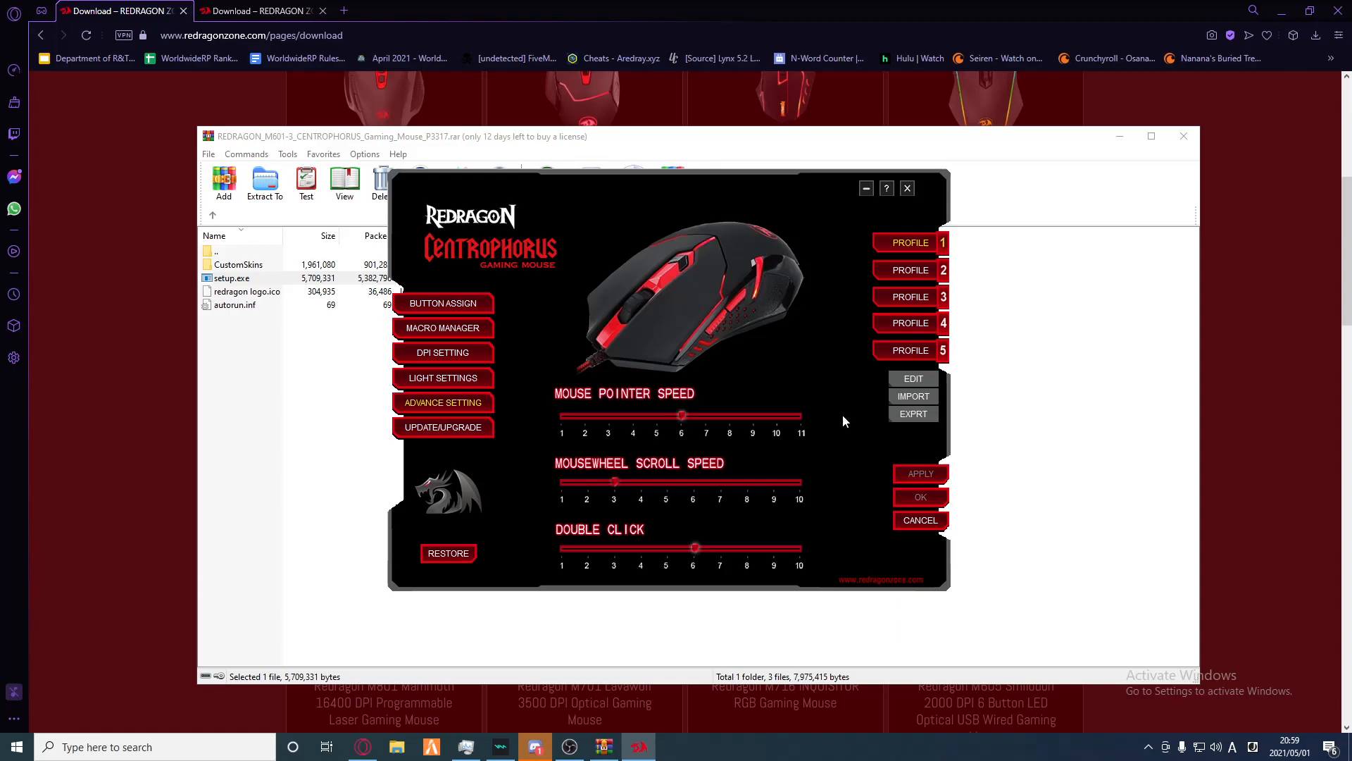
pyautogui.moveTo(701, 558)
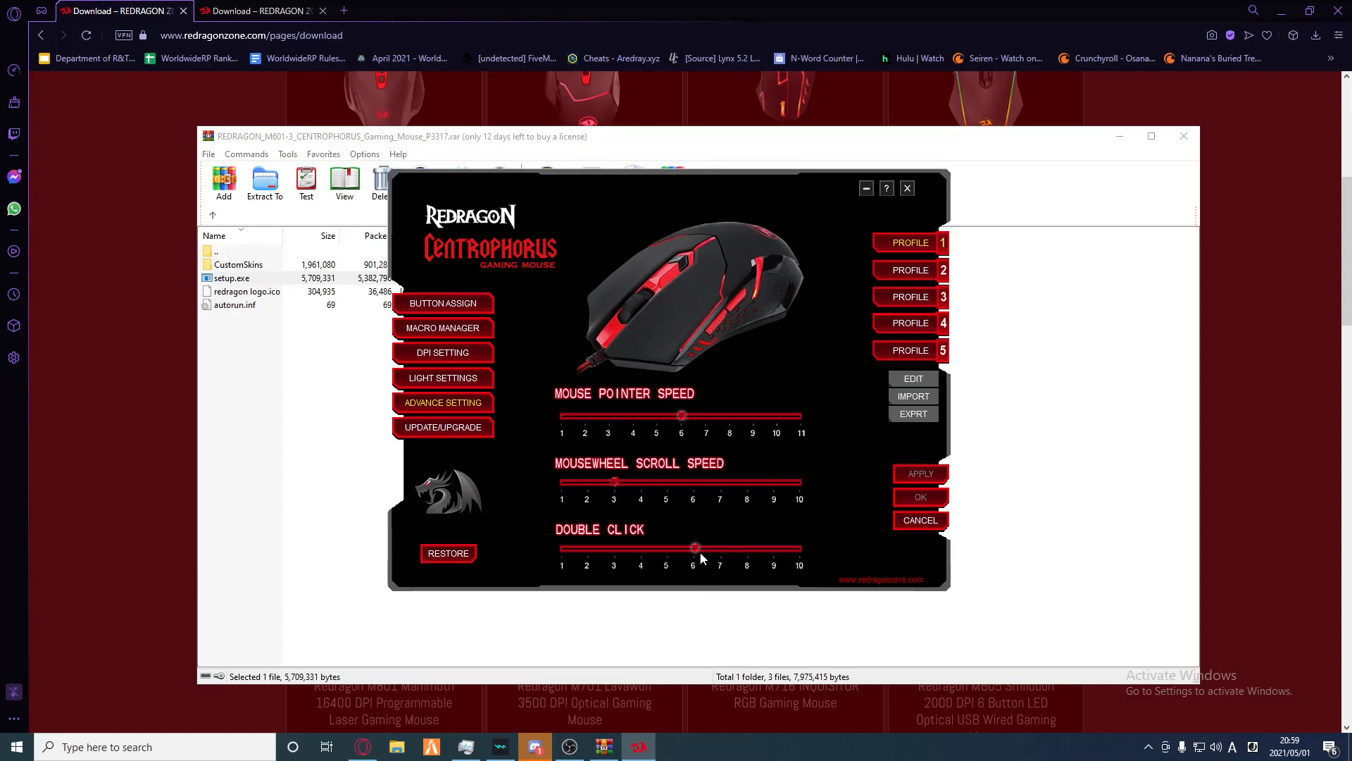
# Step: Raise double-click speed to the maximum 10, then return it to 6
pyautogui.moveTo(694, 548); pyautogui.dragTo(800, 548)
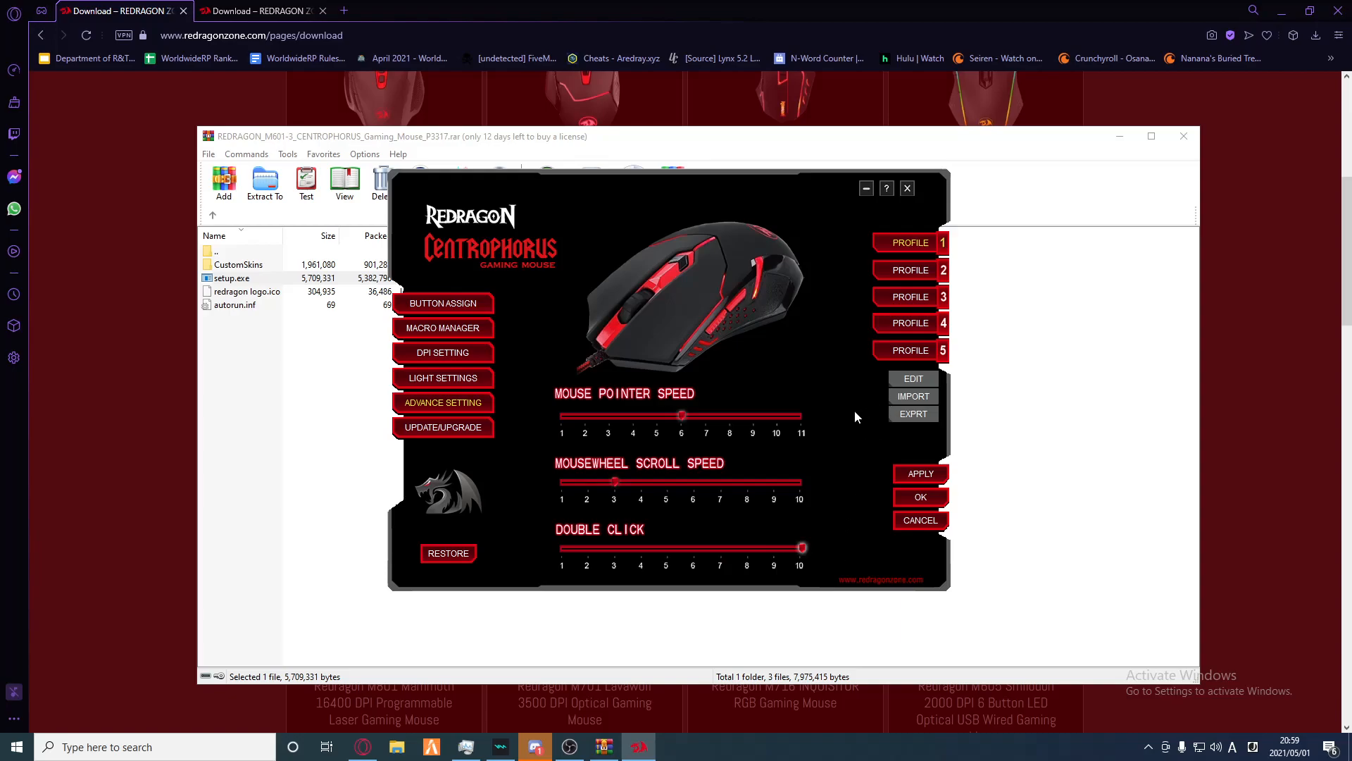
pyautogui.moveTo(749, 566)
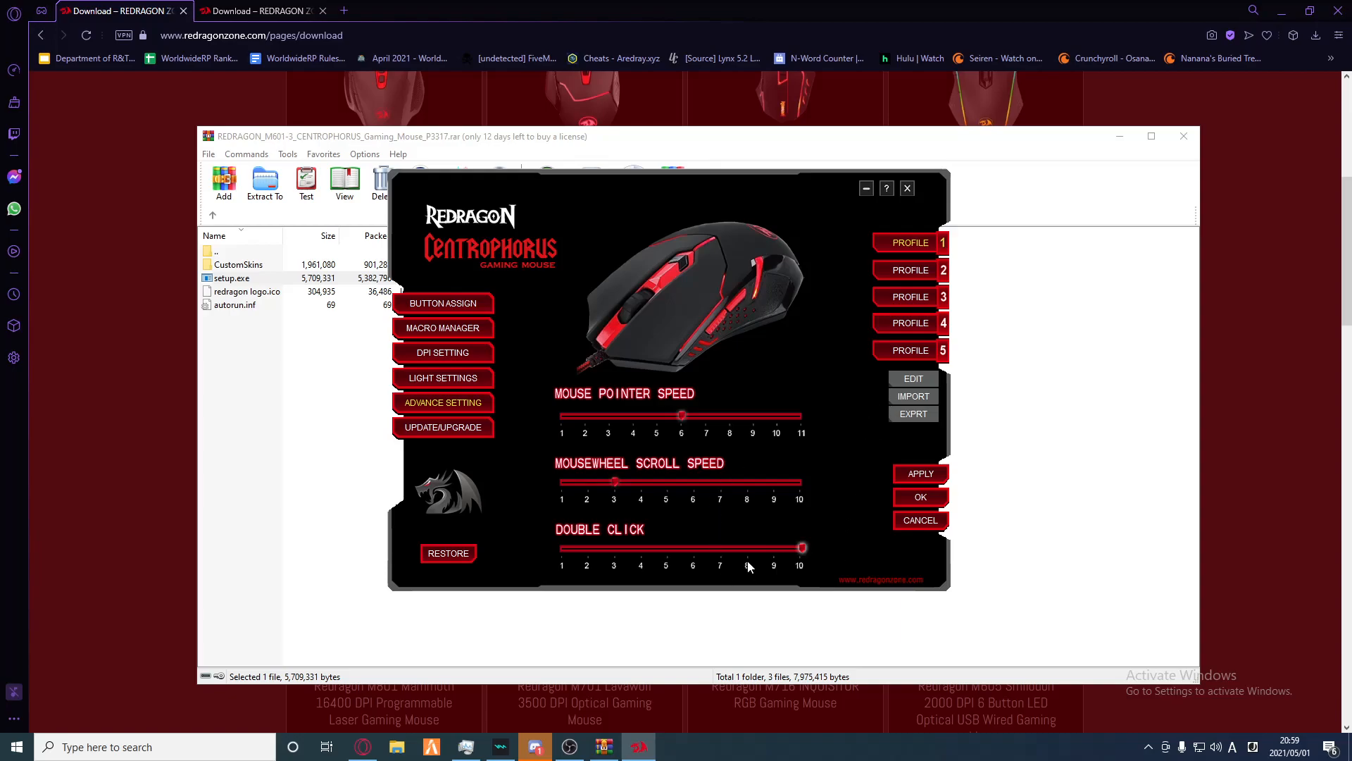
pyautogui.moveTo(800, 548); pyautogui.dragTo(695, 548)
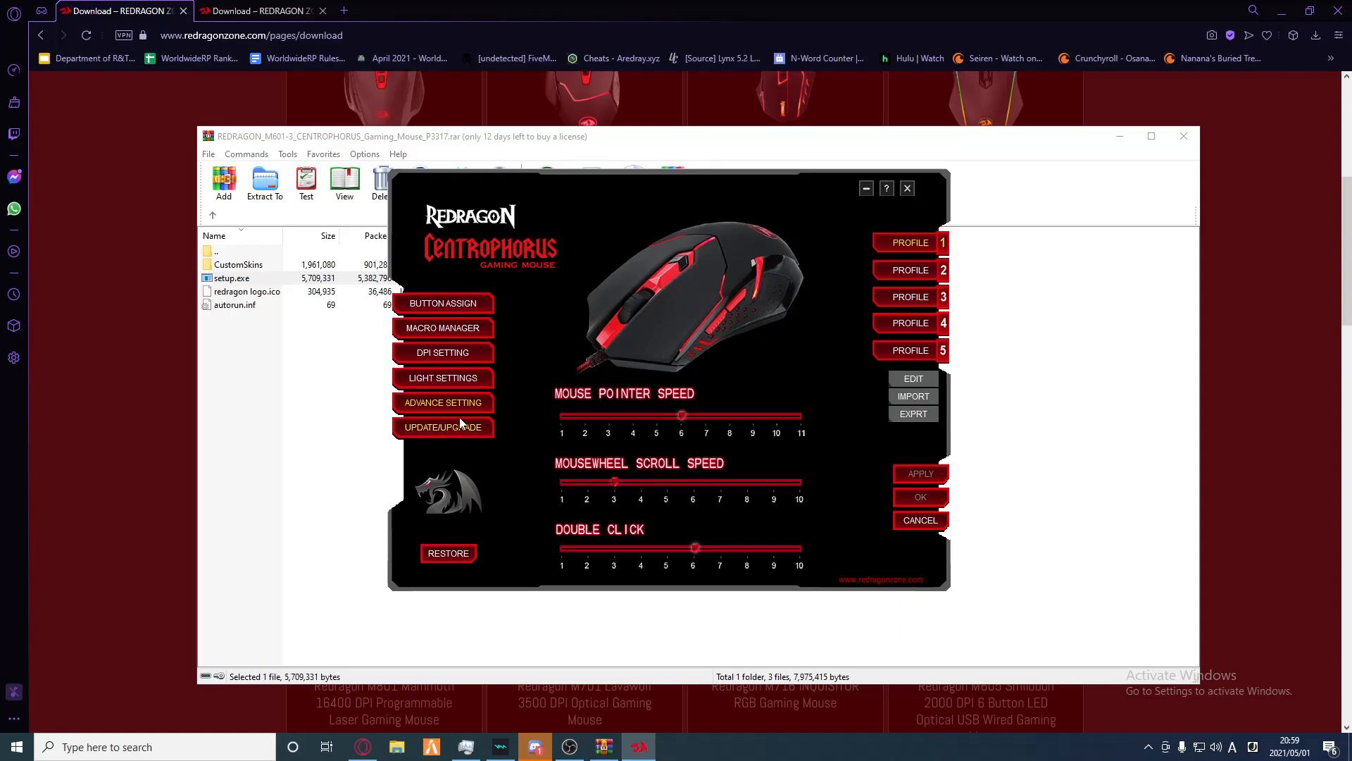
pyautogui.click(442, 377)
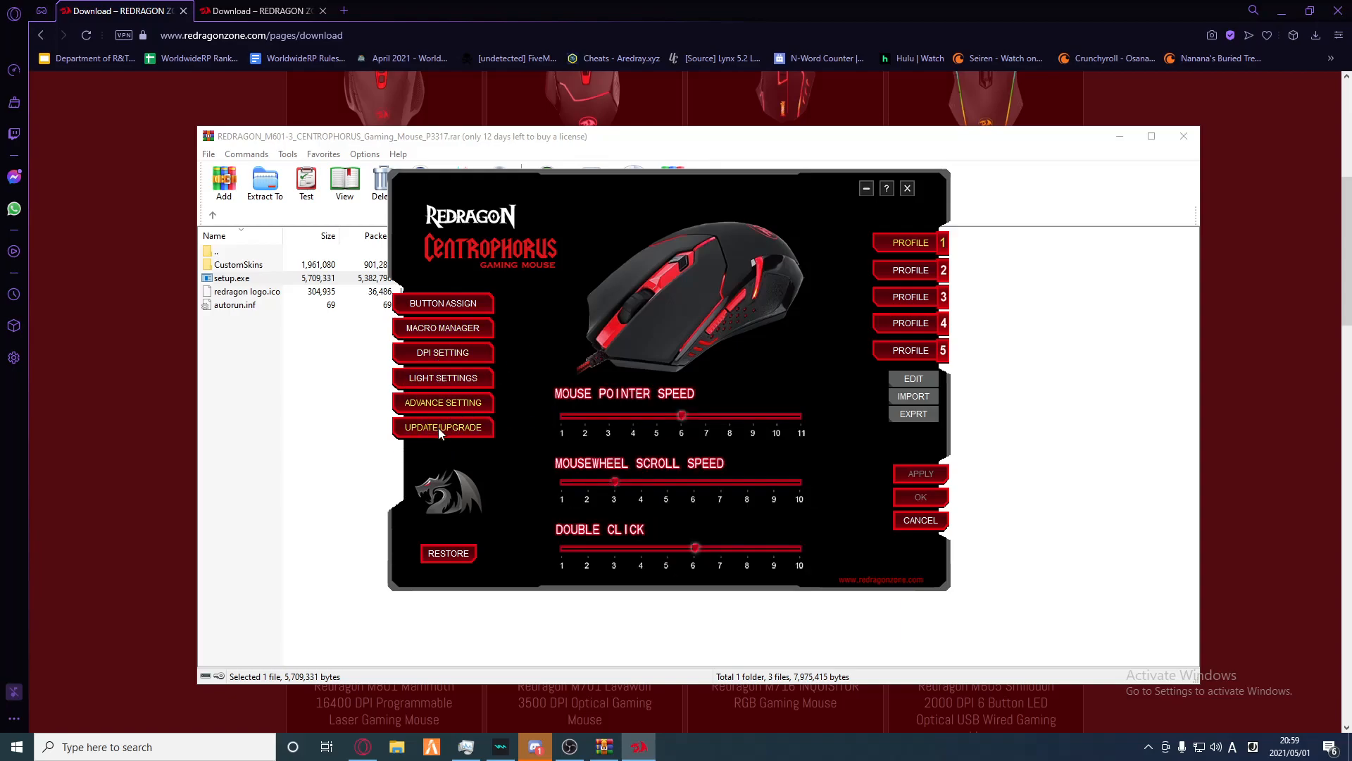
# Step: Check the update info (software 1.00.04, firmware 1.00.00) and support site, then return to button assignments
pyautogui.click(442, 427)
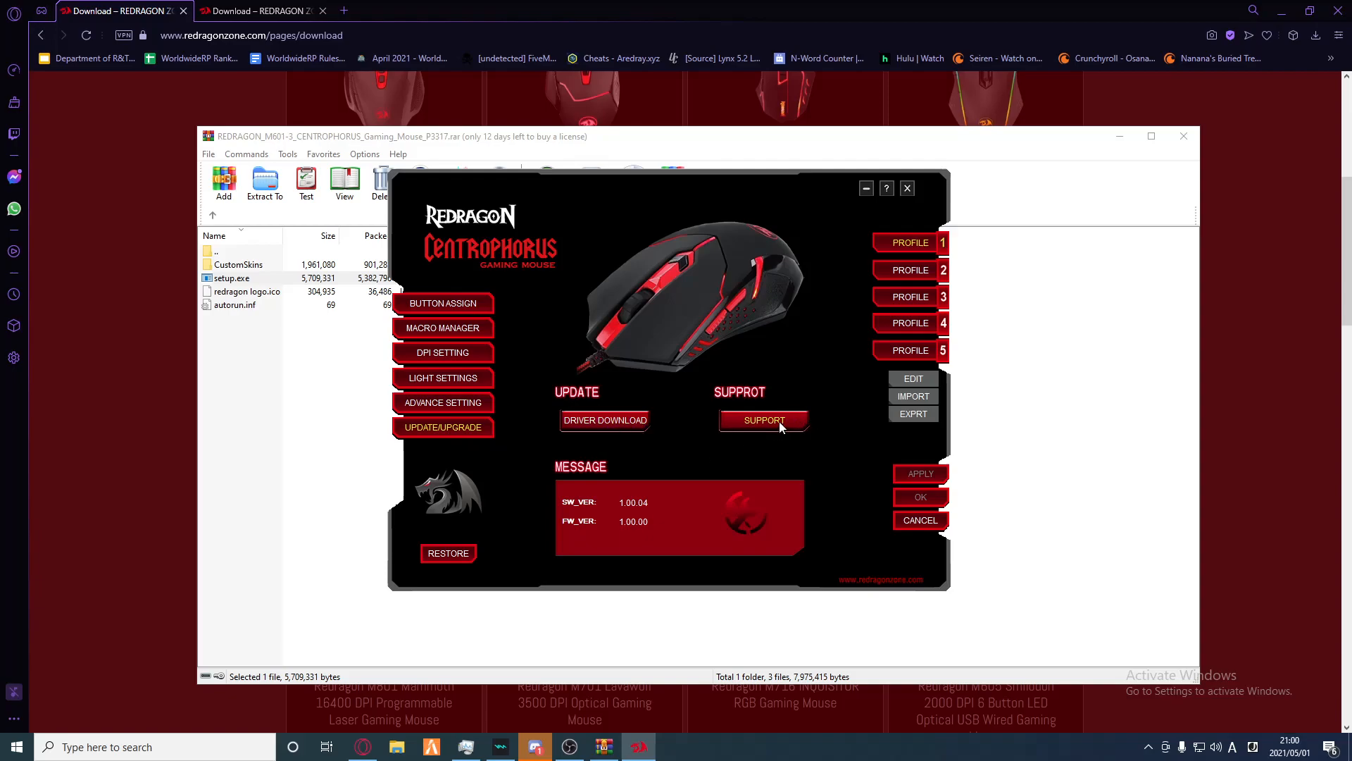
pyautogui.click(763, 420)
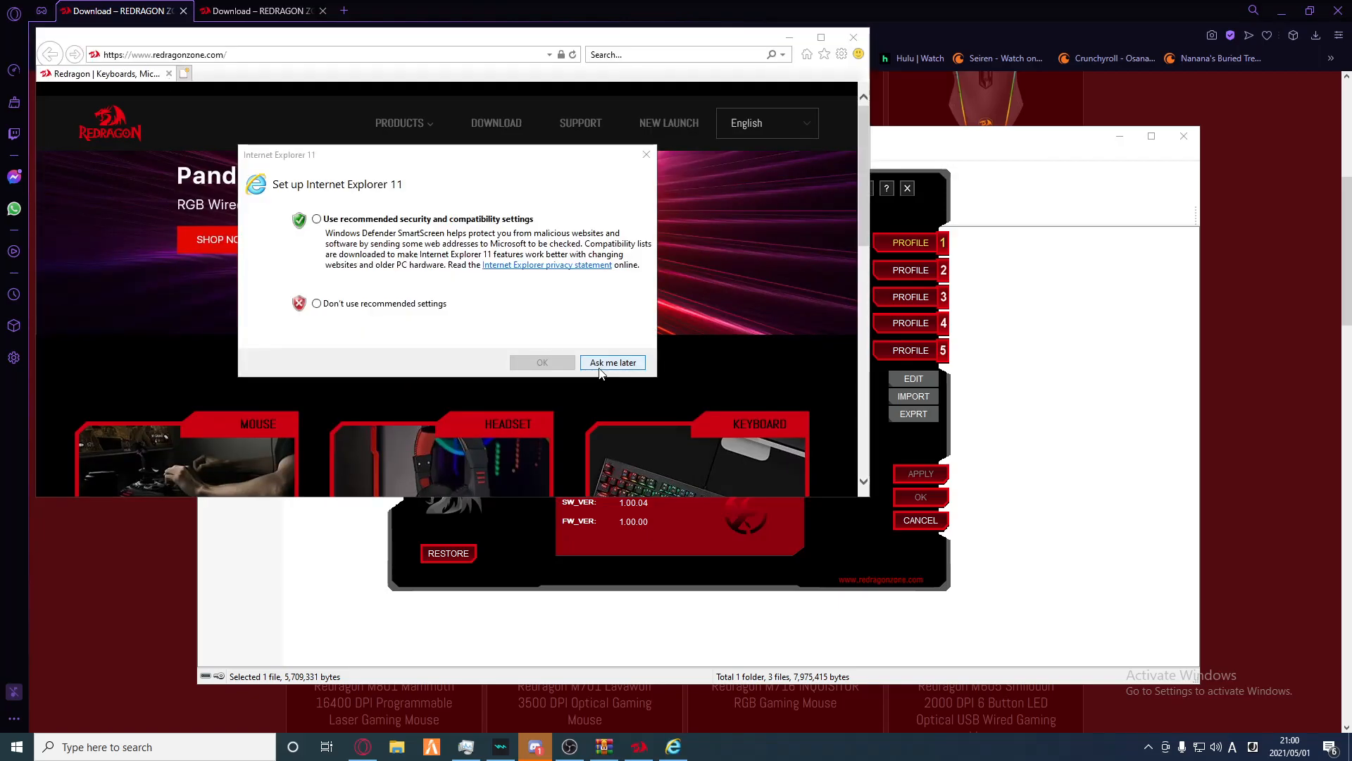
pyautogui.click(613, 362)
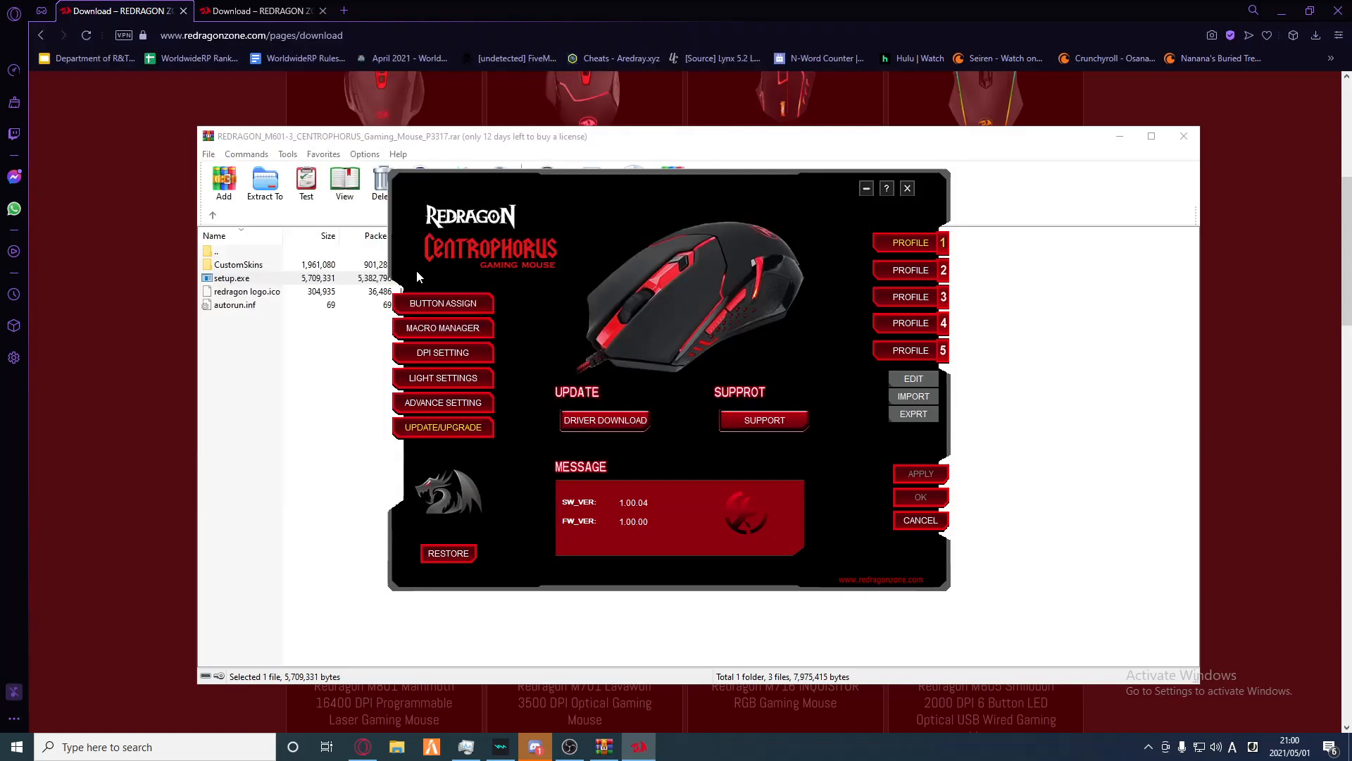
pyautogui.click(442, 303)
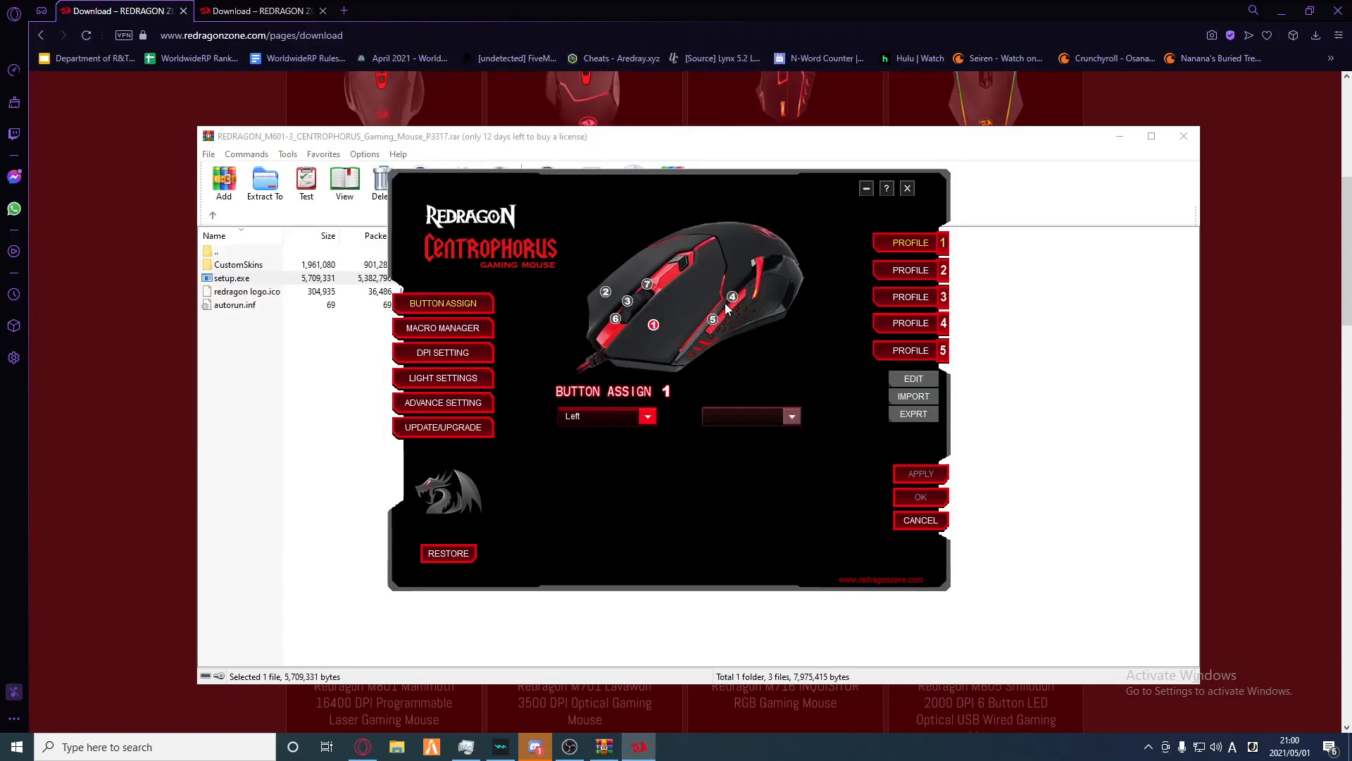
# Step: Assign button 5 the Launch Program action from its action choices
pyautogui.click(647, 416)
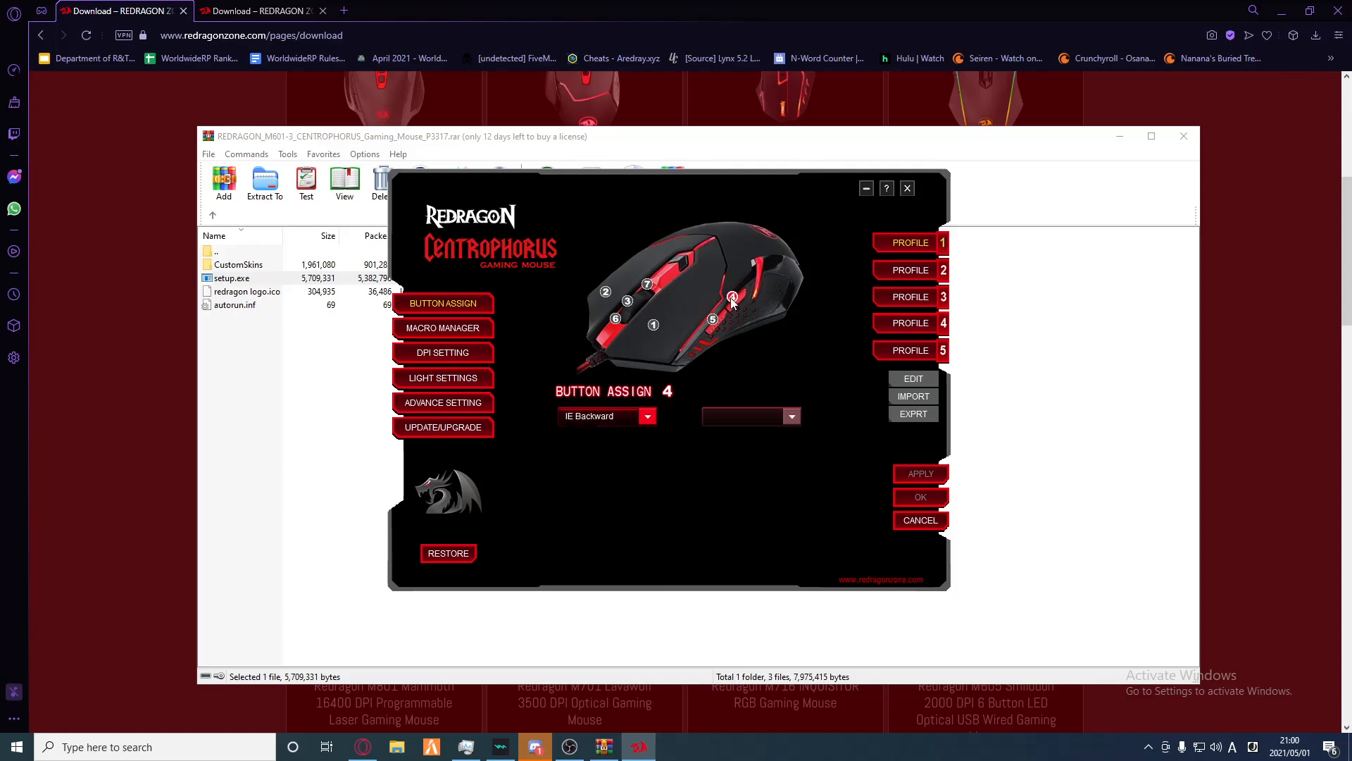
pyautogui.moveTo(719, 326)
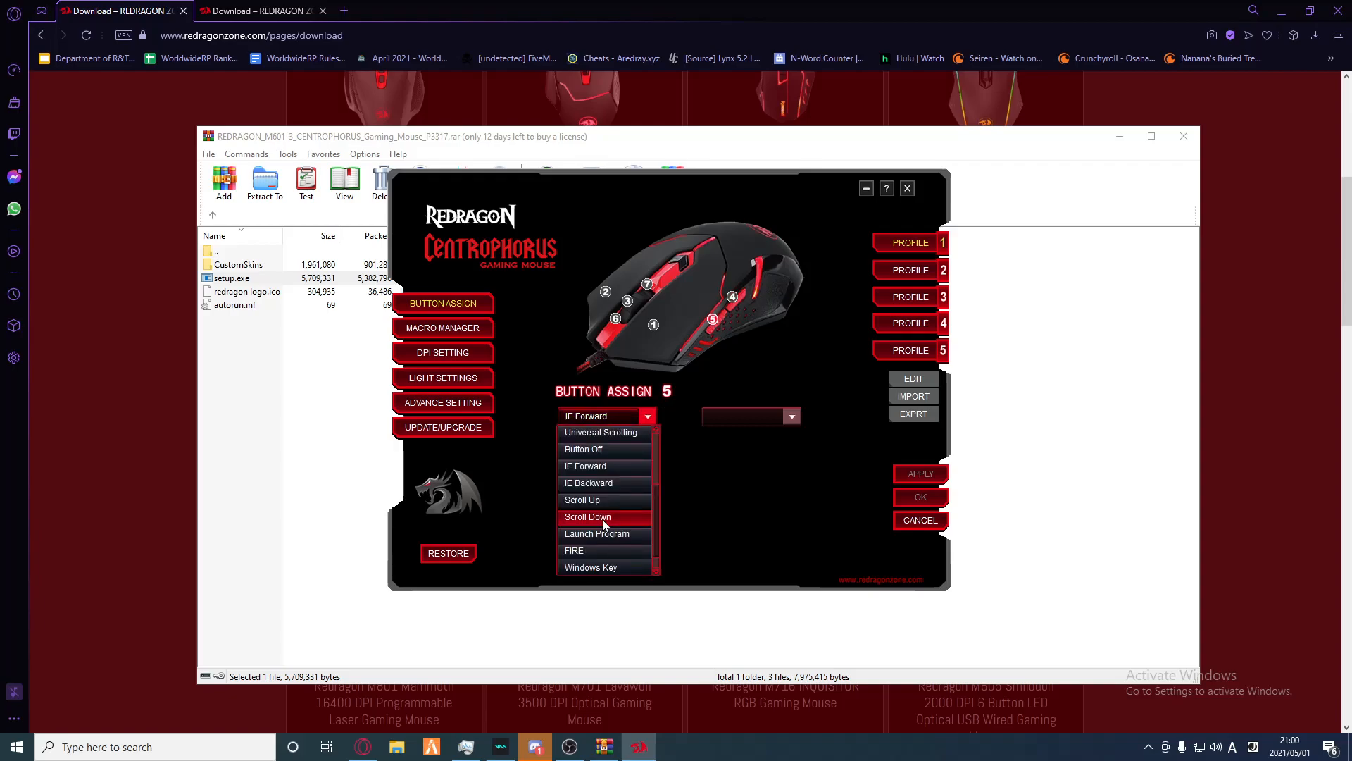
pyautogui.click(591, 566)
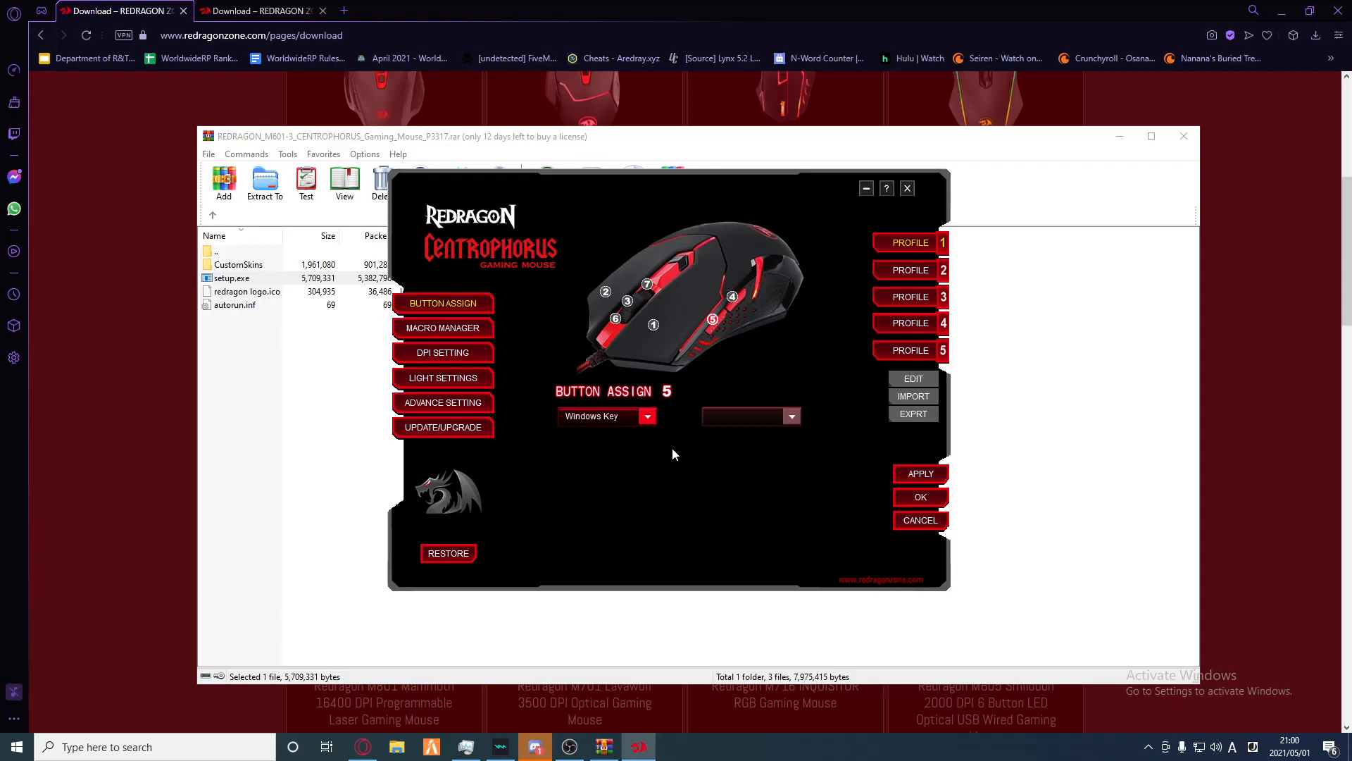
pyautogui.click(12, 746)
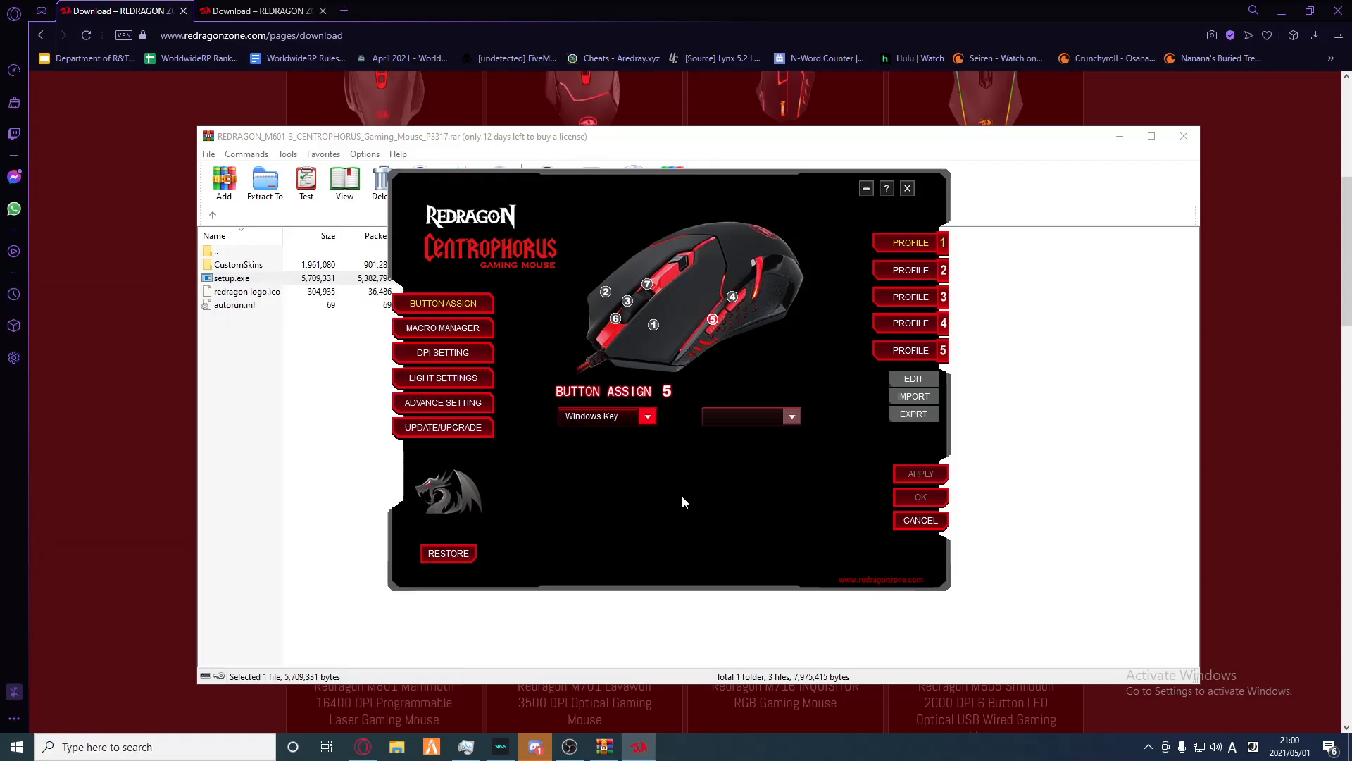
pyautogui.click(648, 415)
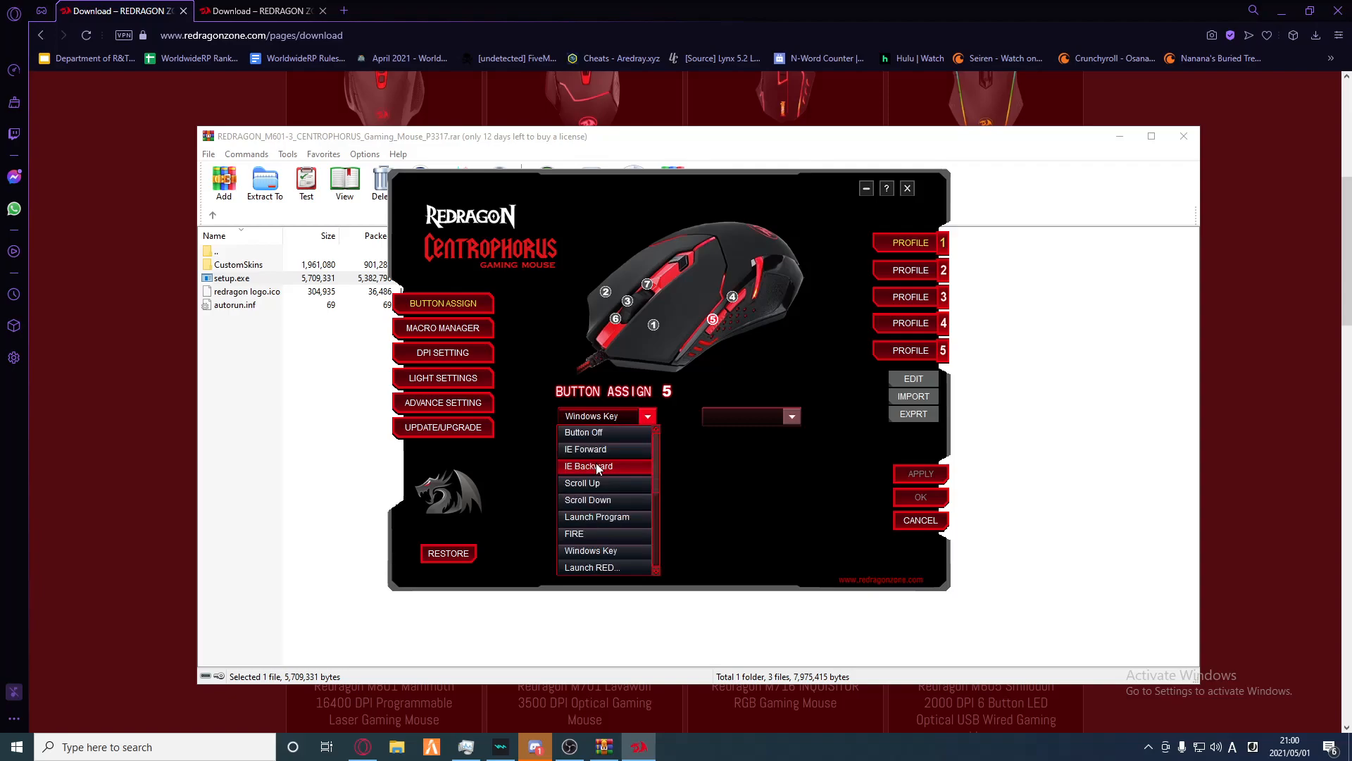
pyautogui.moveTo(620, 534)
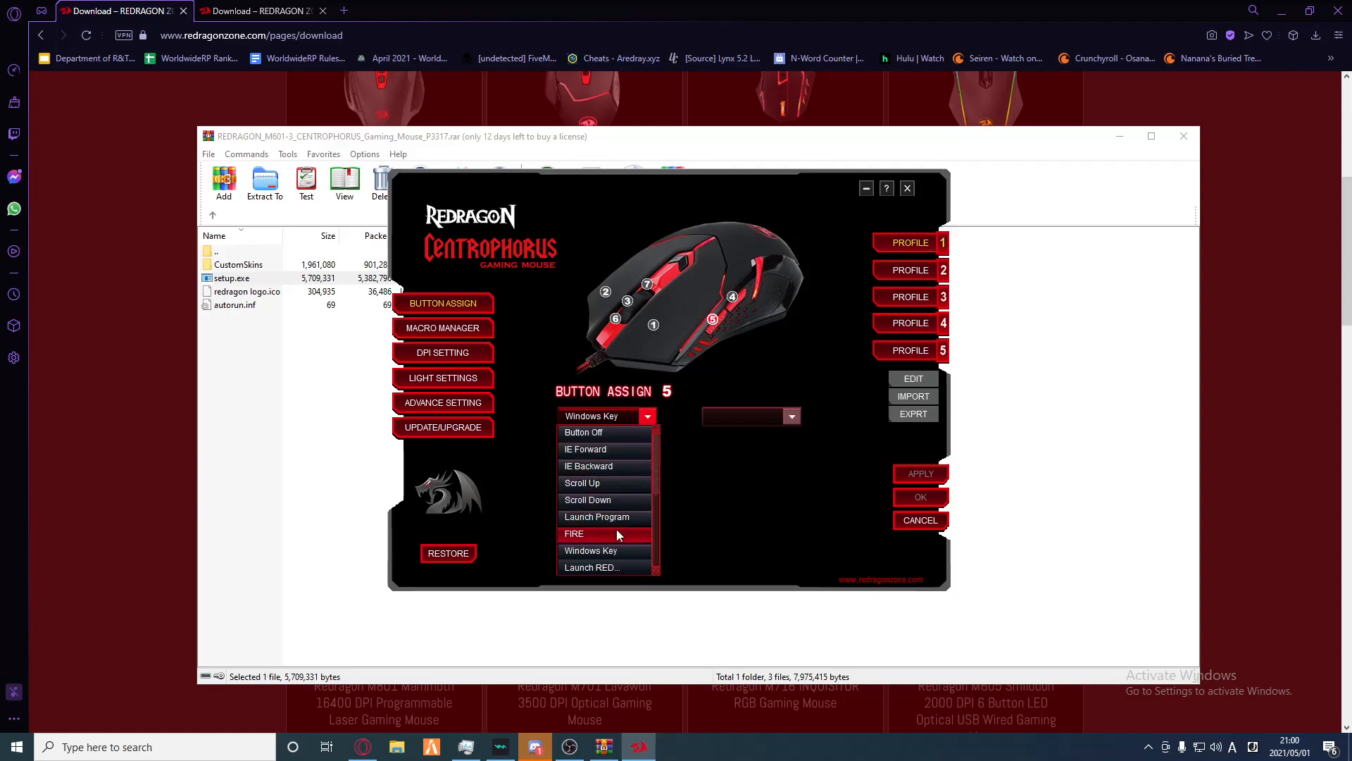
pyautogui.click(597, 517)
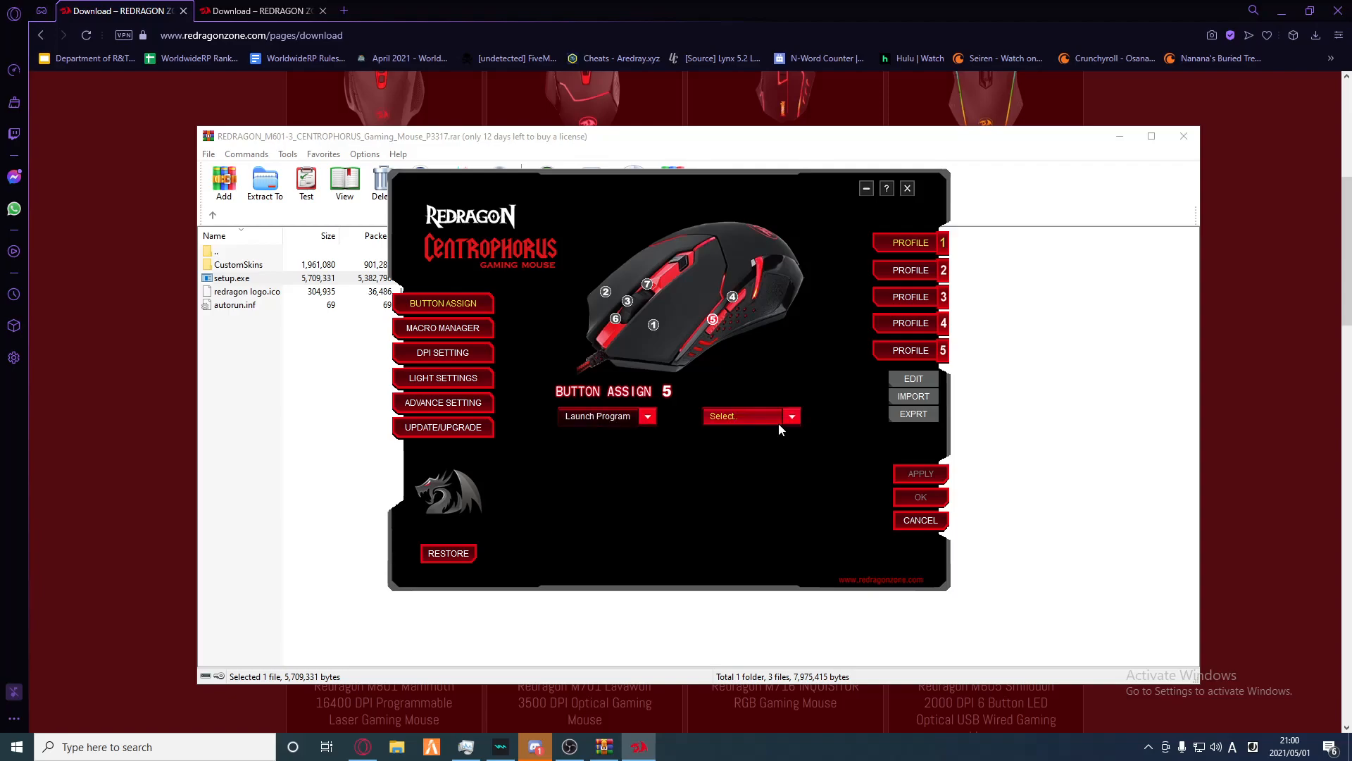
# Step: Pick MSI Afterburner from the Desktop as the program button 5 launches
pyautogui.click(792, 416)
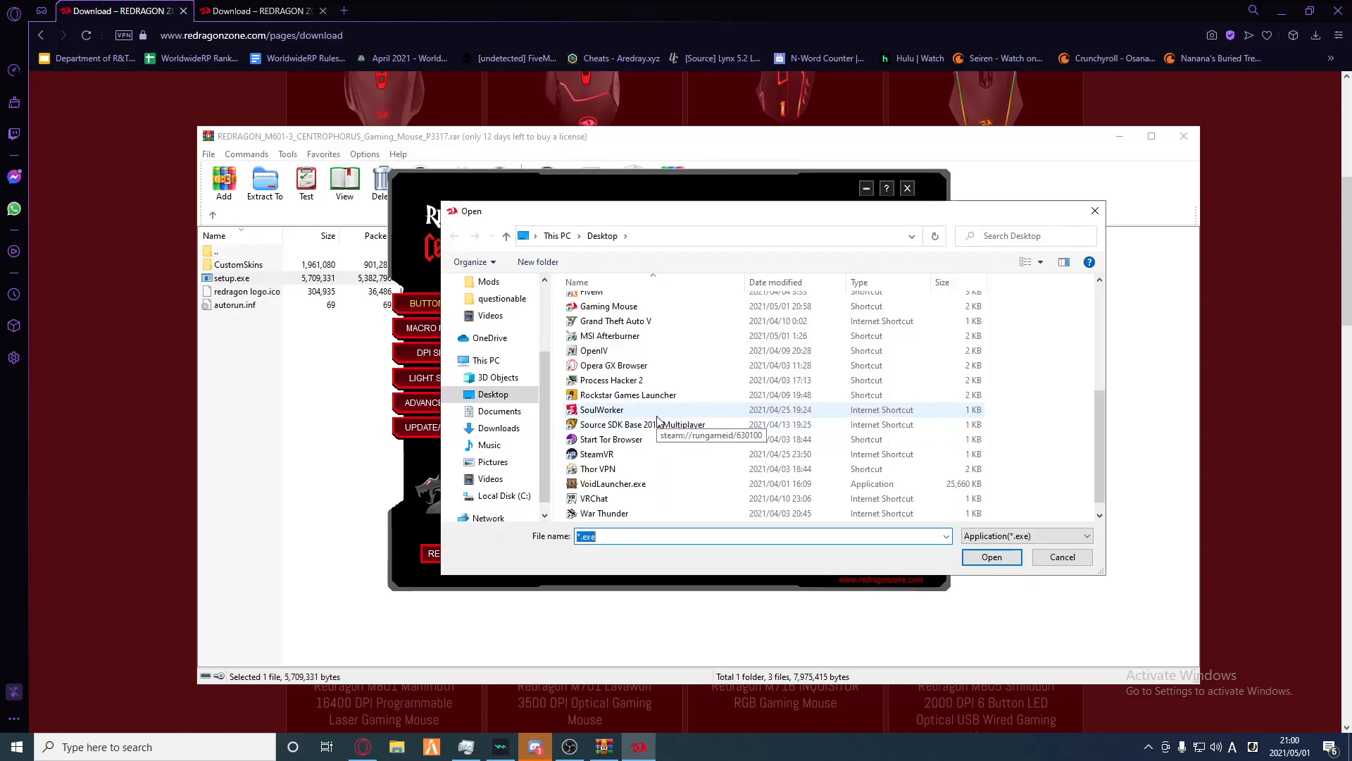
pyautogui.scroll(-3)
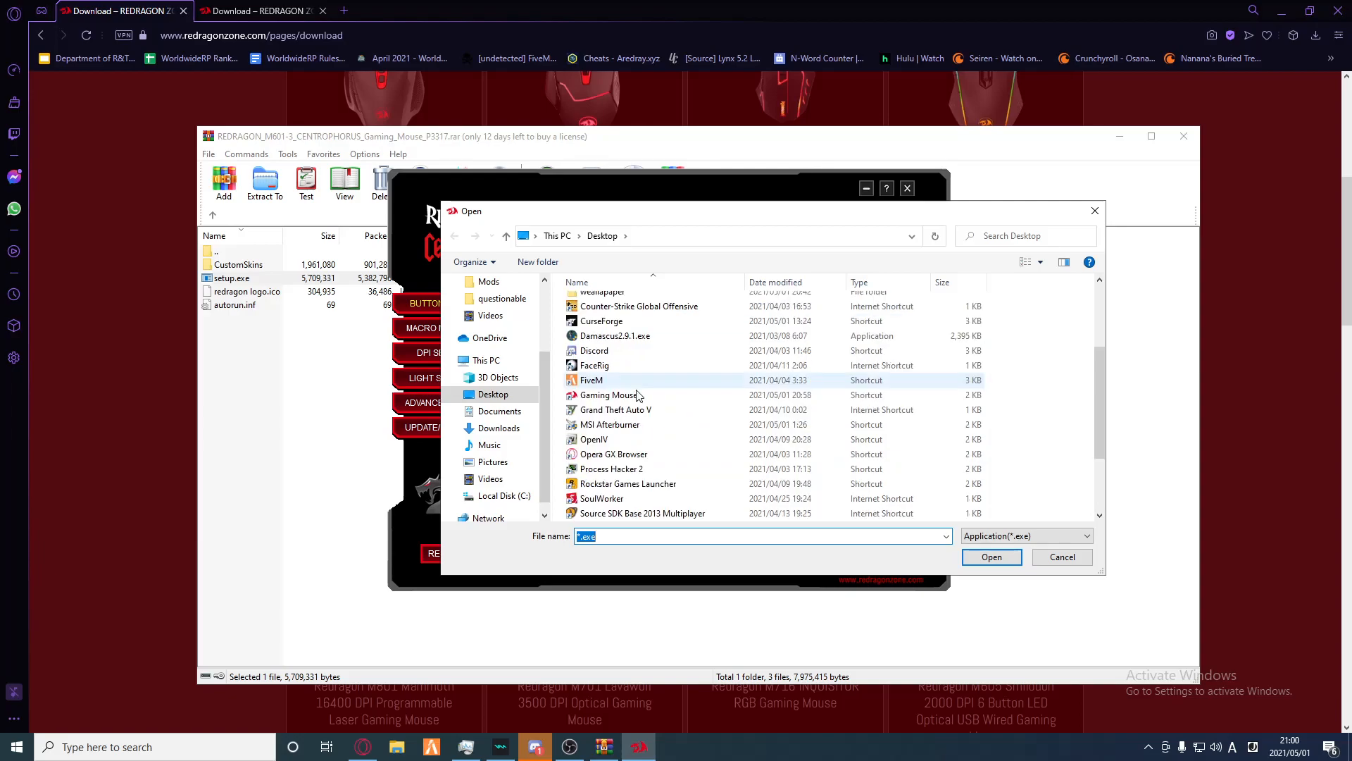
pyautogui.click(593, 349)
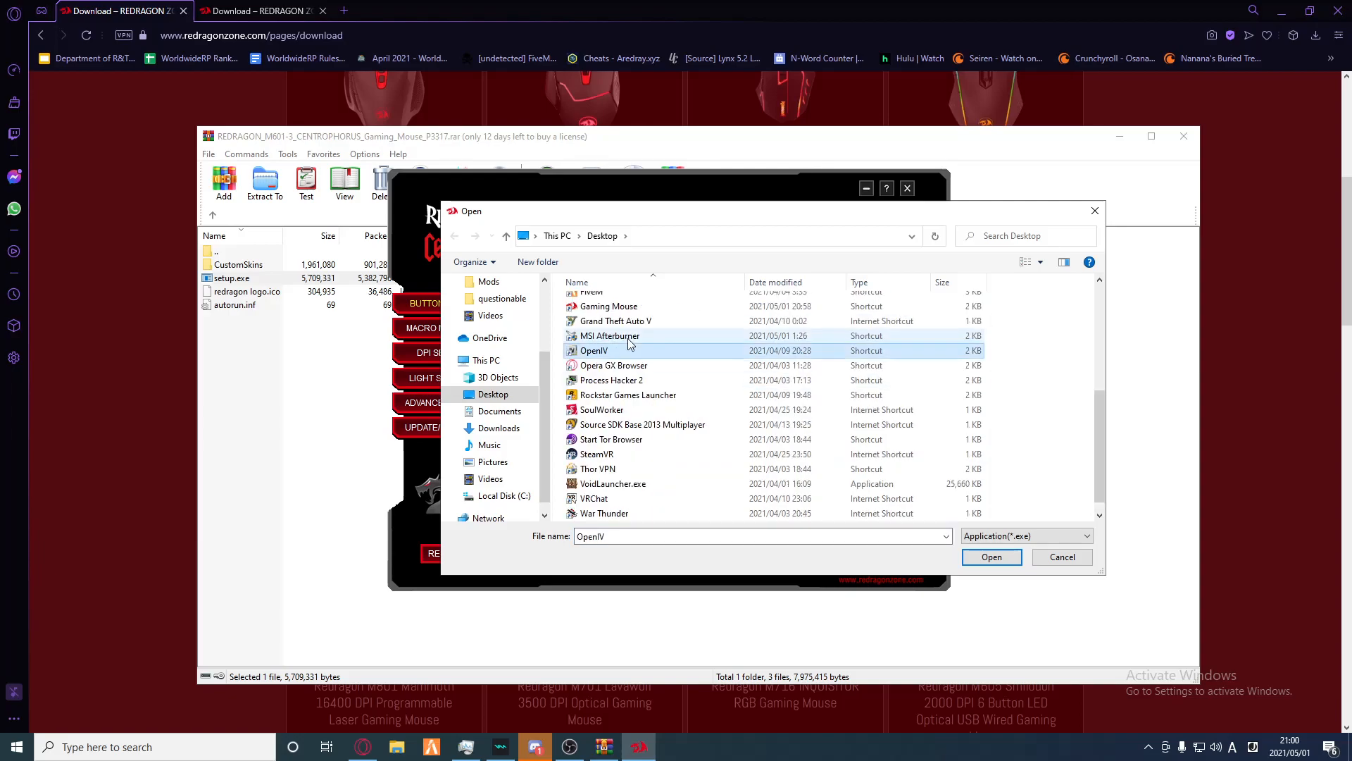
pyautogui.click(992, 557)
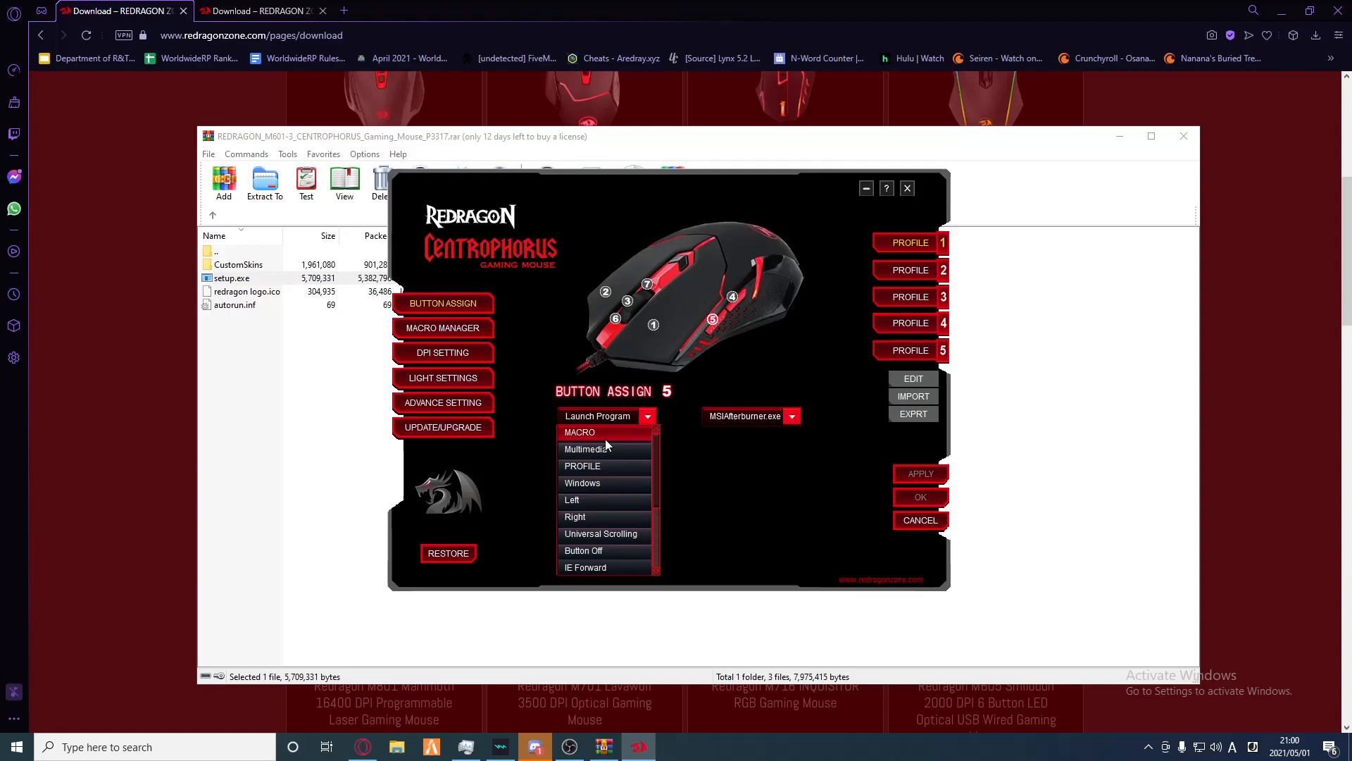
# Step: Switch button 5 to a Macro action and bring up the empty macro manager
pyautogui.click(442, 326)
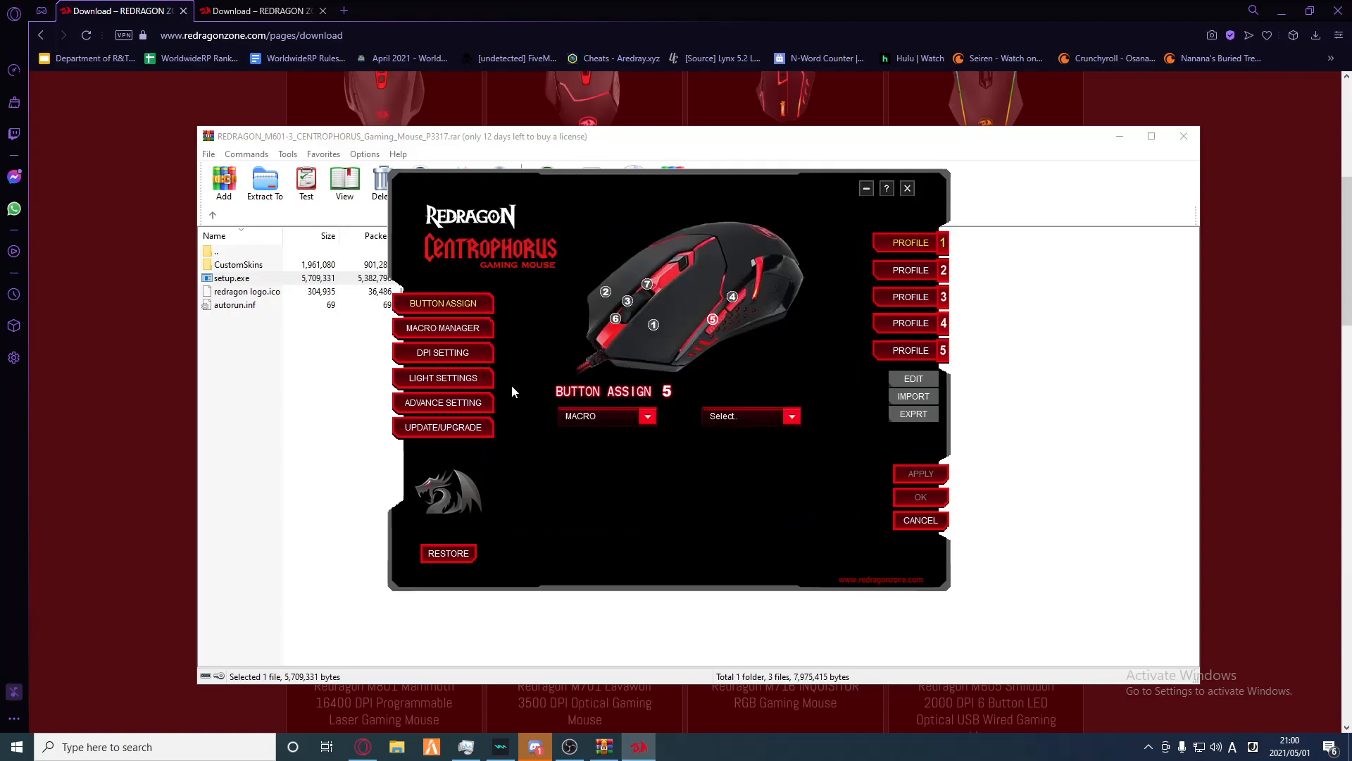
pyautogui.moveTo(463, 327)
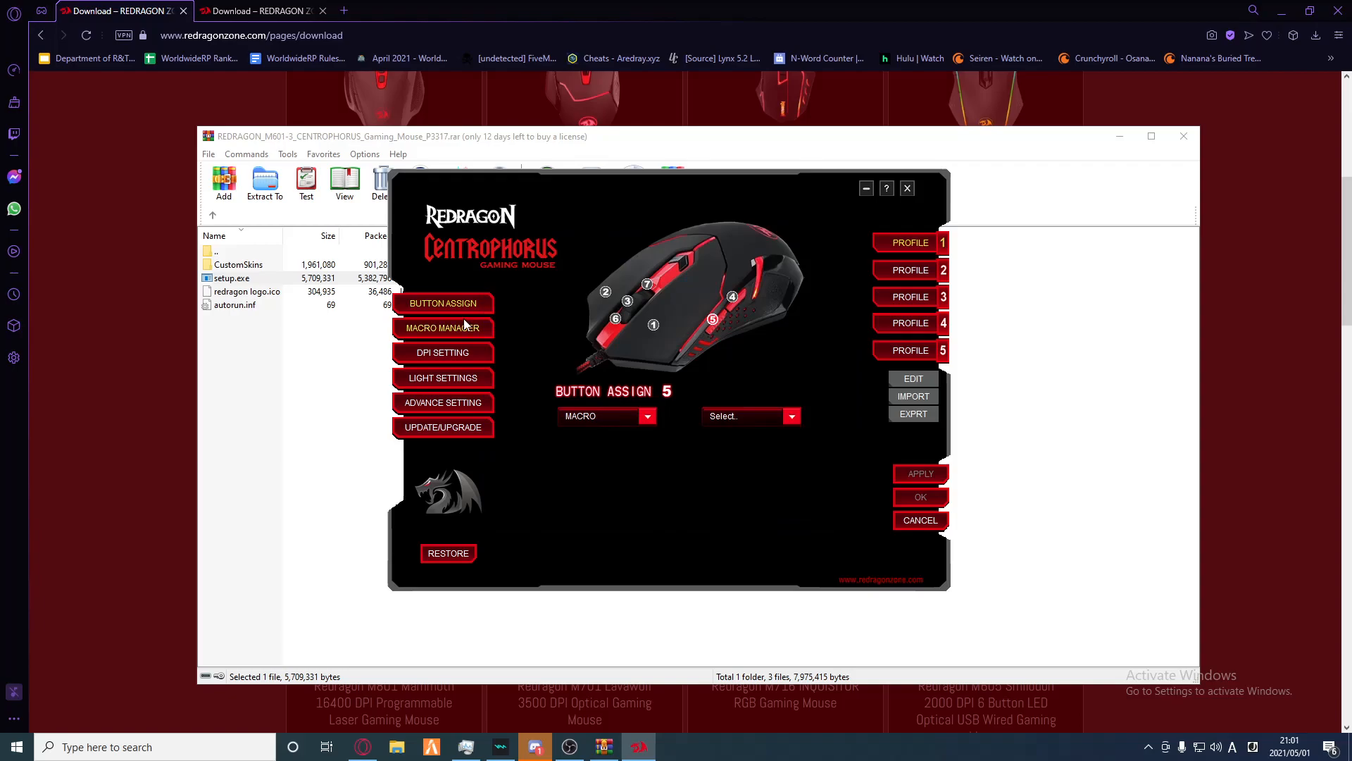
pyautogui.click(443, 326)
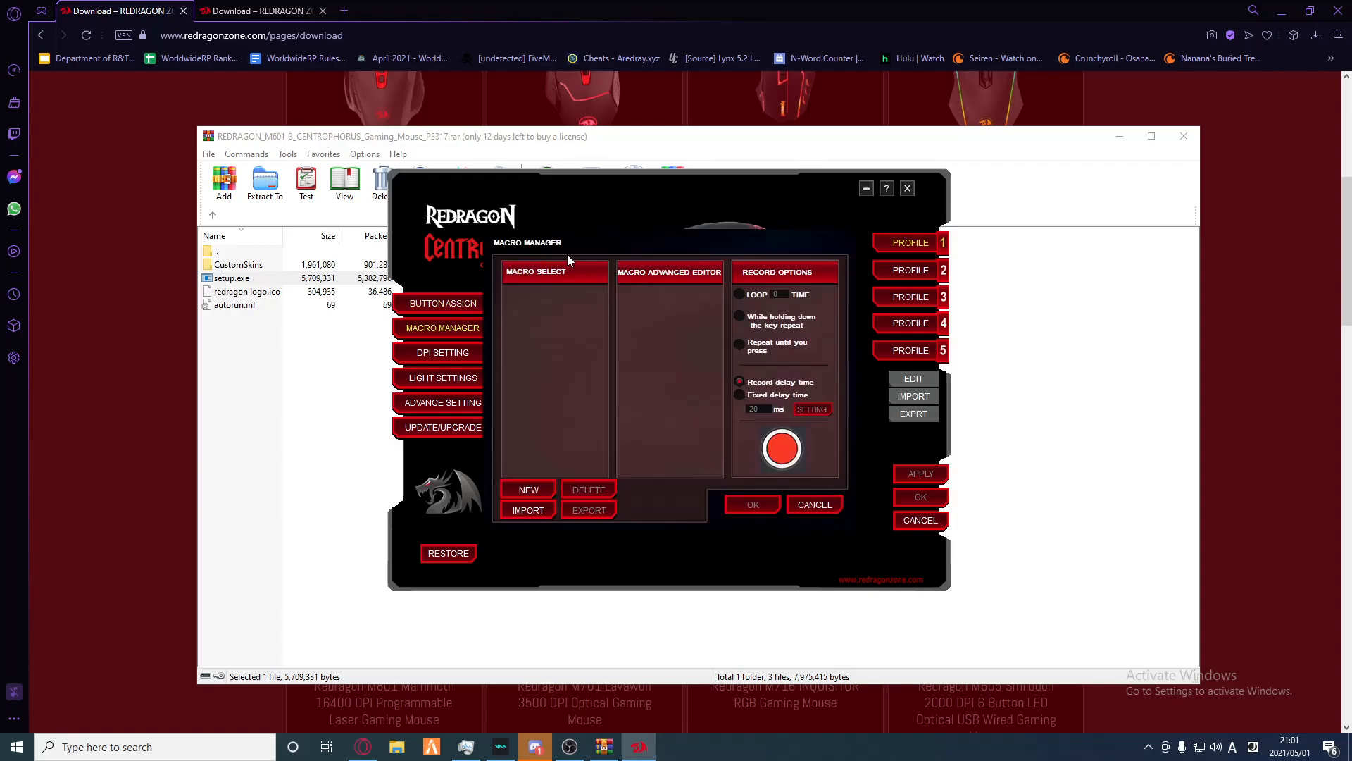